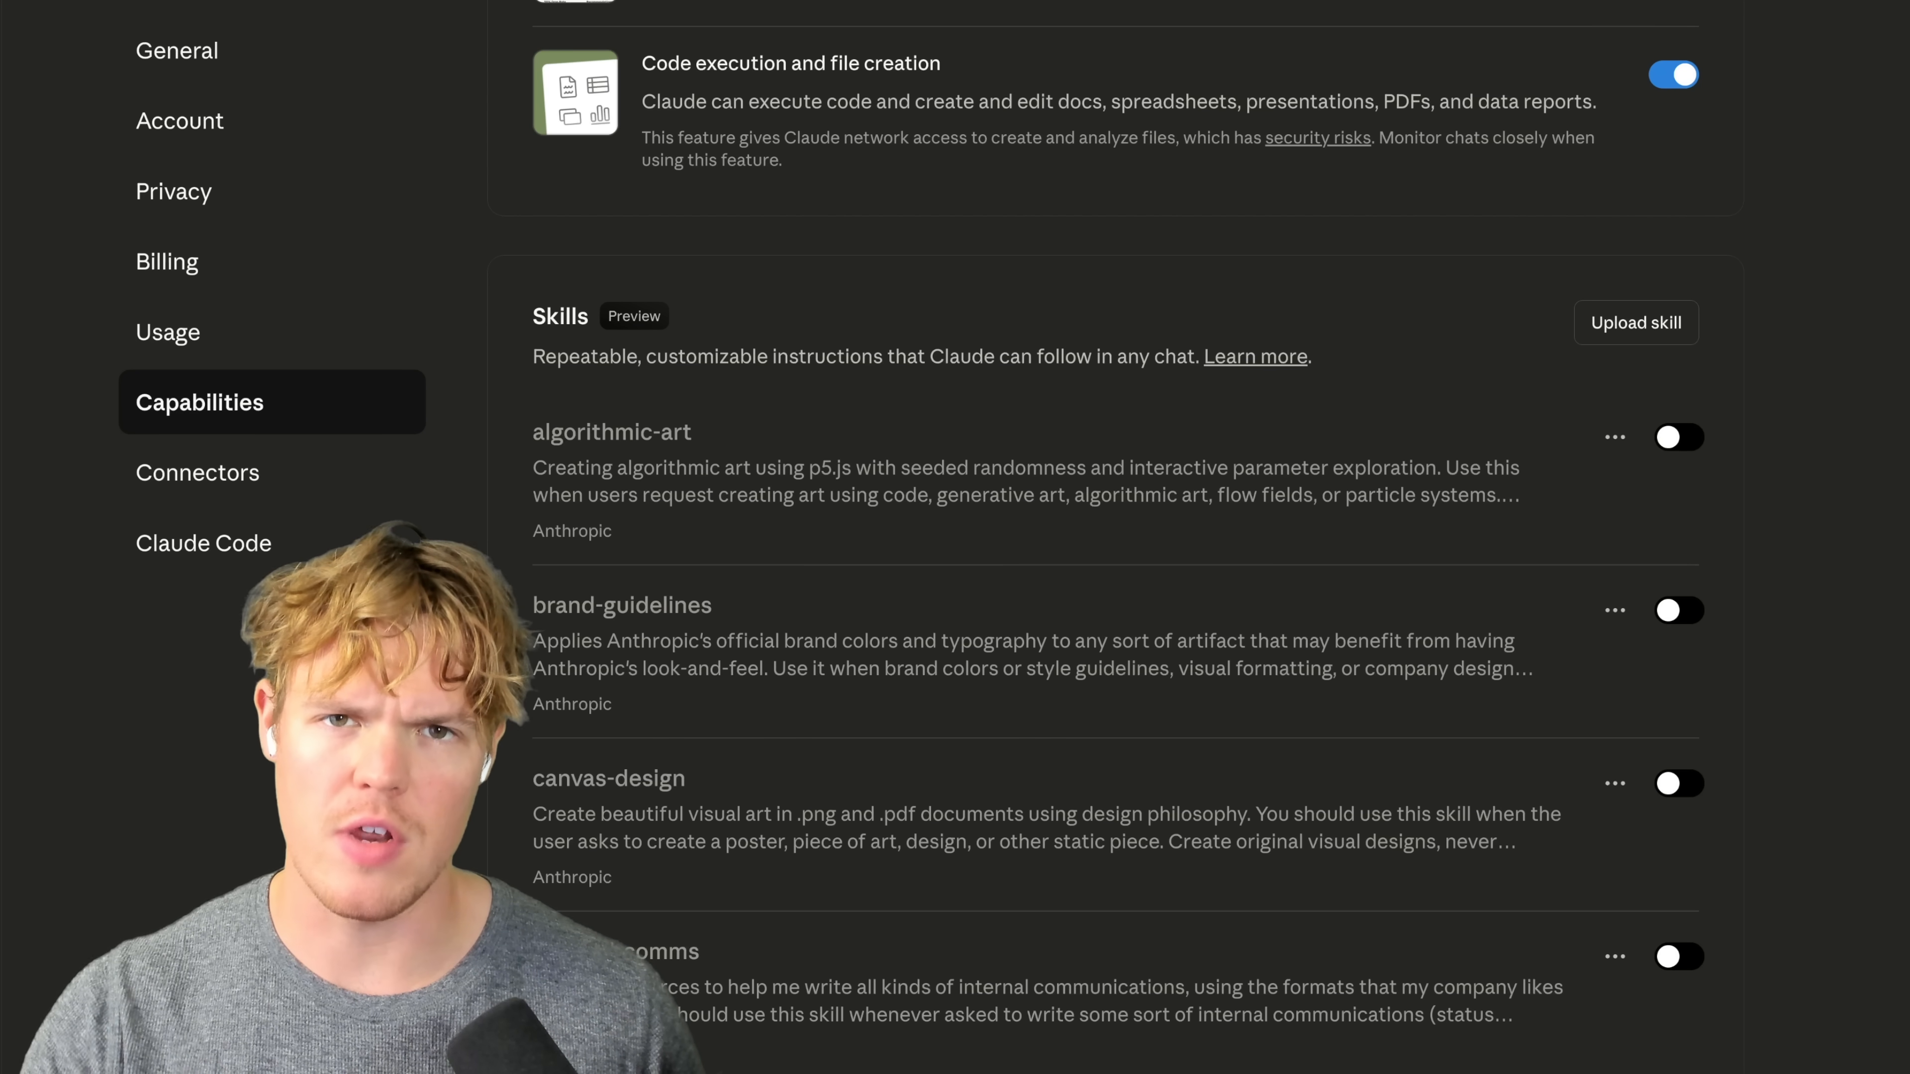
# Step: Bring up the account options over the Capabilities settings and Skills list
pyautogui.click(1636, 322)
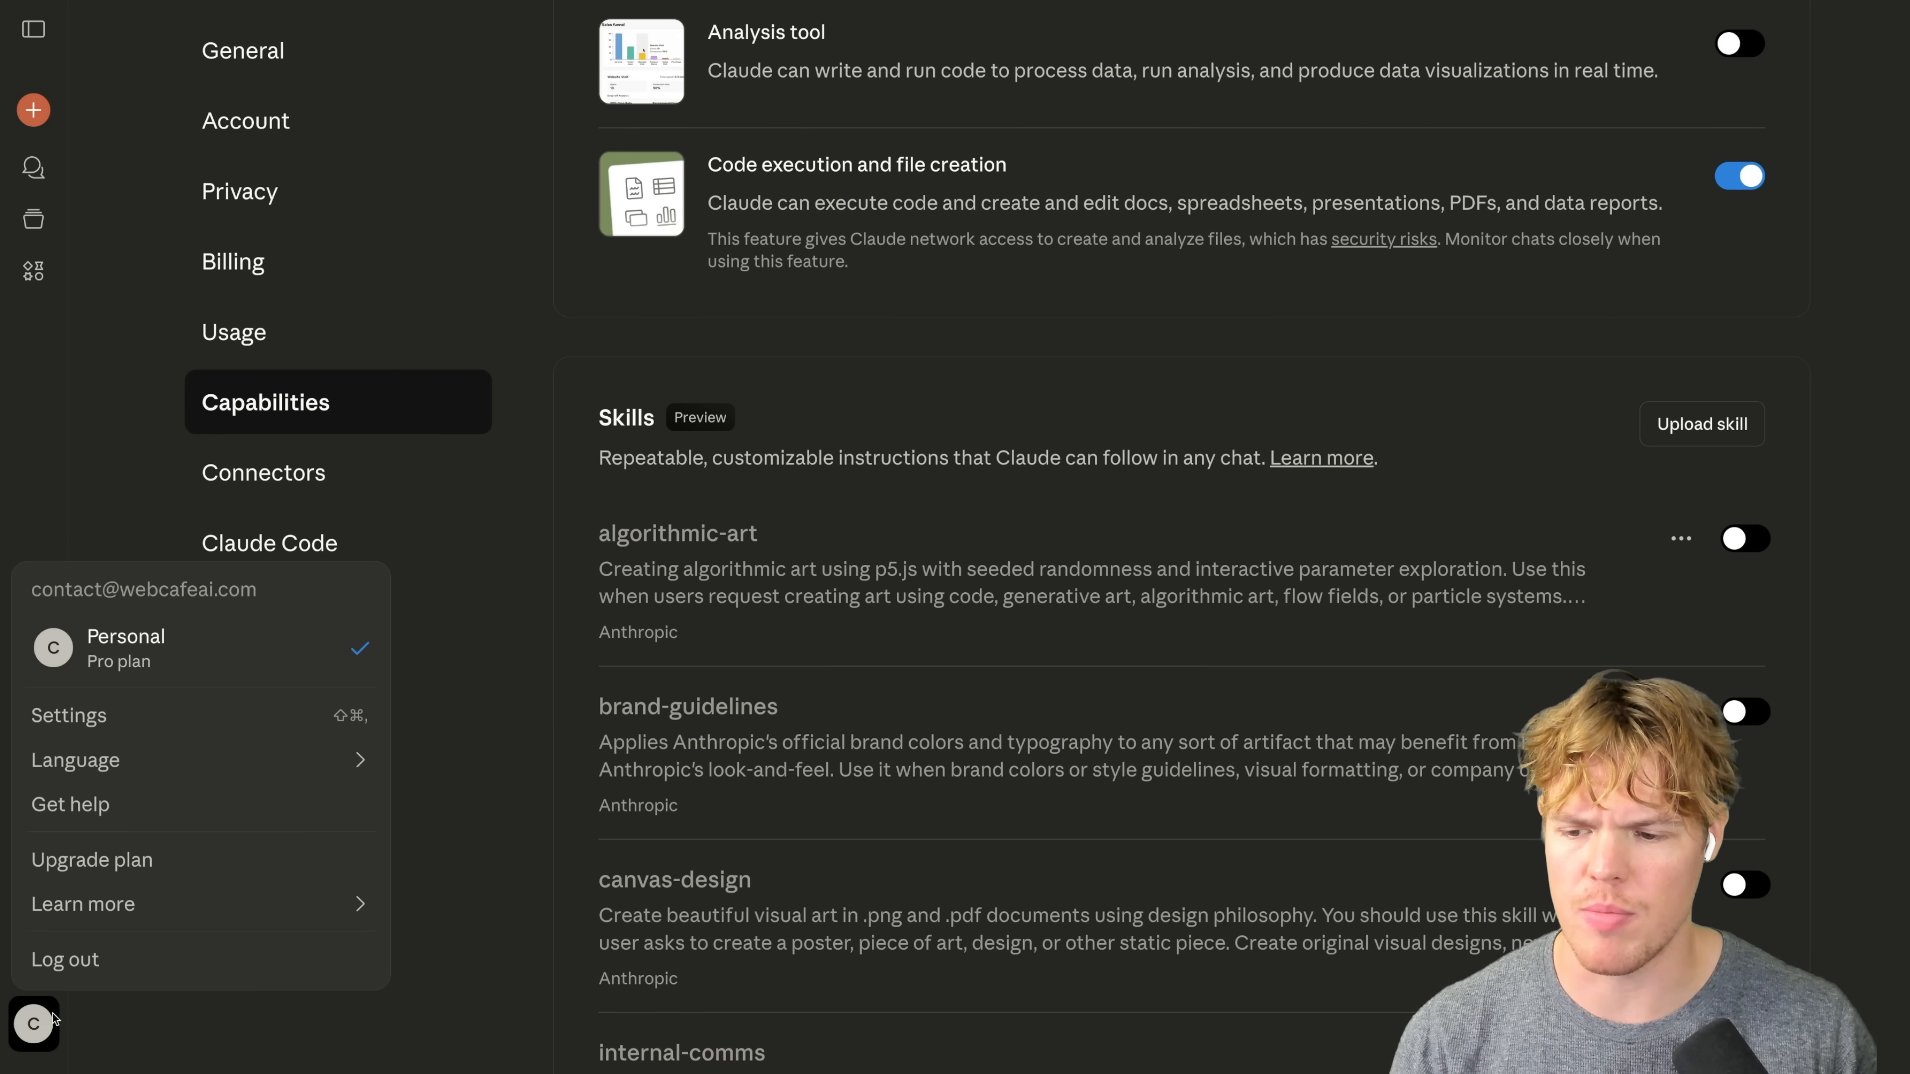
# Step: Go to Settings > Capabilities and switch code execution and file creation on
pyautogui.click(69, 716)
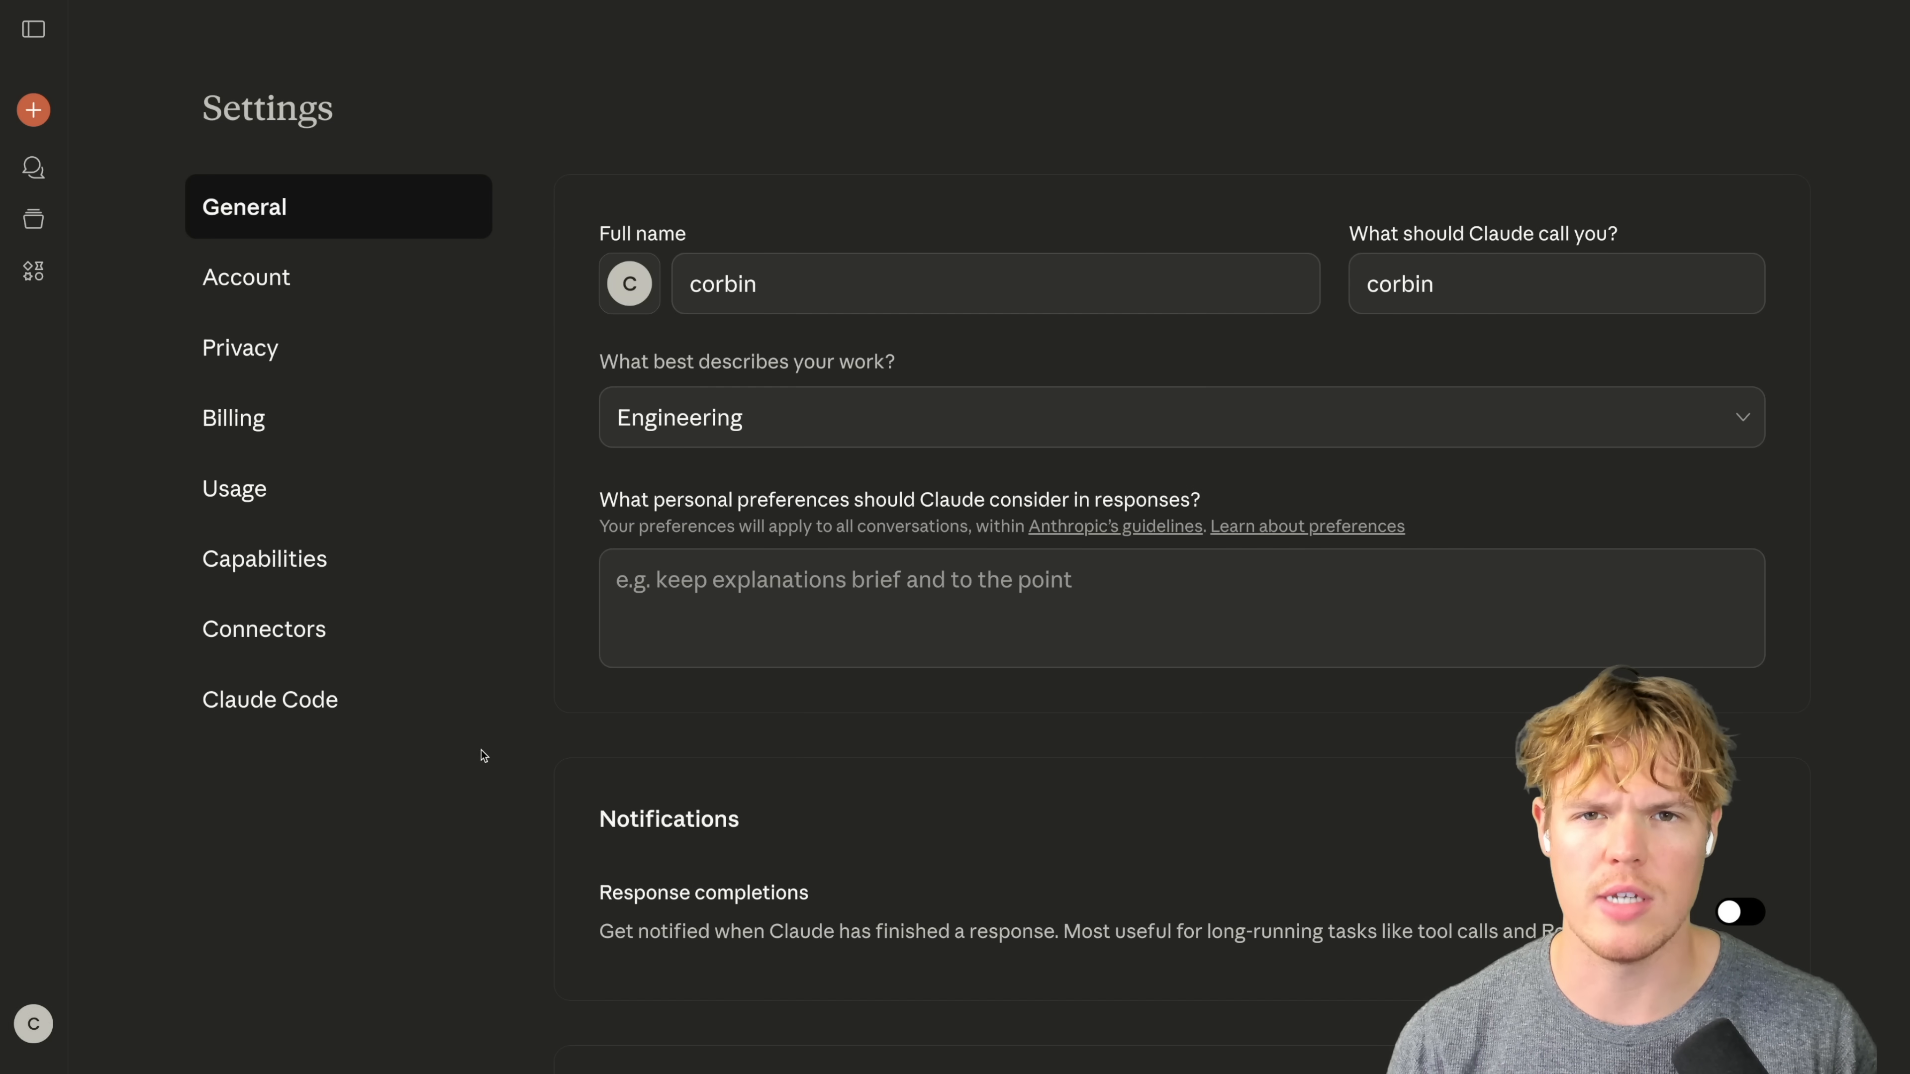
pyautogui.click(265, 558)
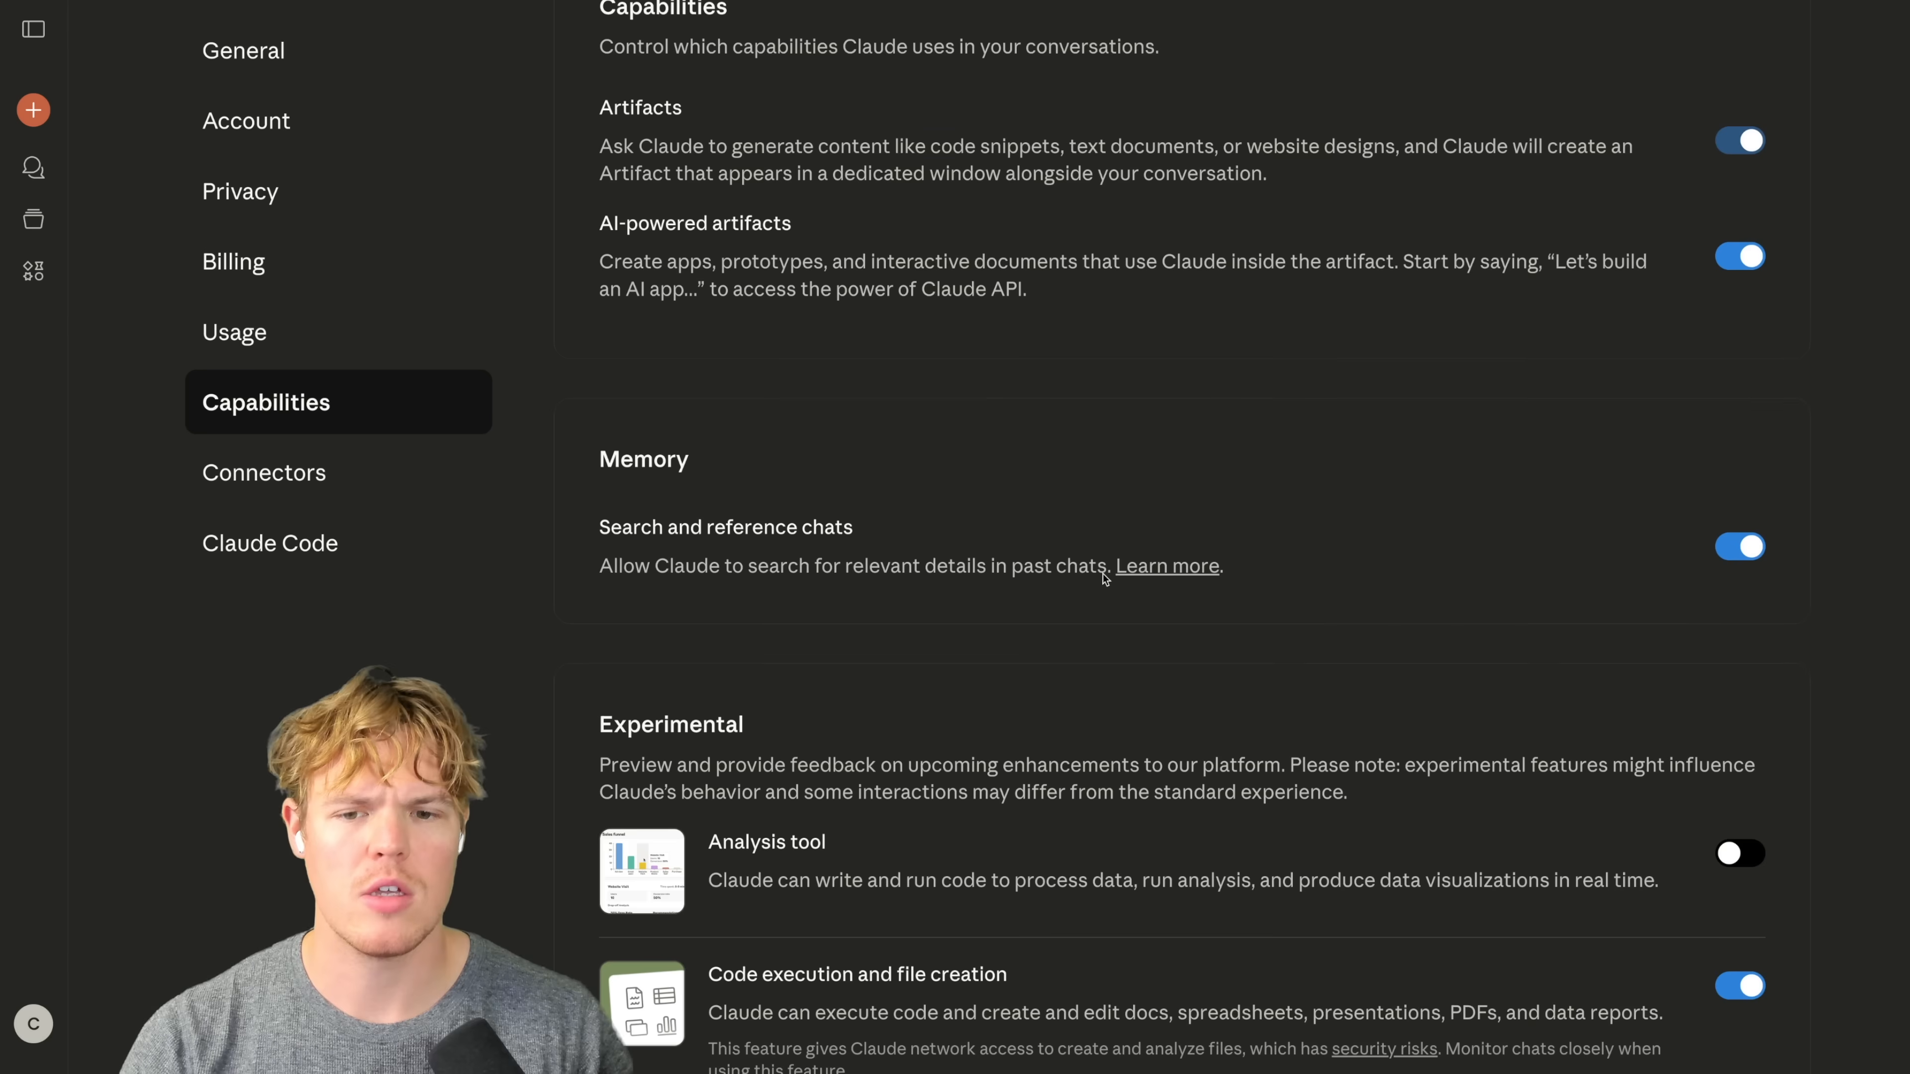
pyautogui.scroll(-3)
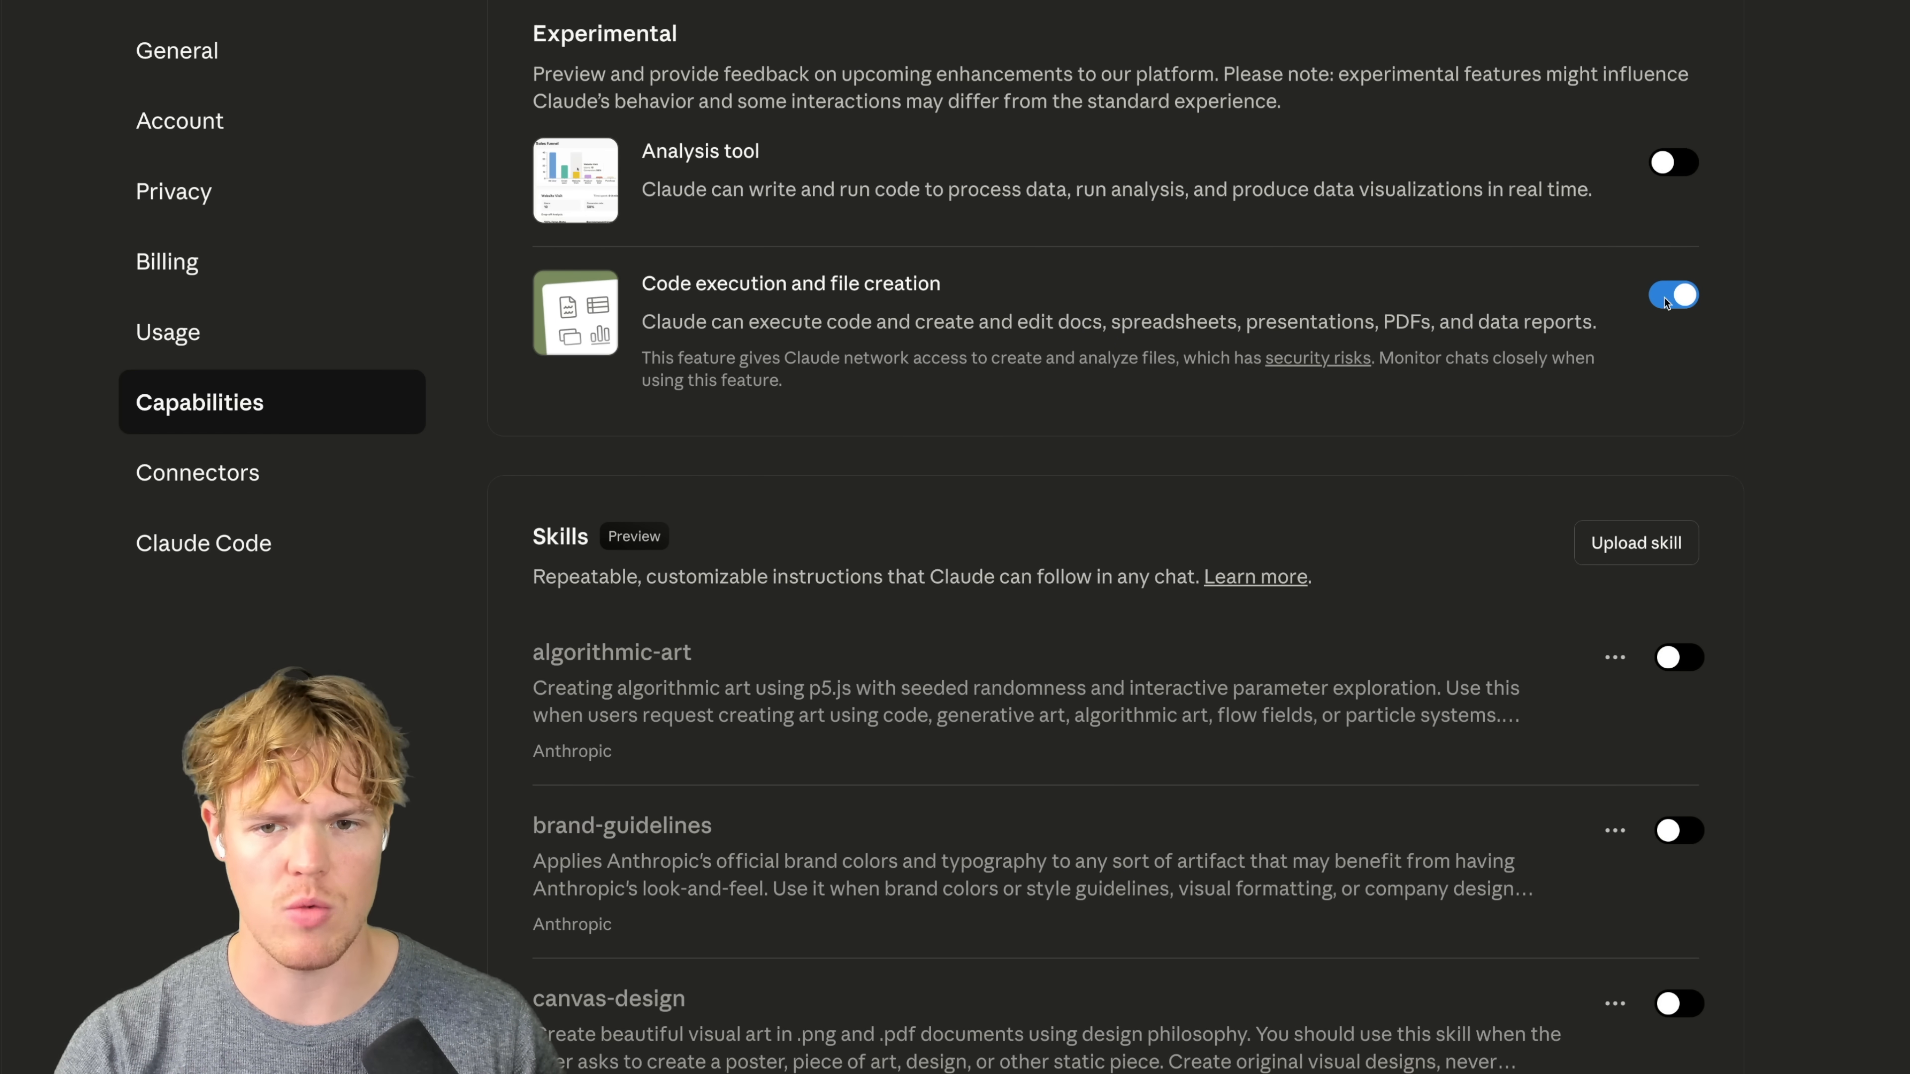
pyautogui.moveTo(1640, 205)
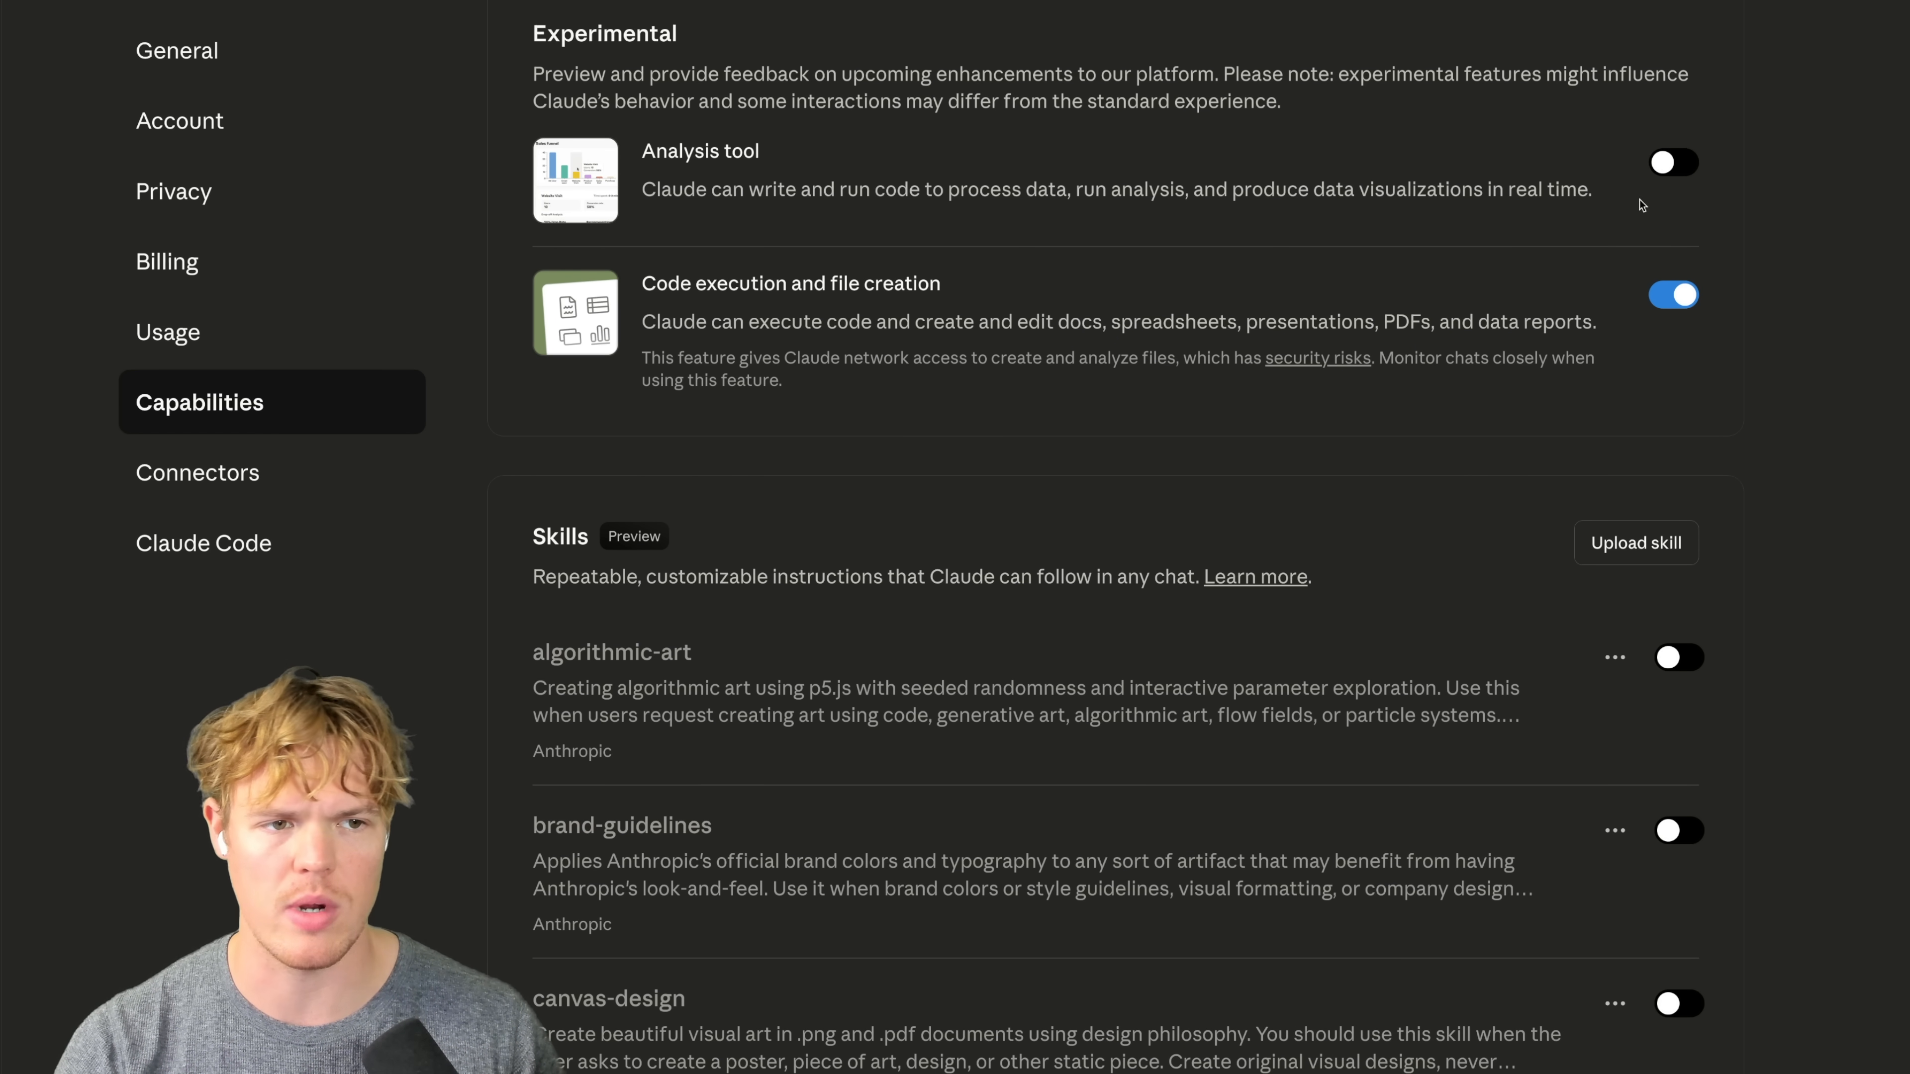
pyautogui.click(1672, 162)
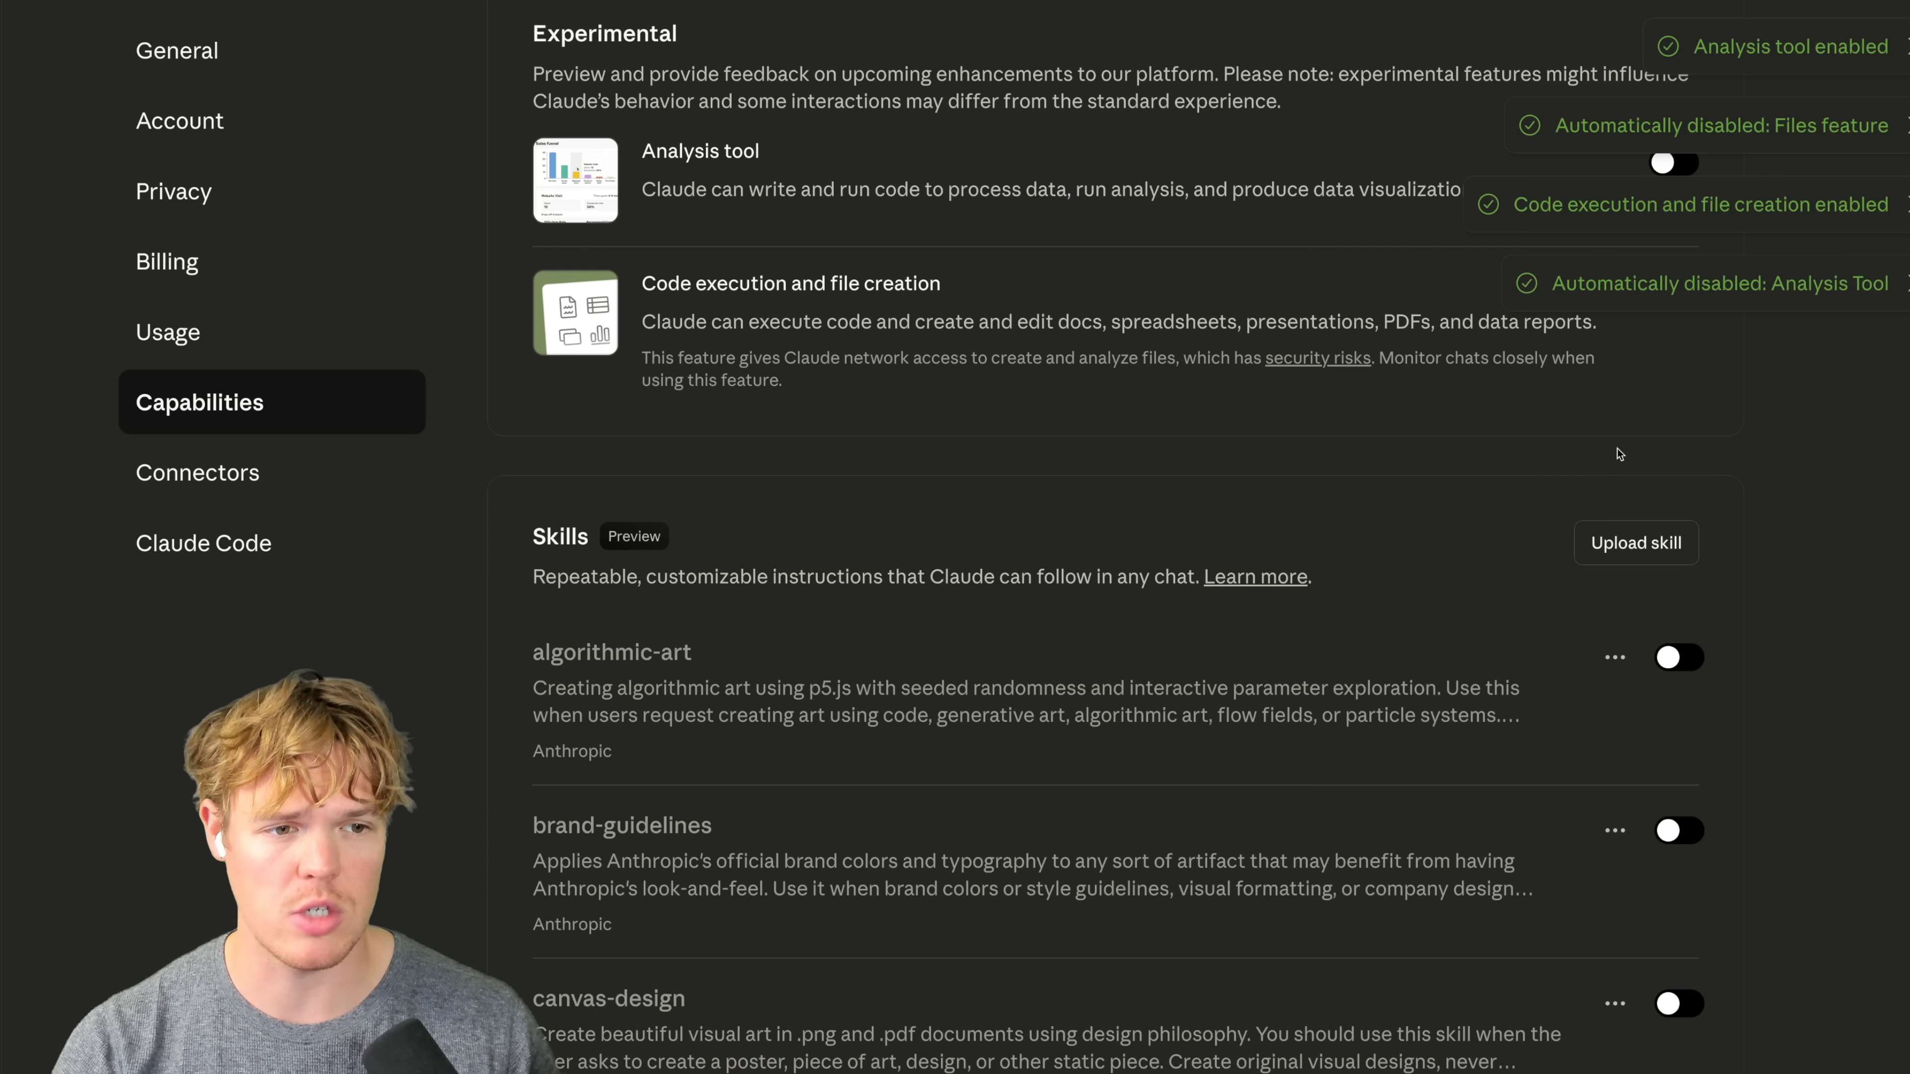
# Step: Scroll through the Skills list to the algorithmic-art skill
pyautogui.scroll(-3)
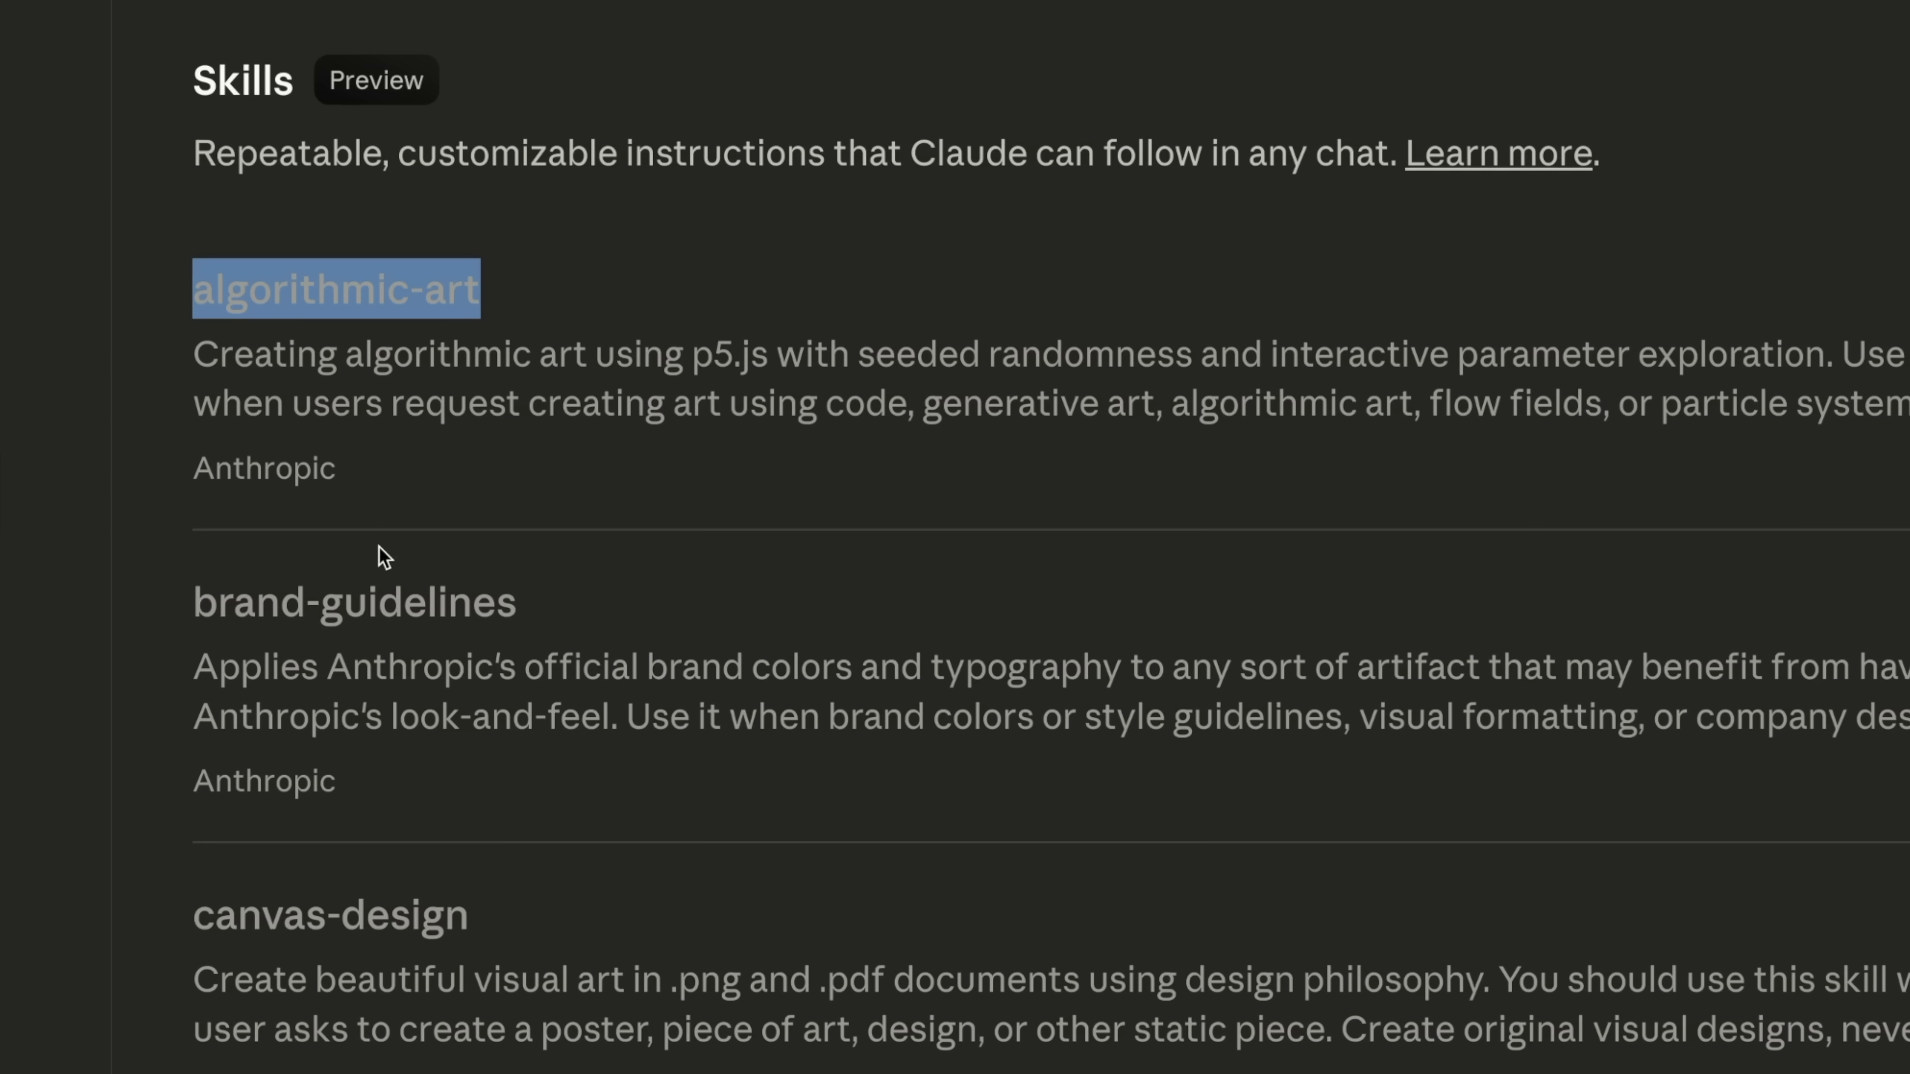
pyautogui.scroll(-3)
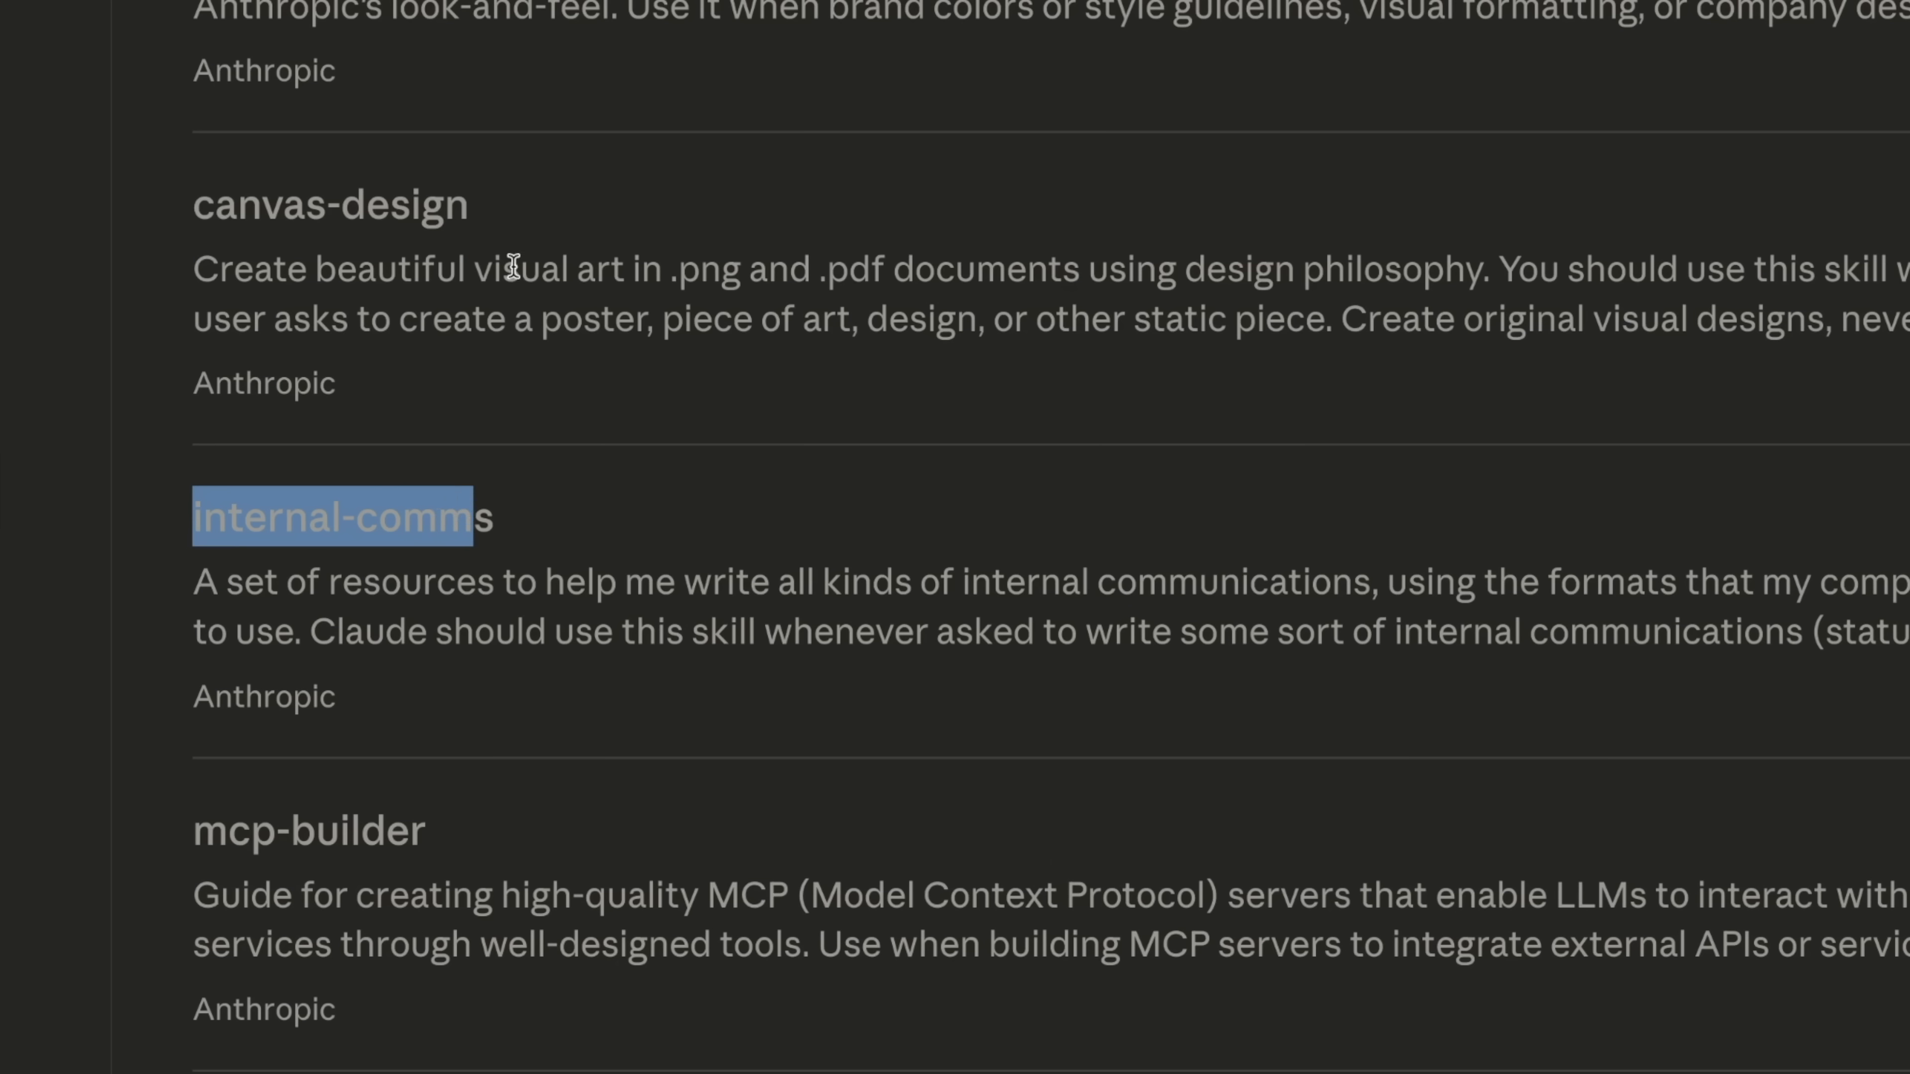
pyautogui.scroll(-3)
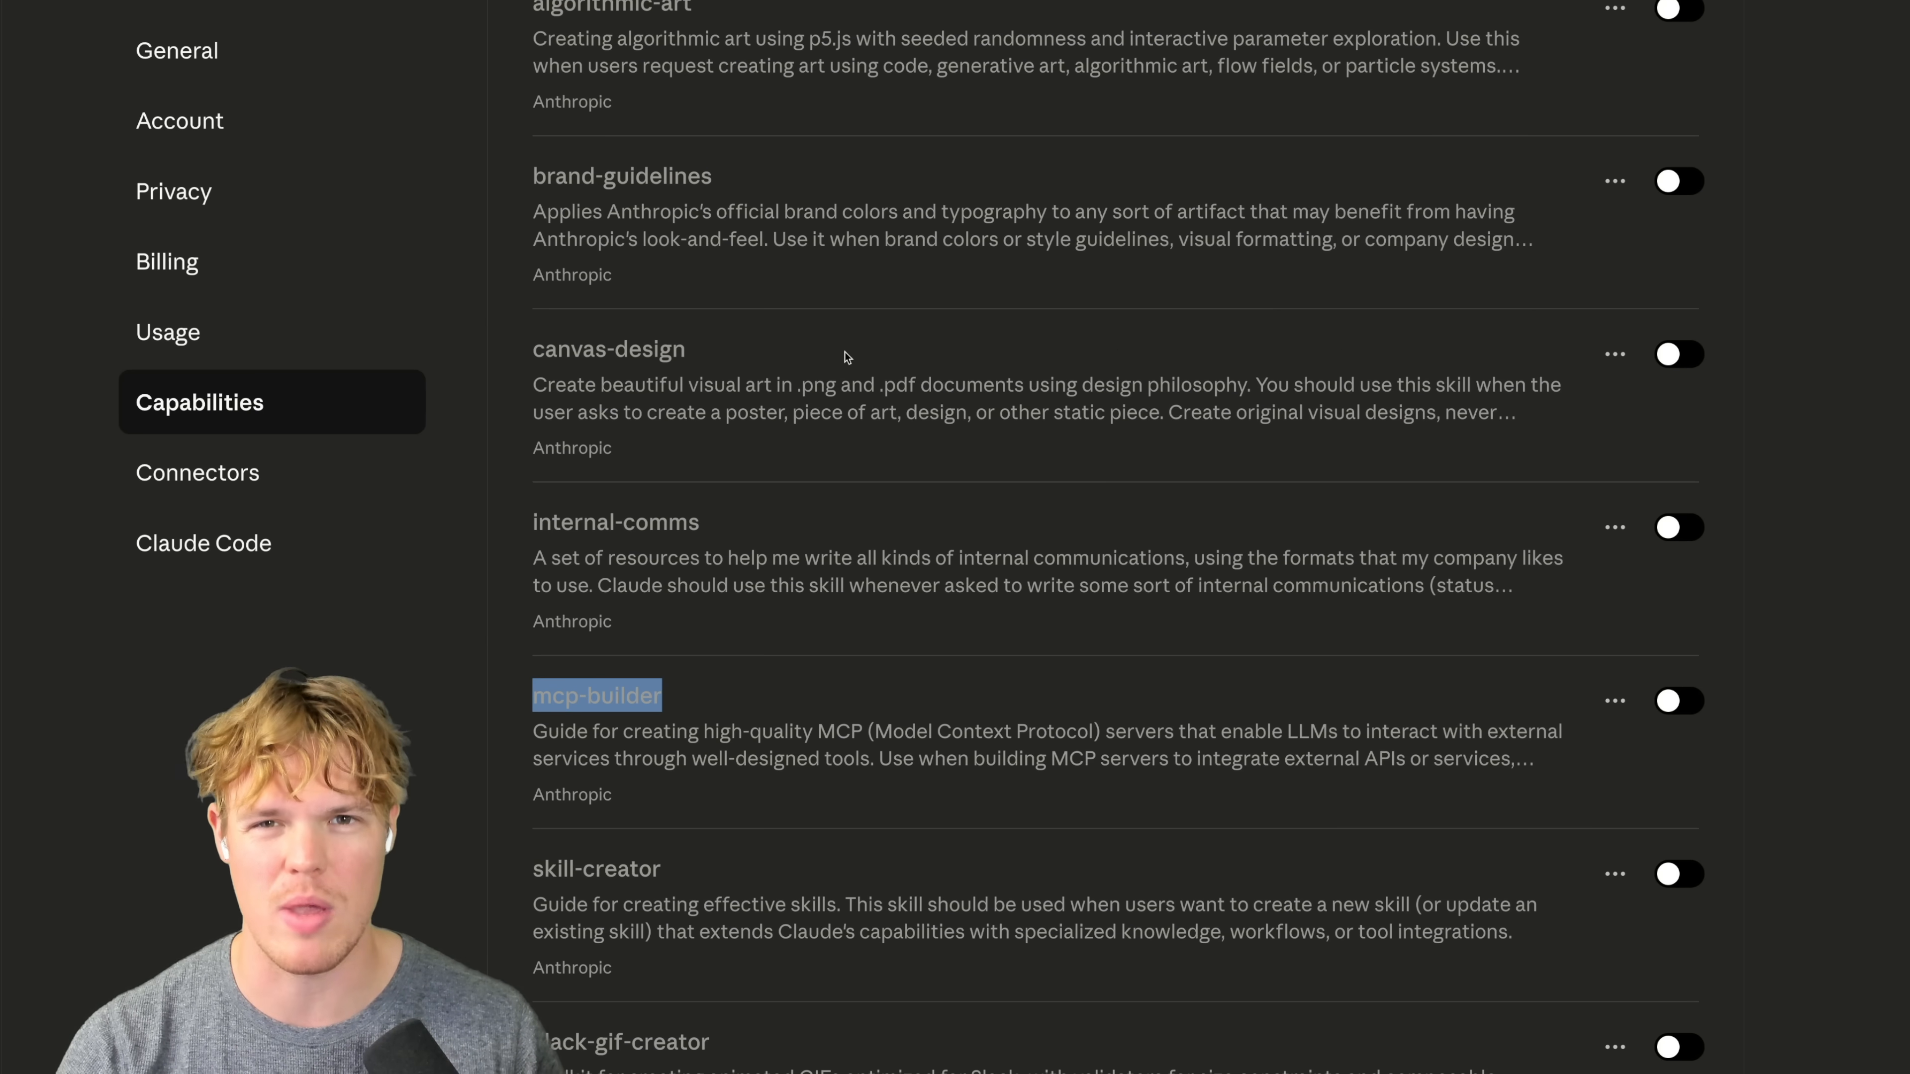
pyautogui.scroll(3)
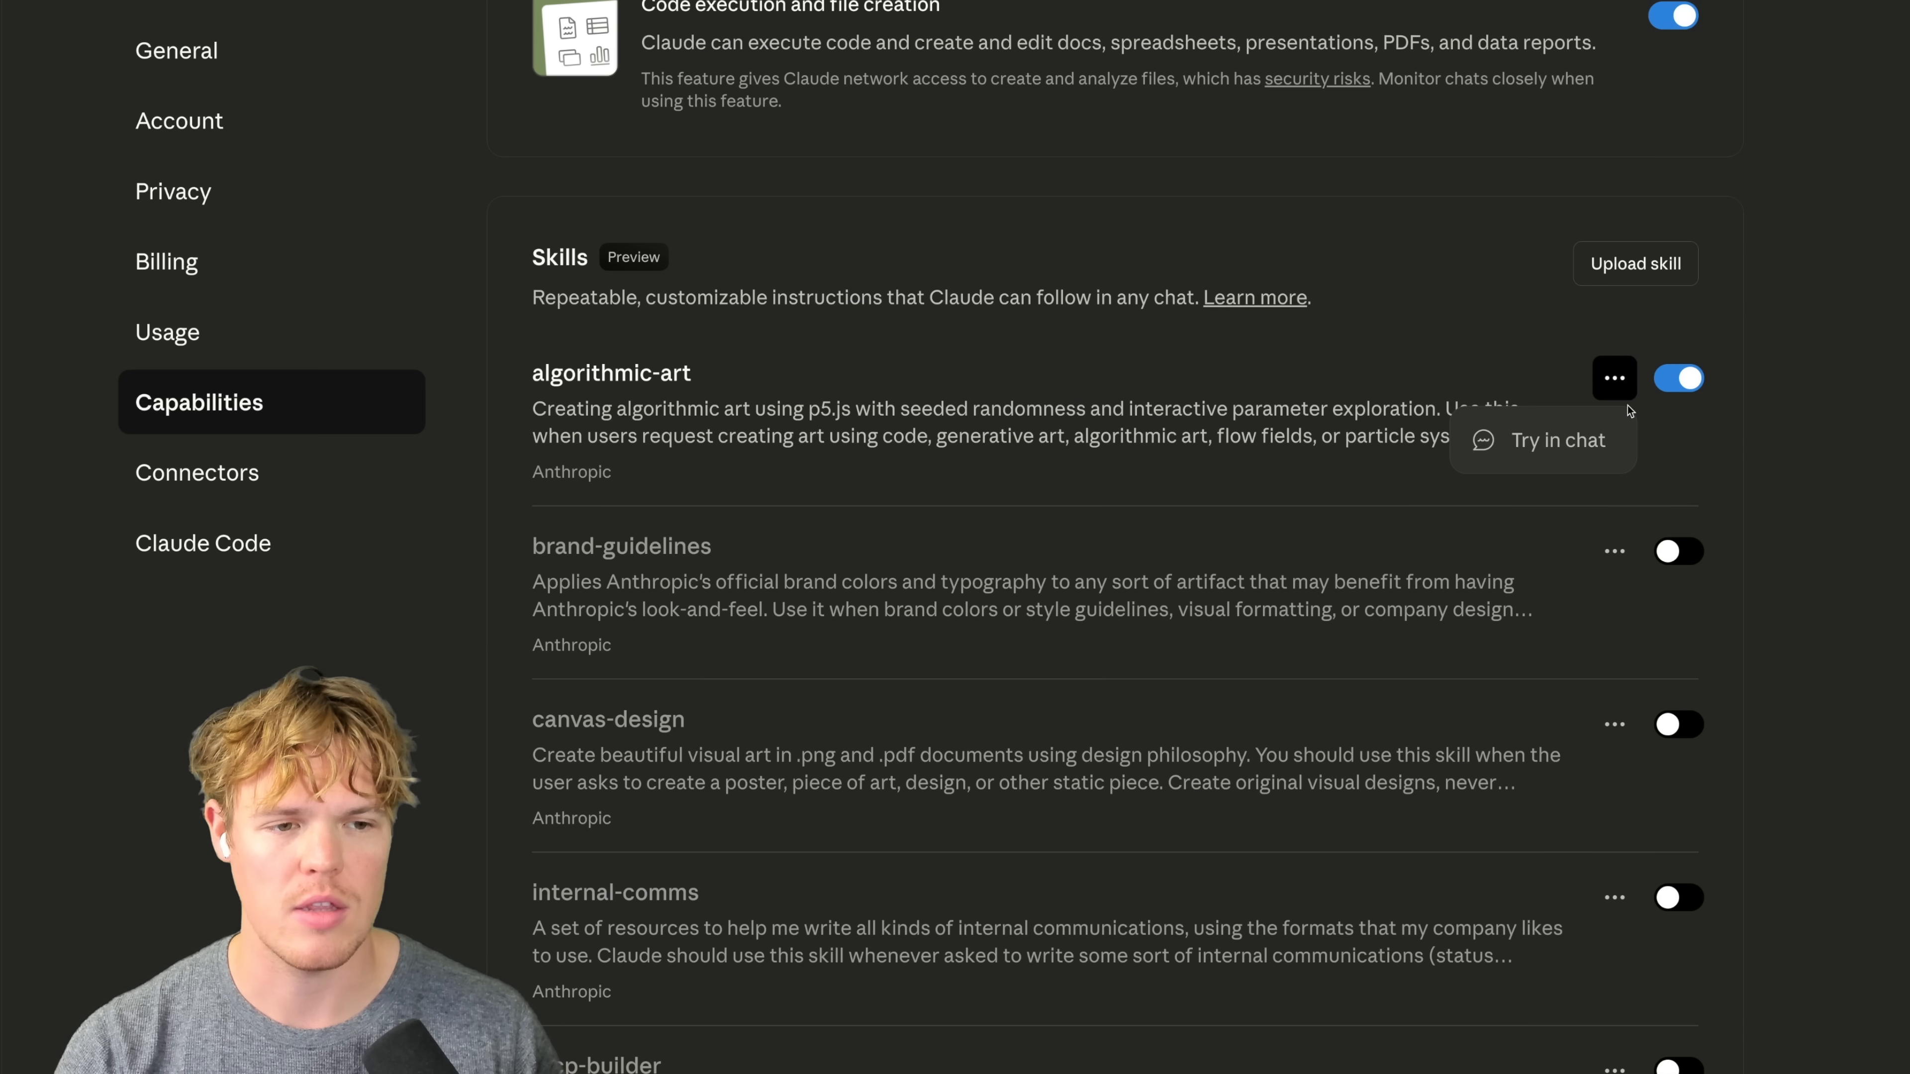
# Step: Dismiss the algorithmic-art skill menu and start uploading a custom skill
pyautogui.click(1556, 440)
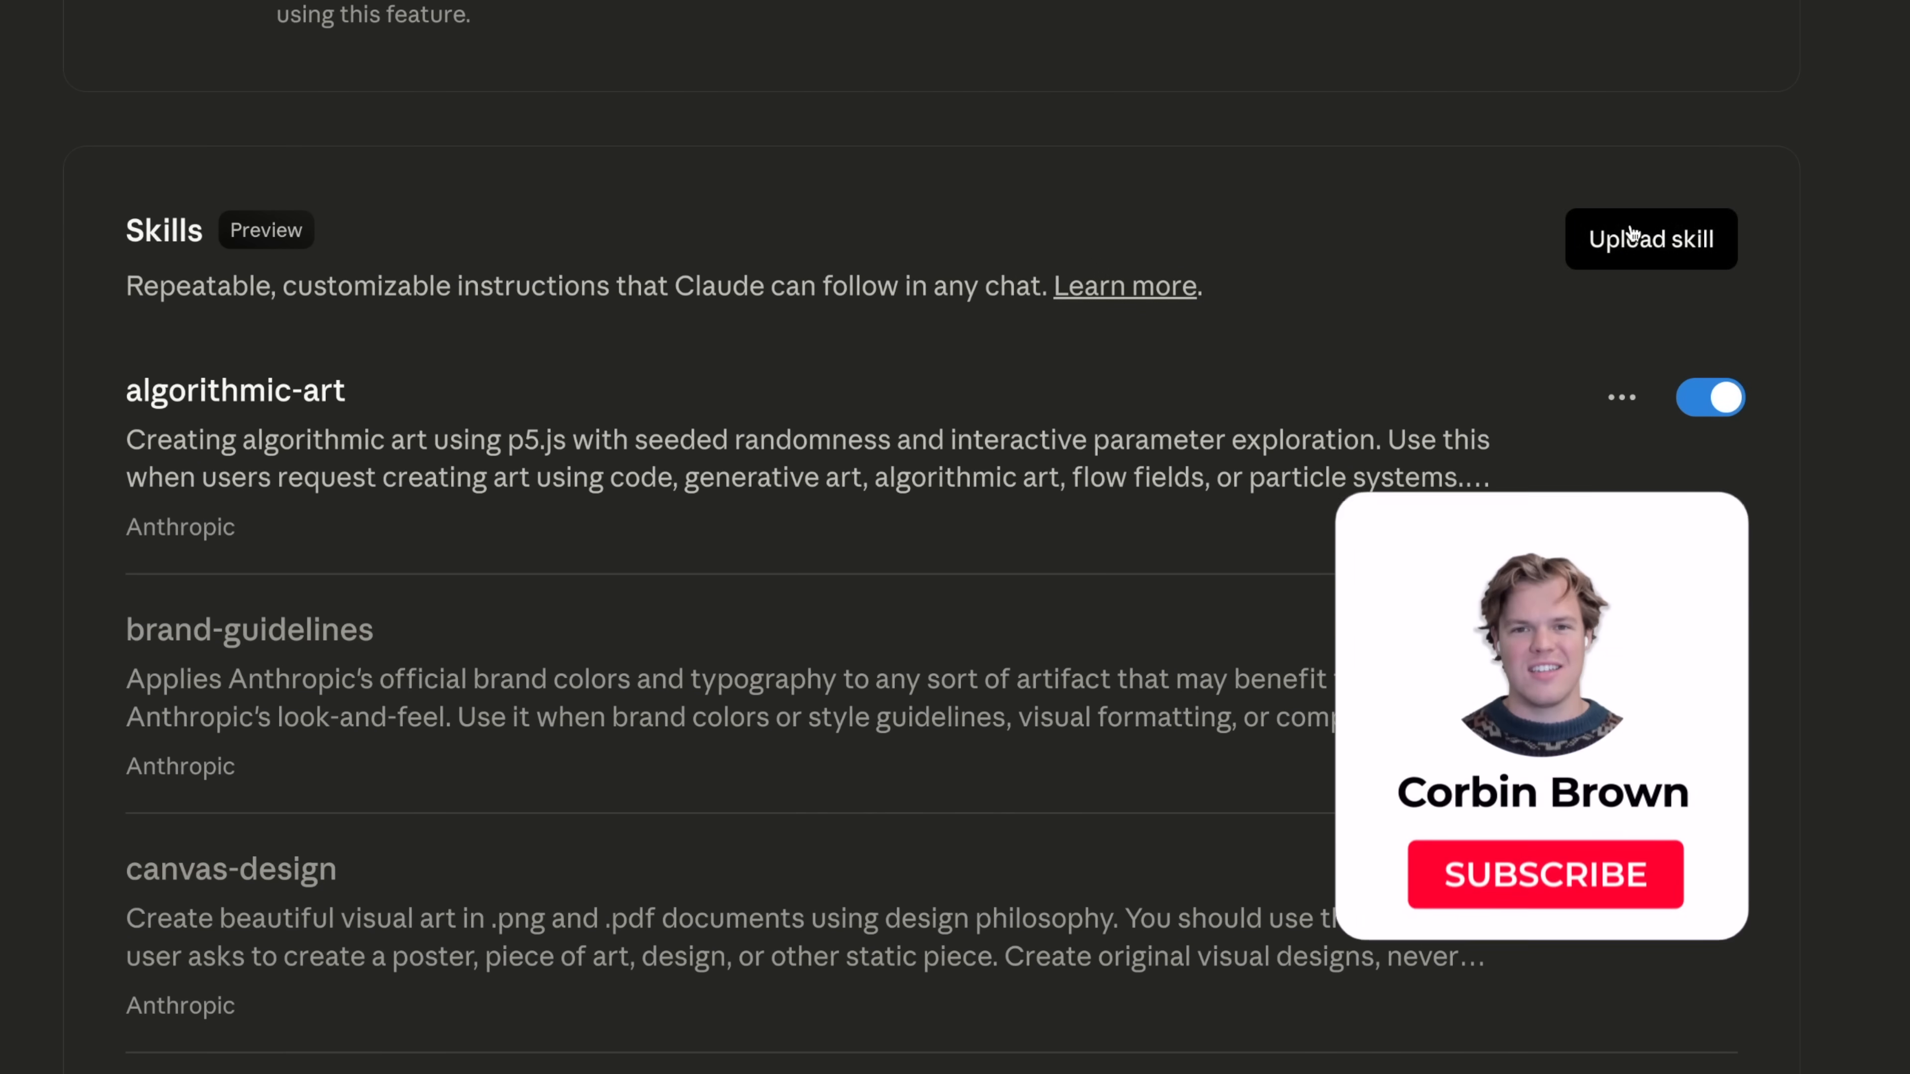
pyautogui.click(1651, 239)
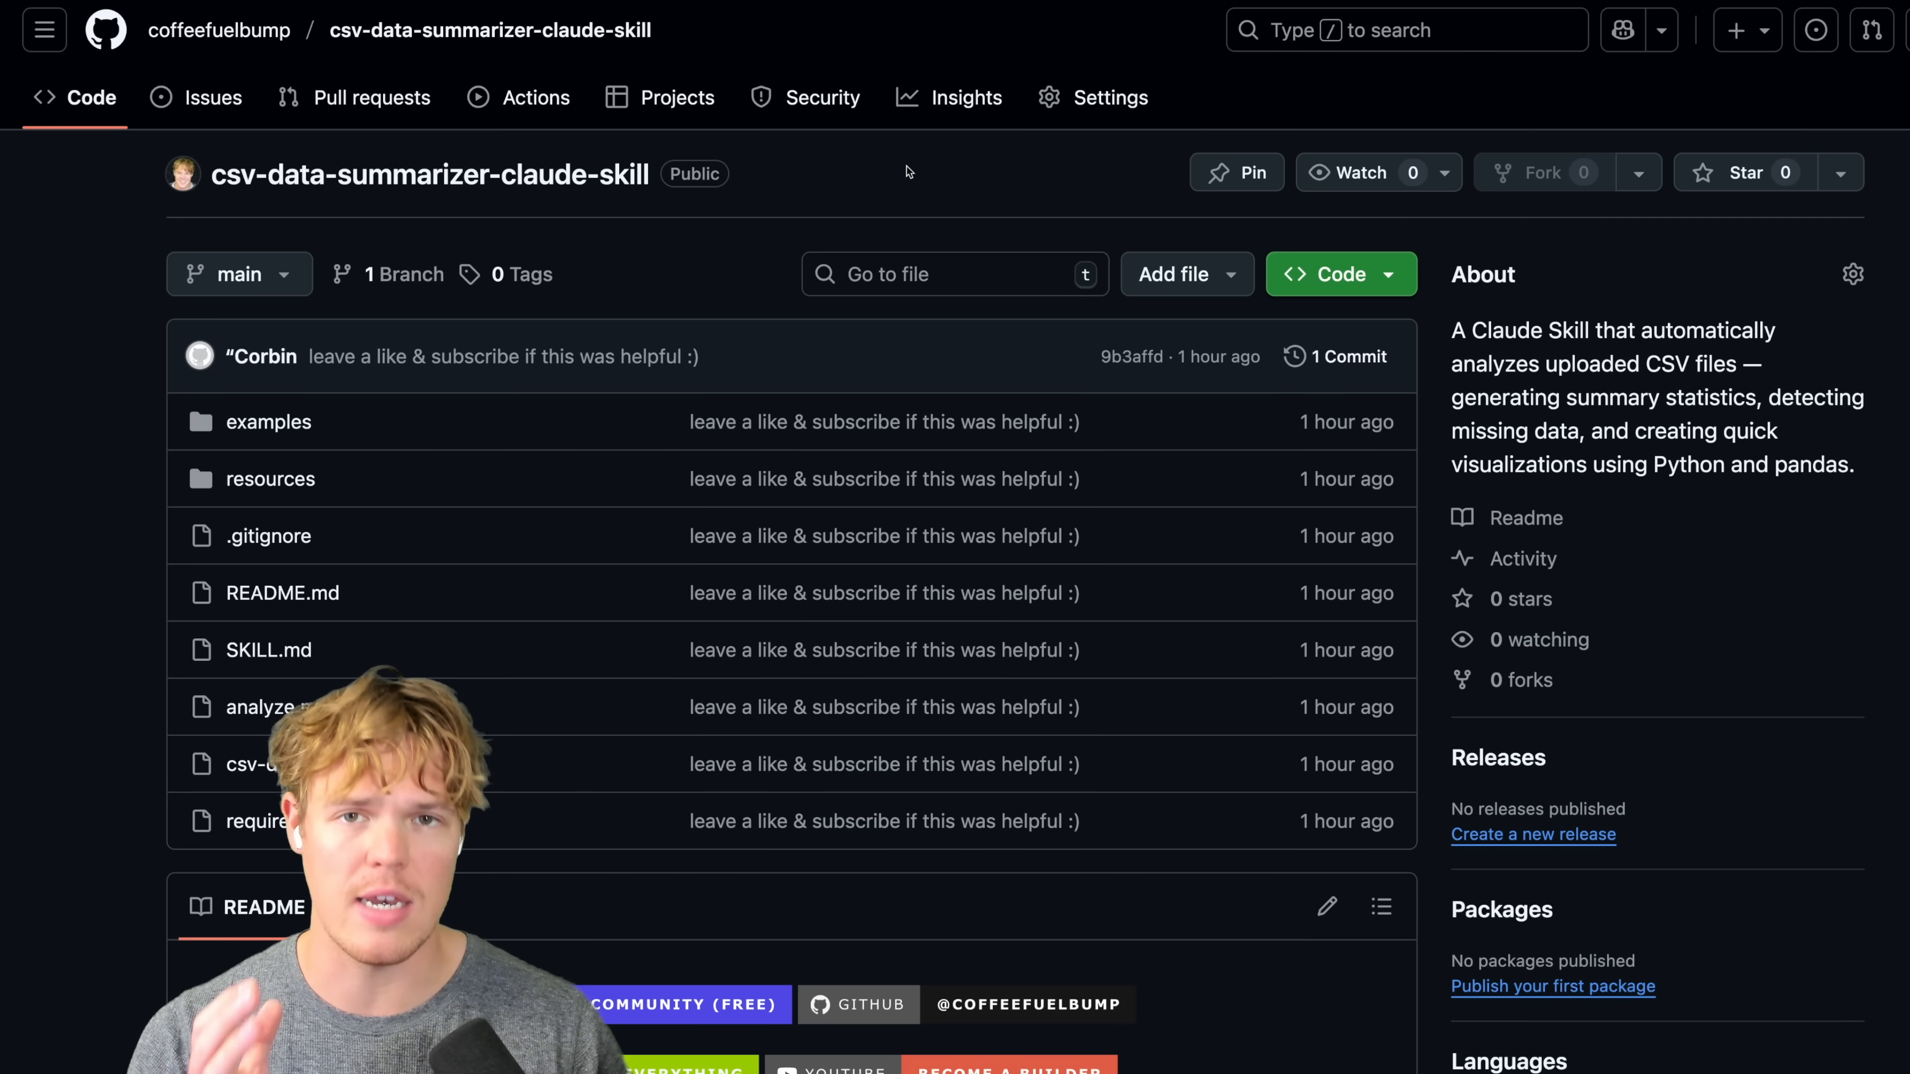
# Step: Review the CSV Data Summarizer repository README before downloading its zip
pyautogui.scroll(-3)
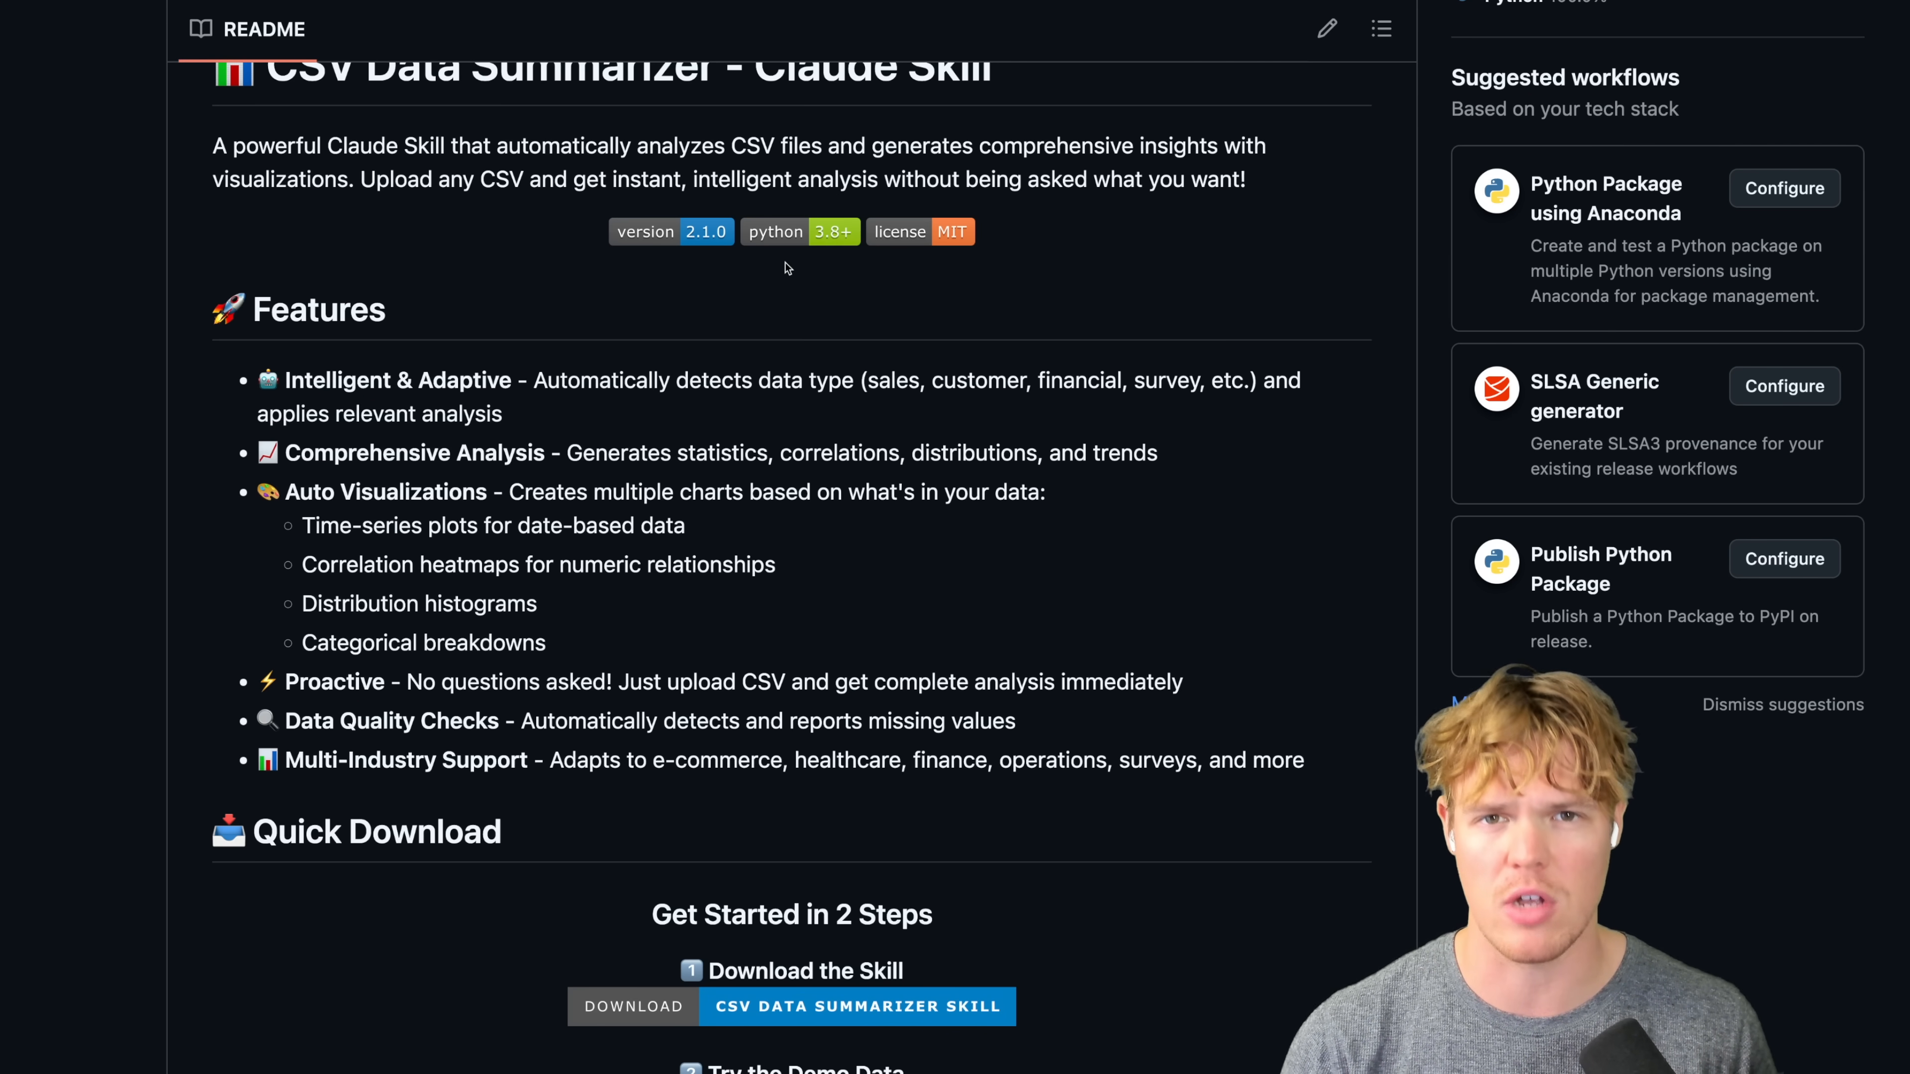
pyautogui.scroll(3)
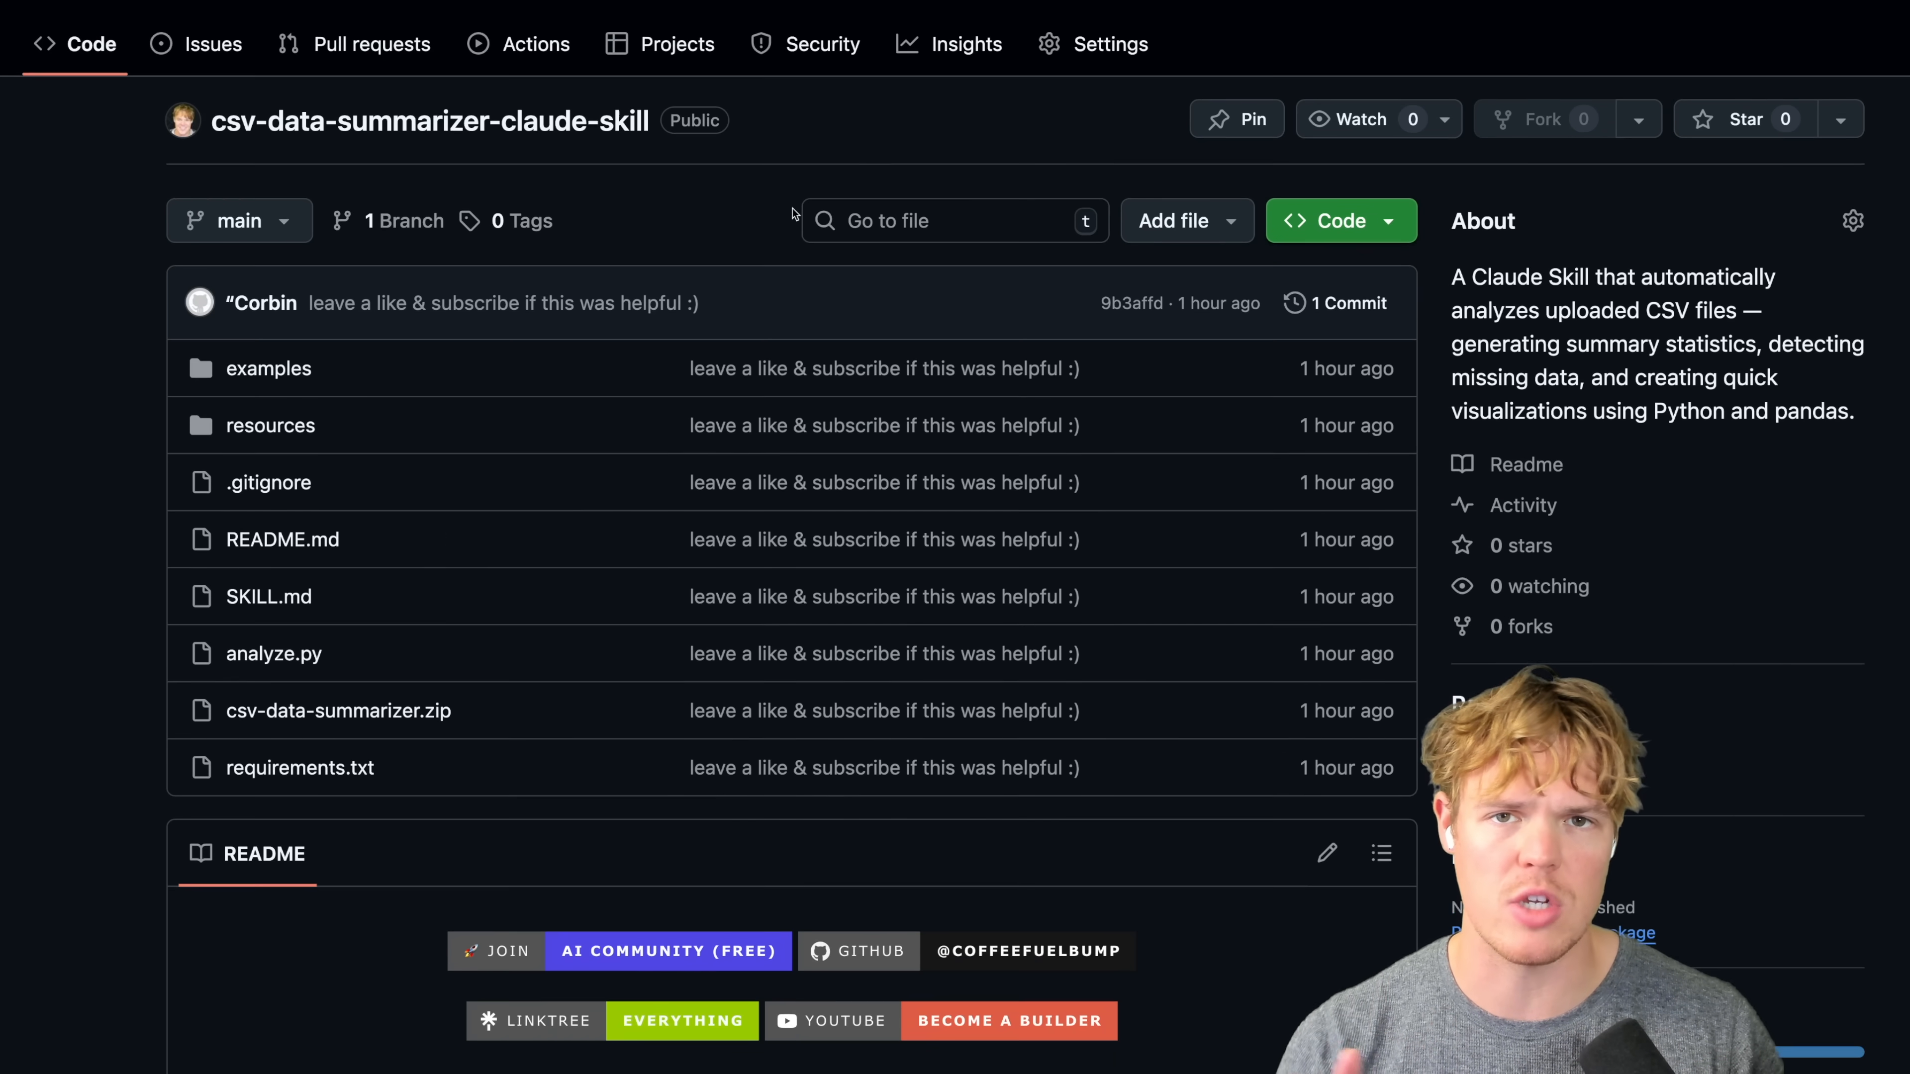
pyautogui.scroll(-3)
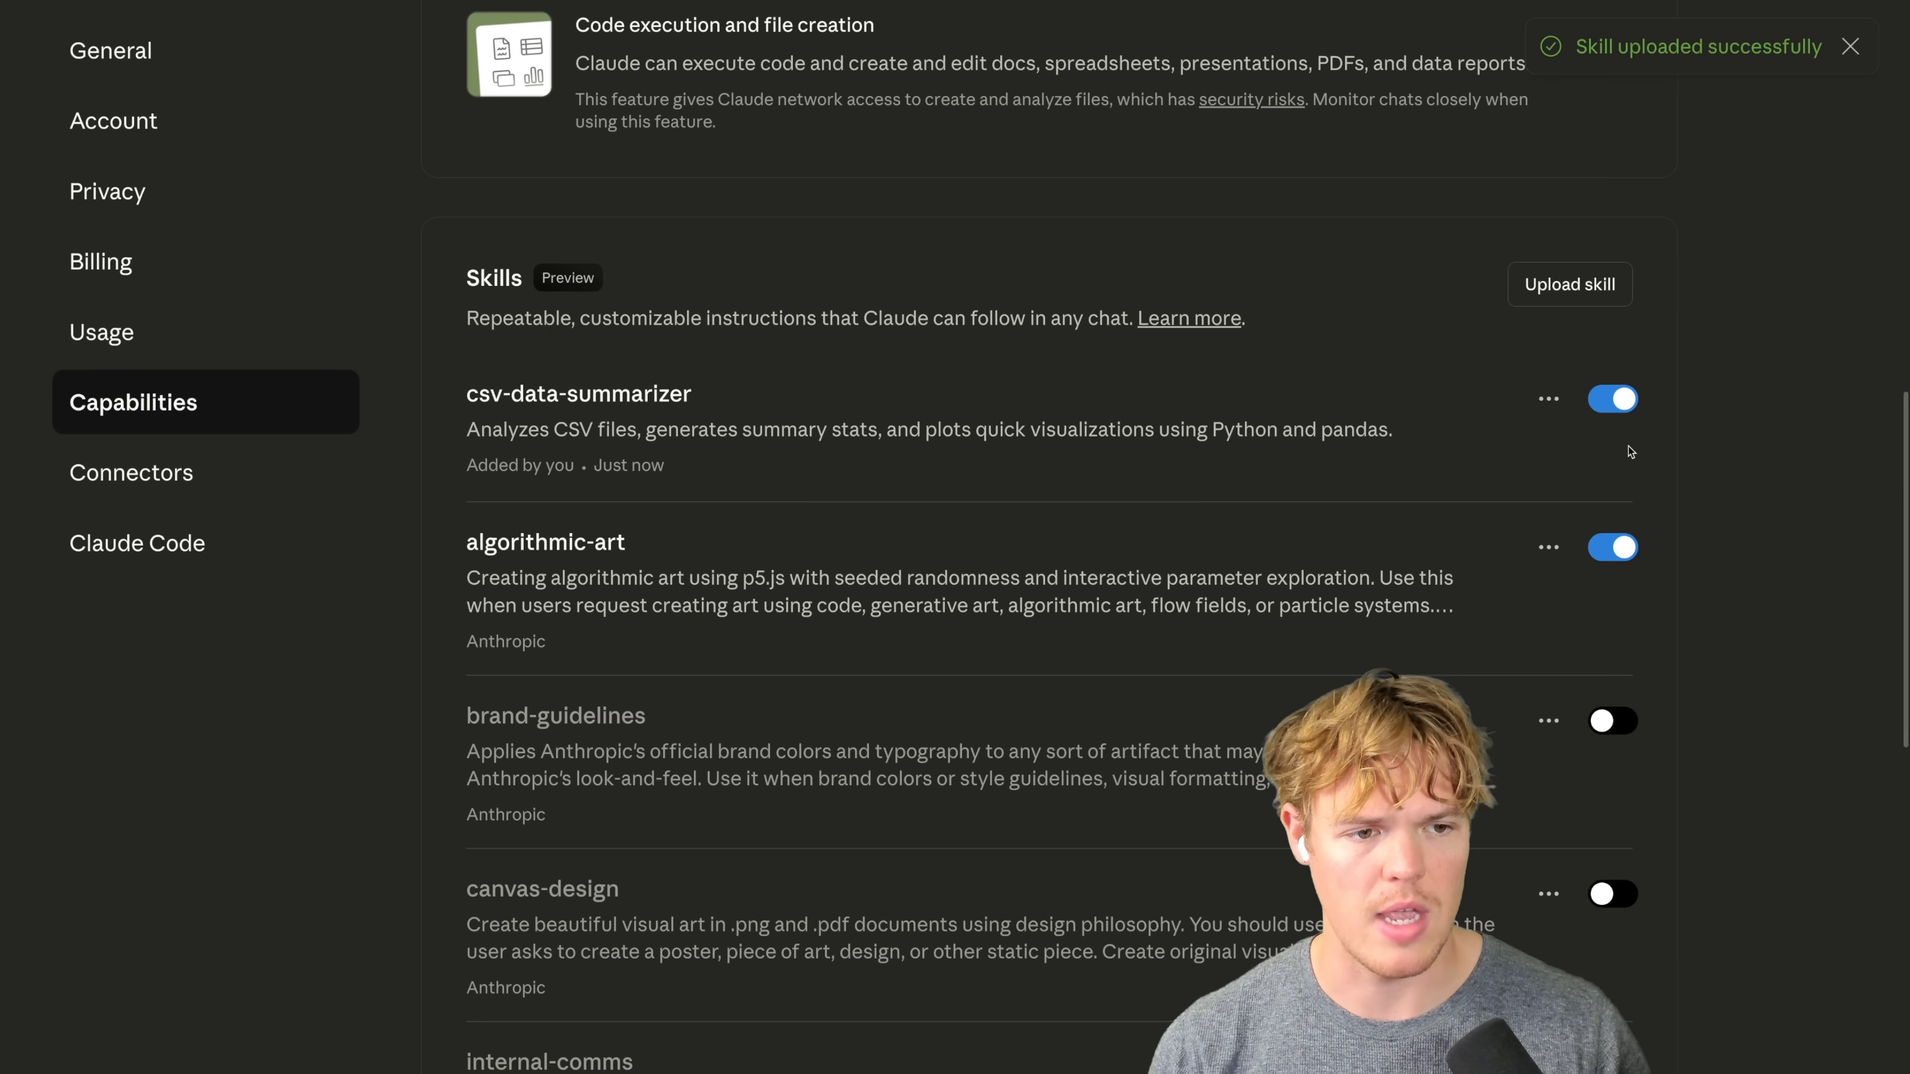
# Step: Dismiss the skill upload toast in Claude.ai's settings
pyautogui.click(1612, 398)
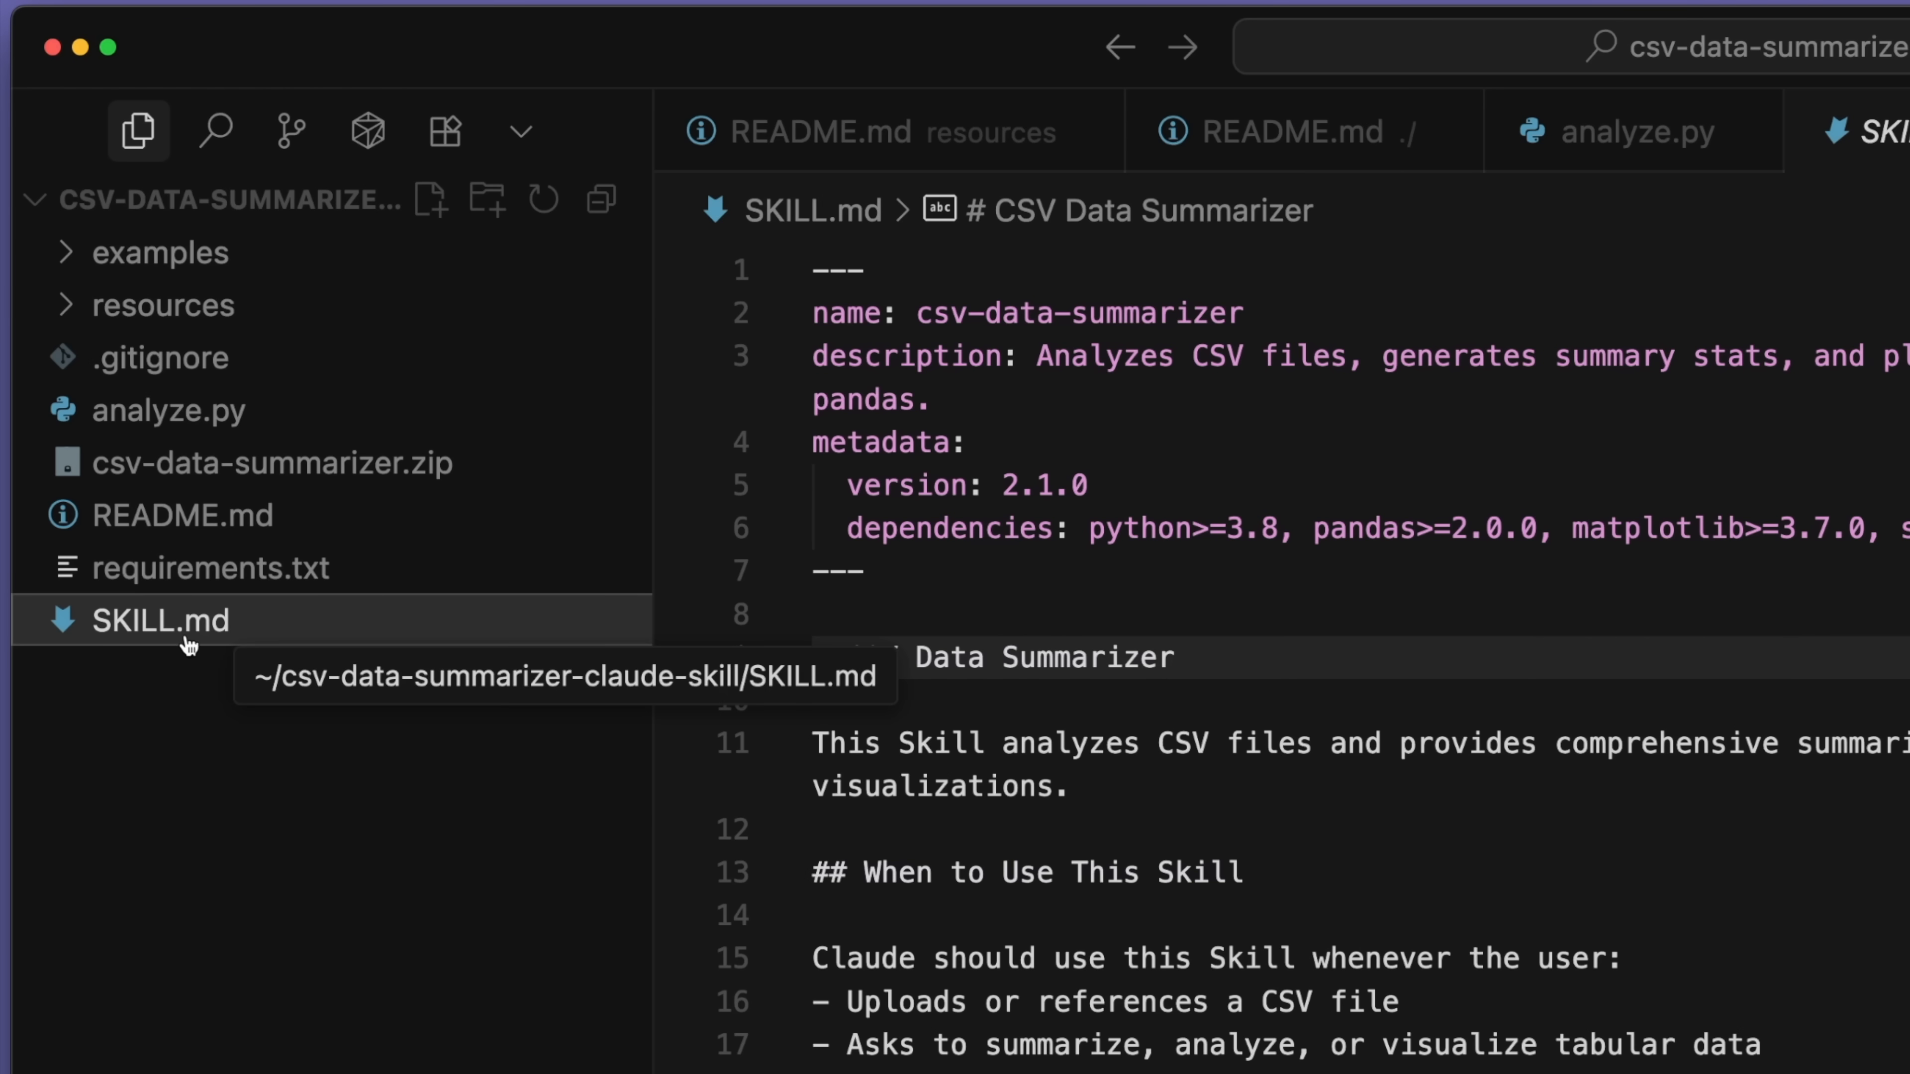
pyautogui.moveTo(207, 641)
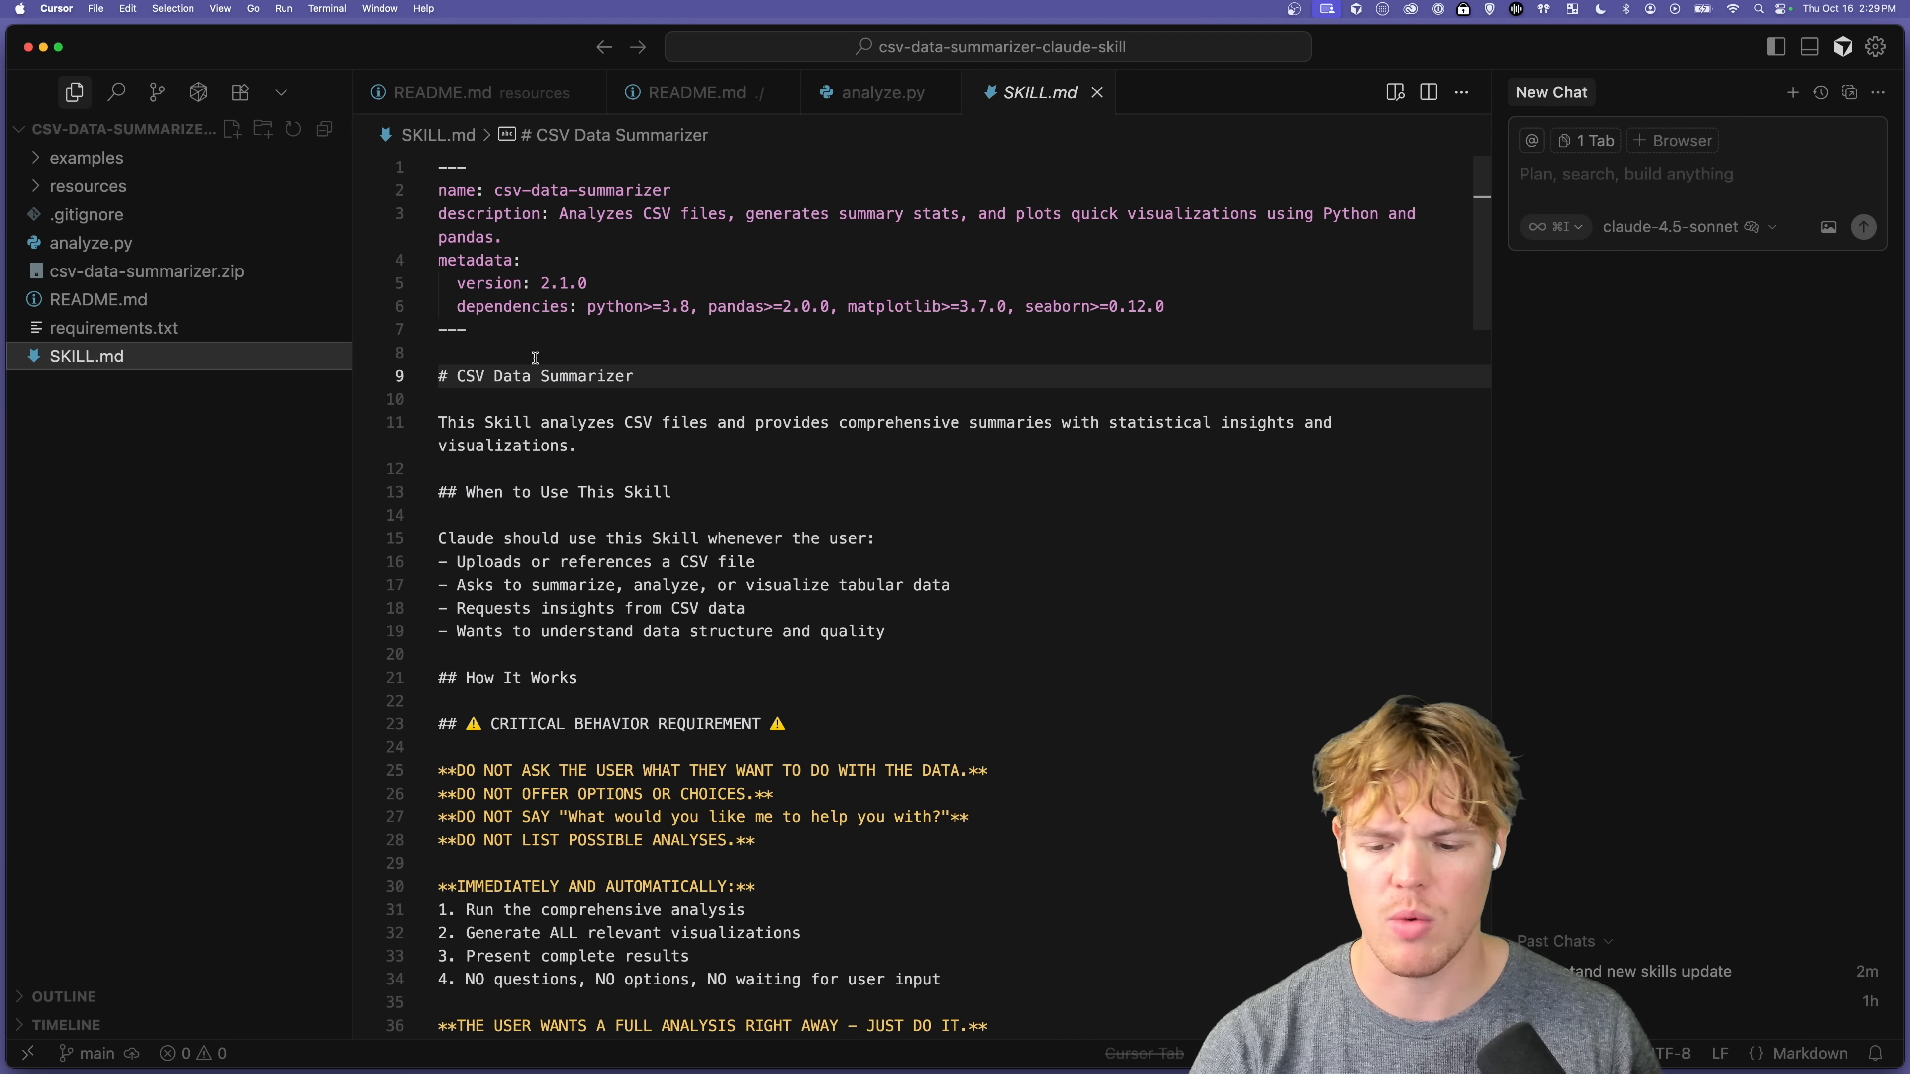
pyautogui.moveTo(91, 243)
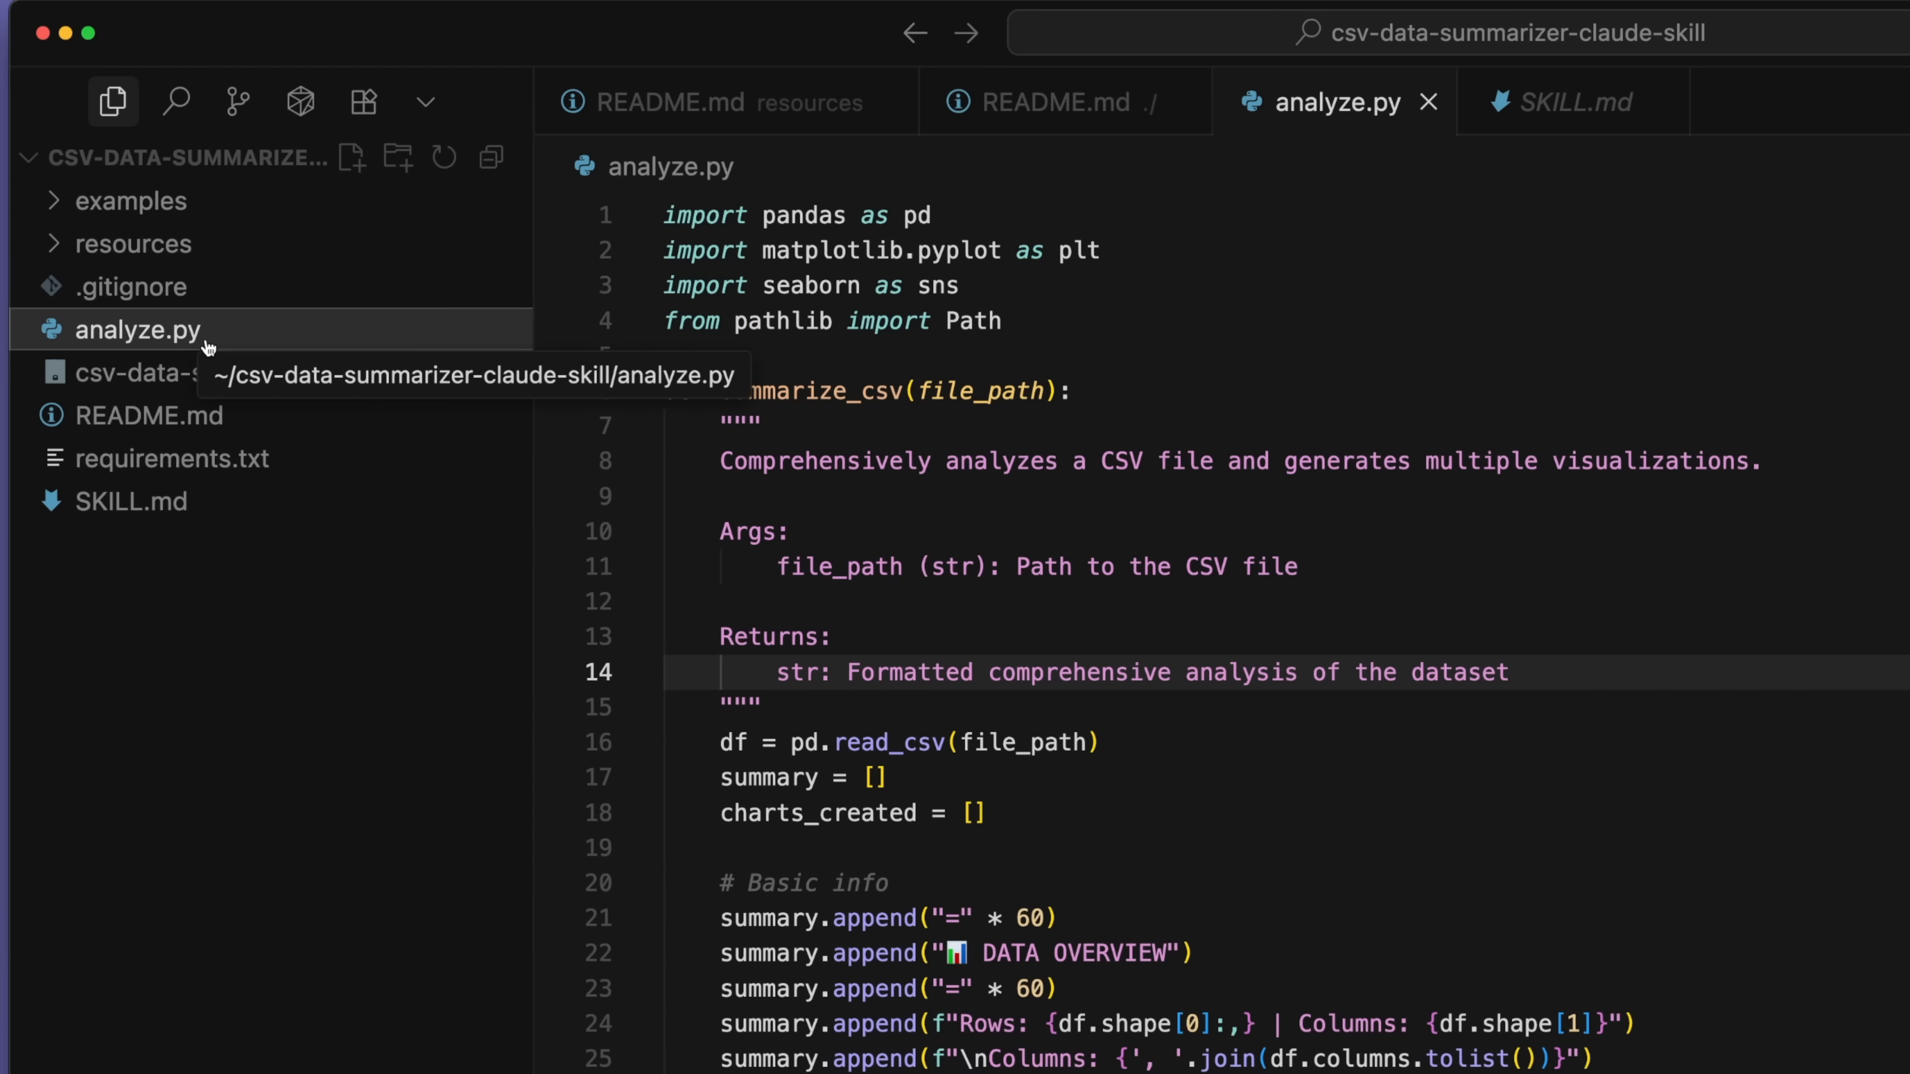
pyautogui.click(1570, 101)
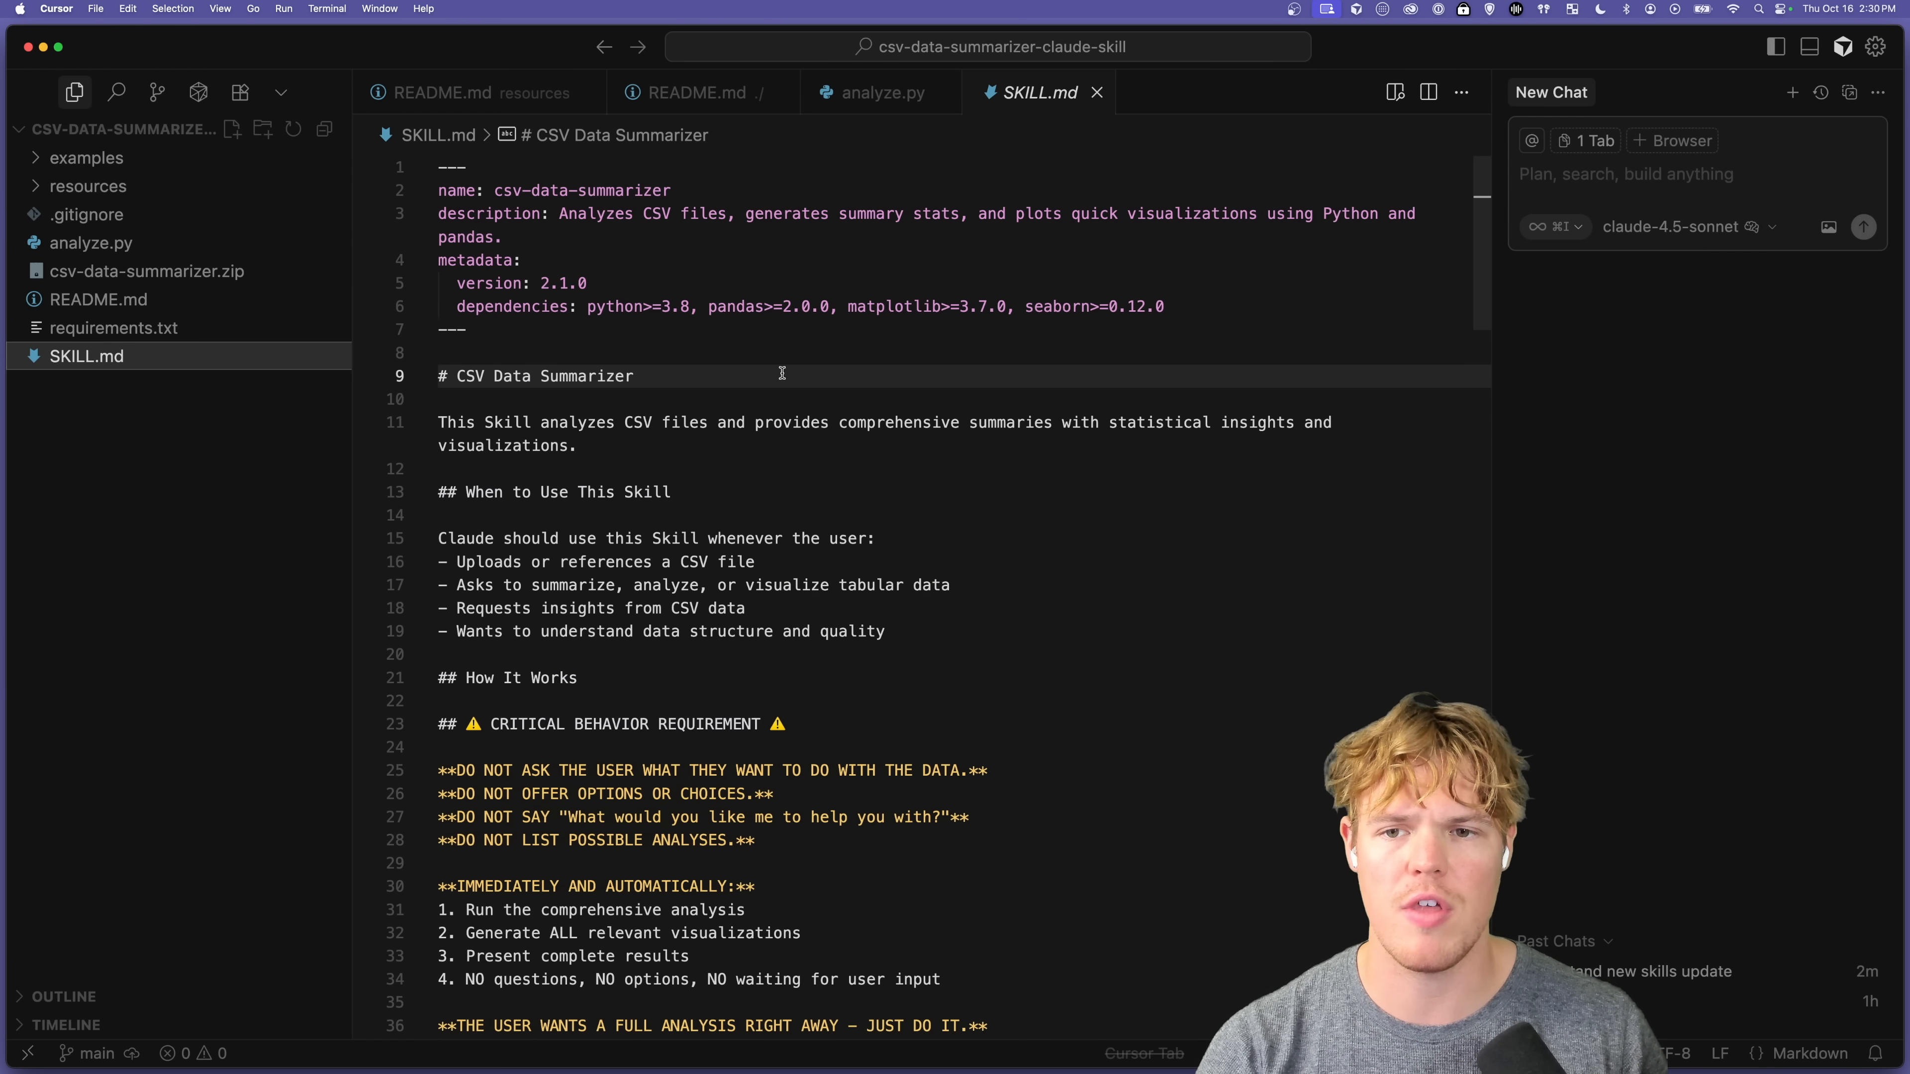
pyautogui.moveTo(788, 358)
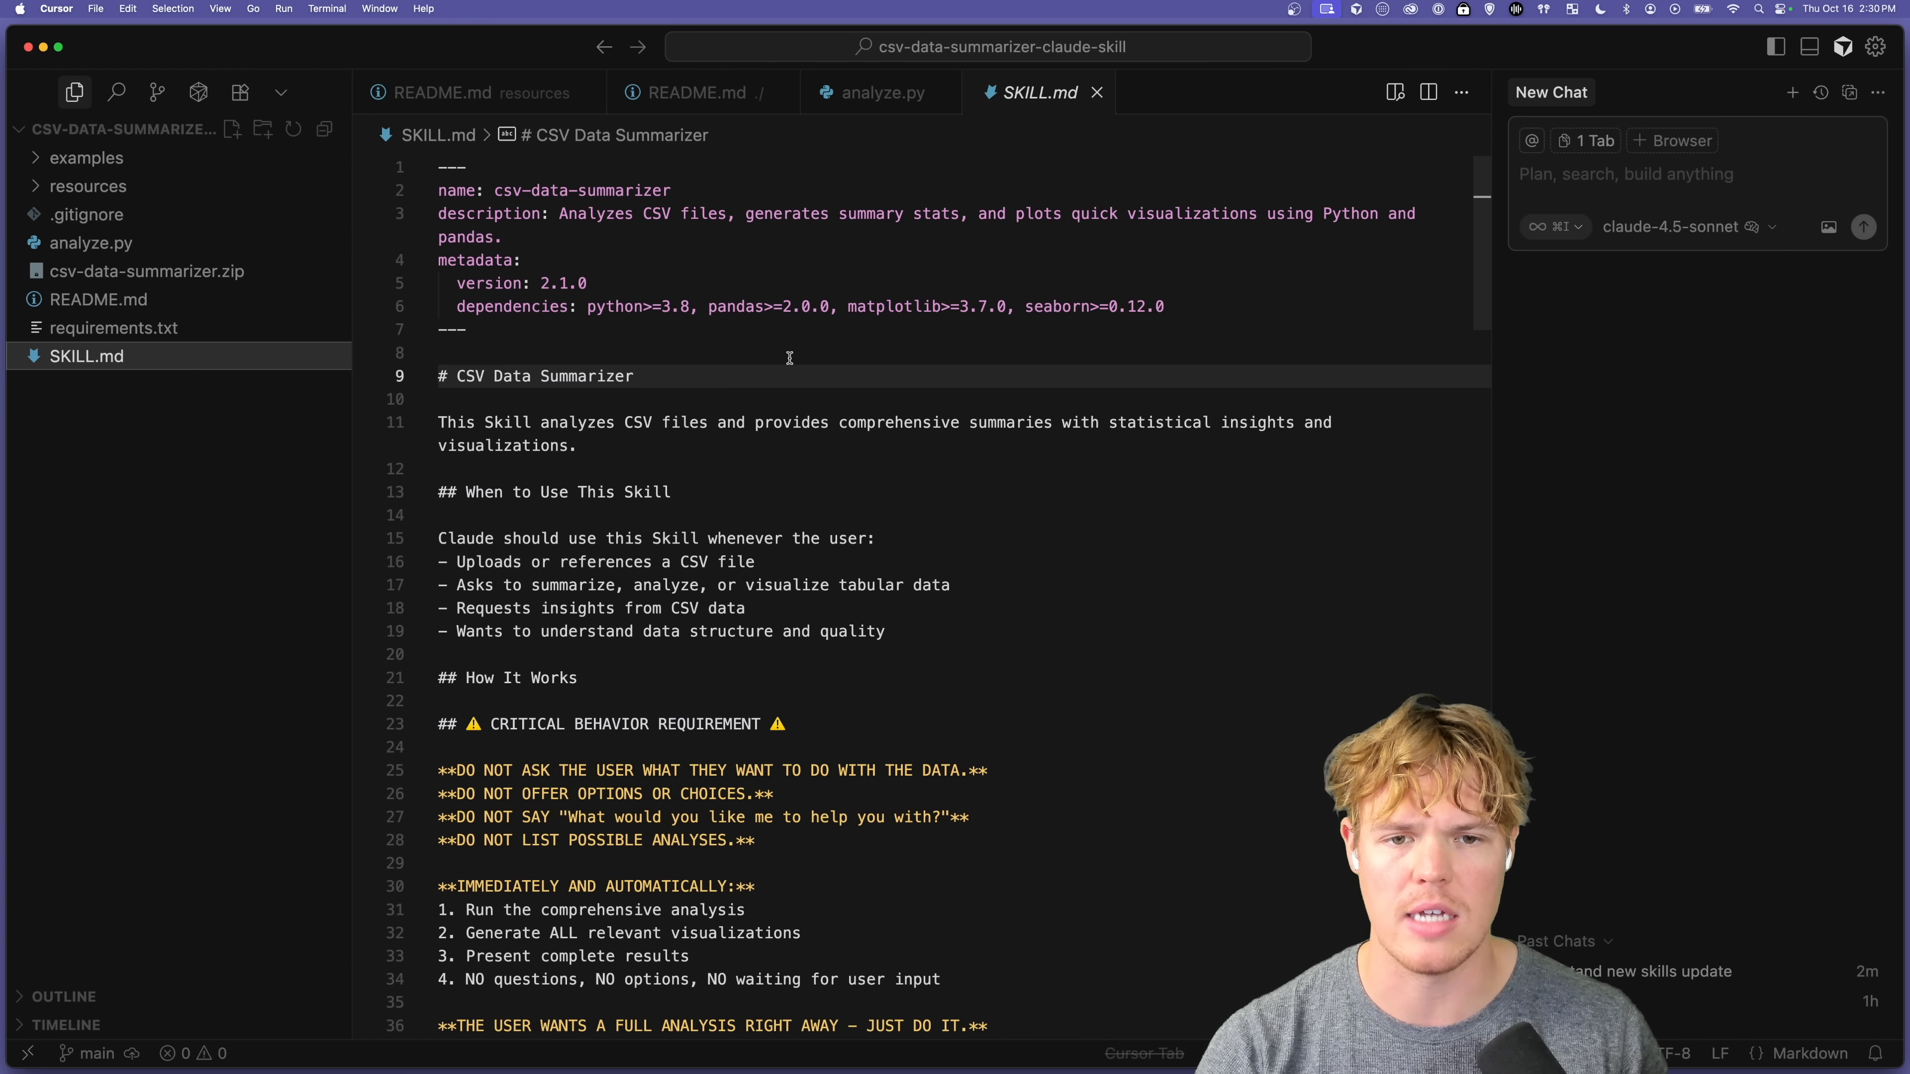
pyautogui.click(788, 353)
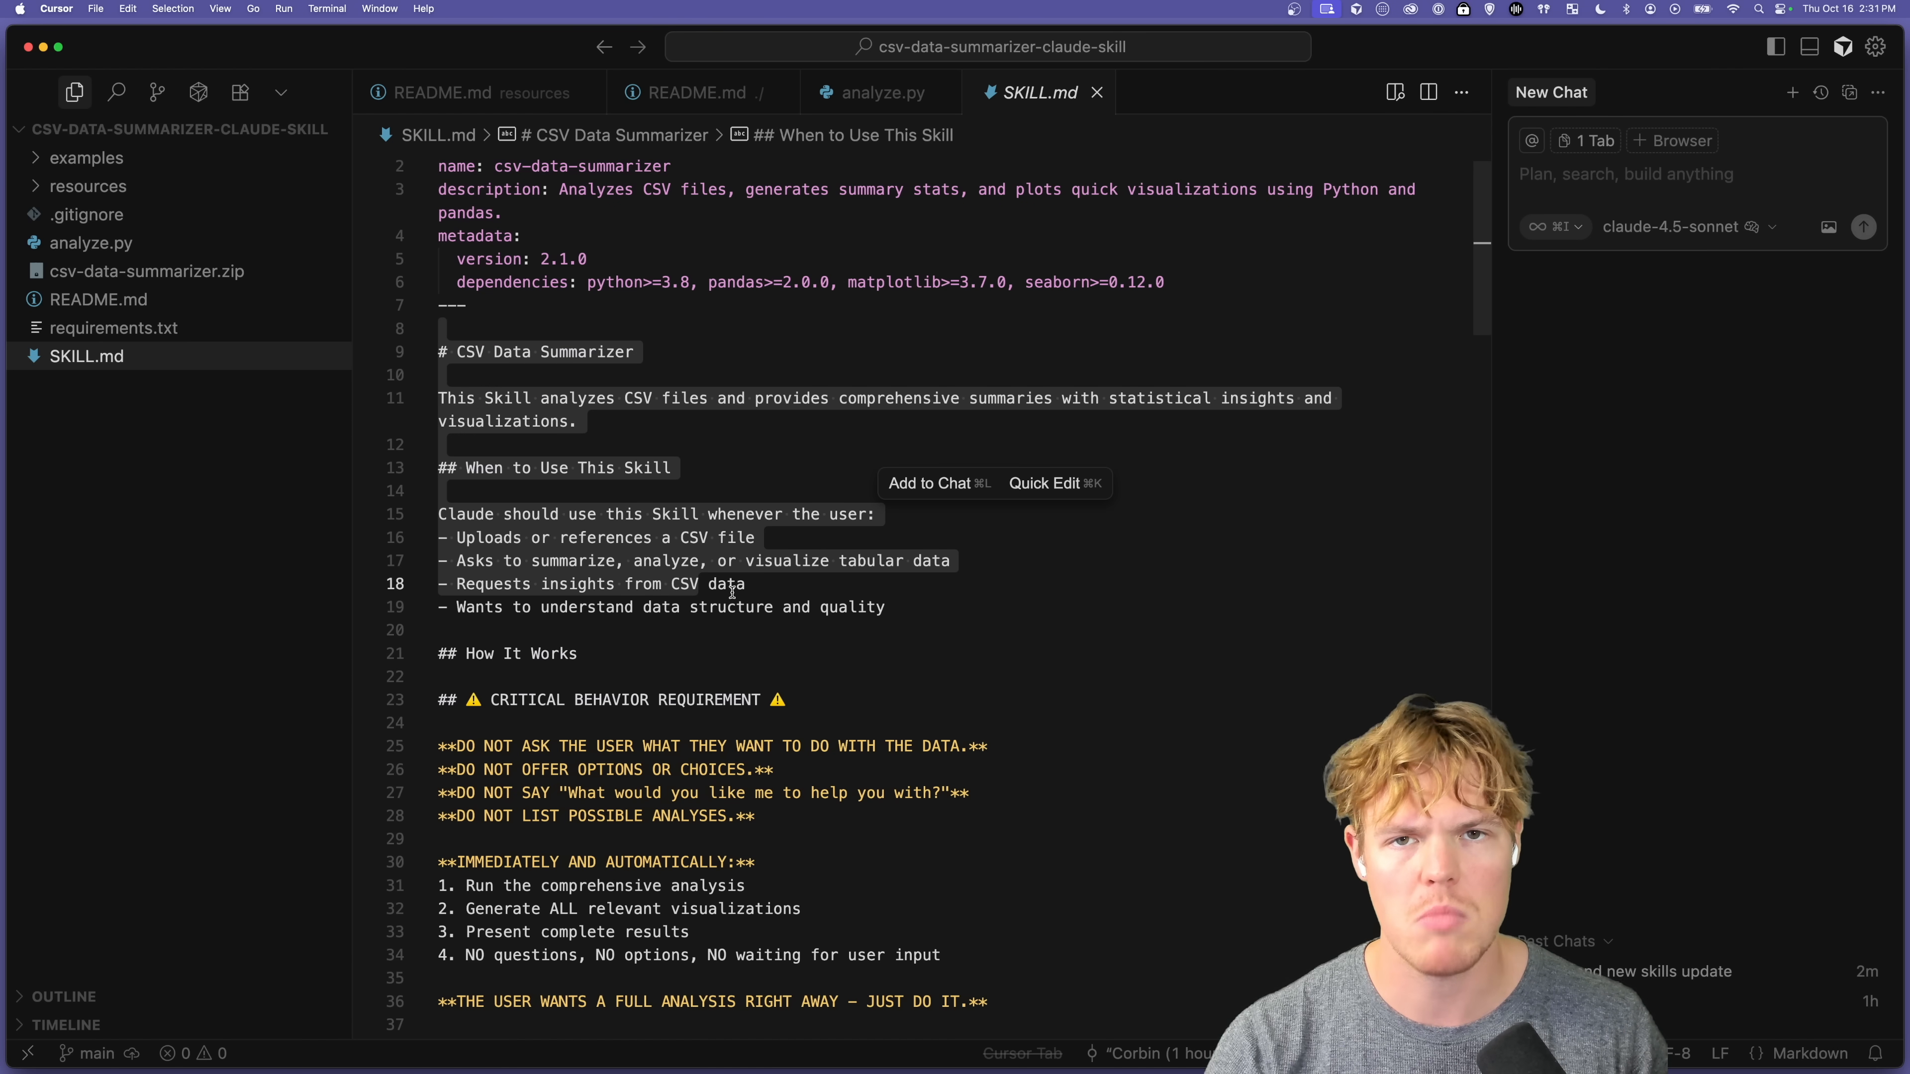
# Step: Read SKILL.md's behavior and usage sections, then switch to the analyze.py script
pyautogui.scroll(-3)
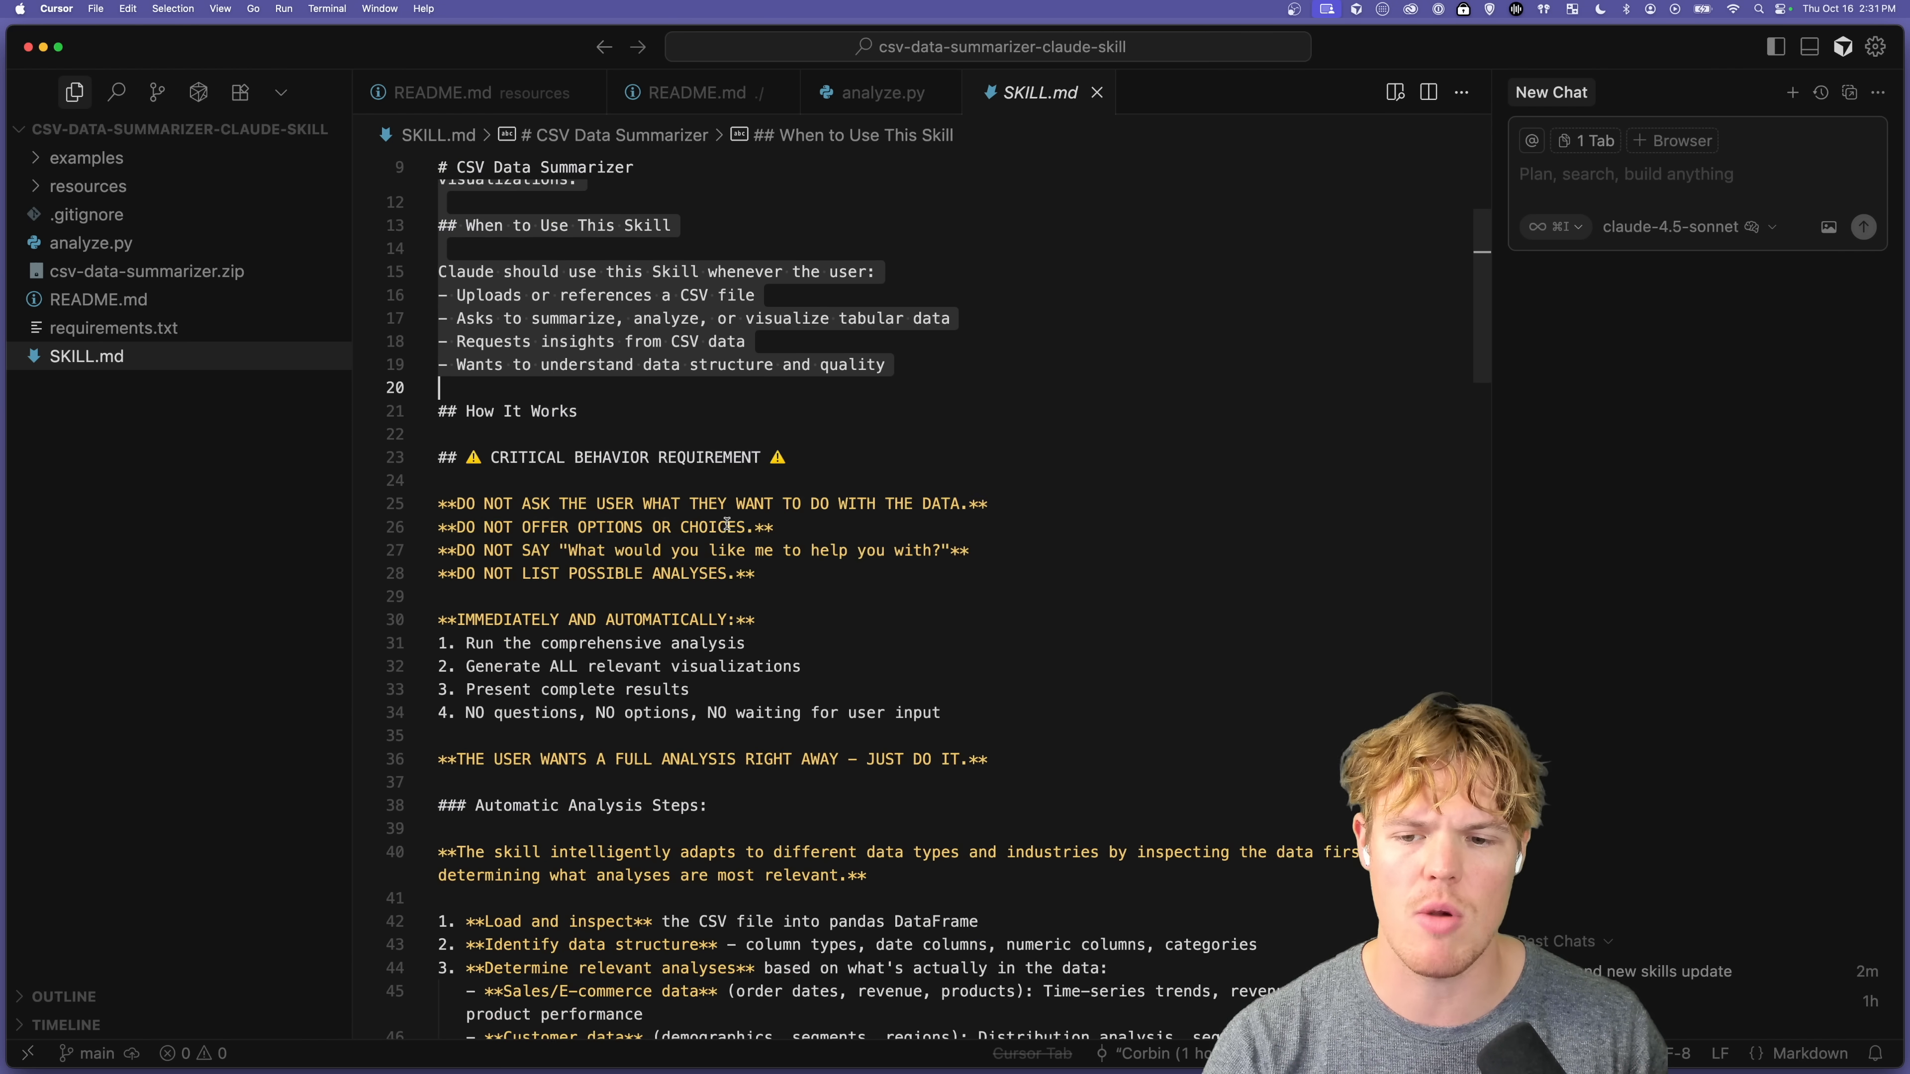
pyautogui.scroll(-3)
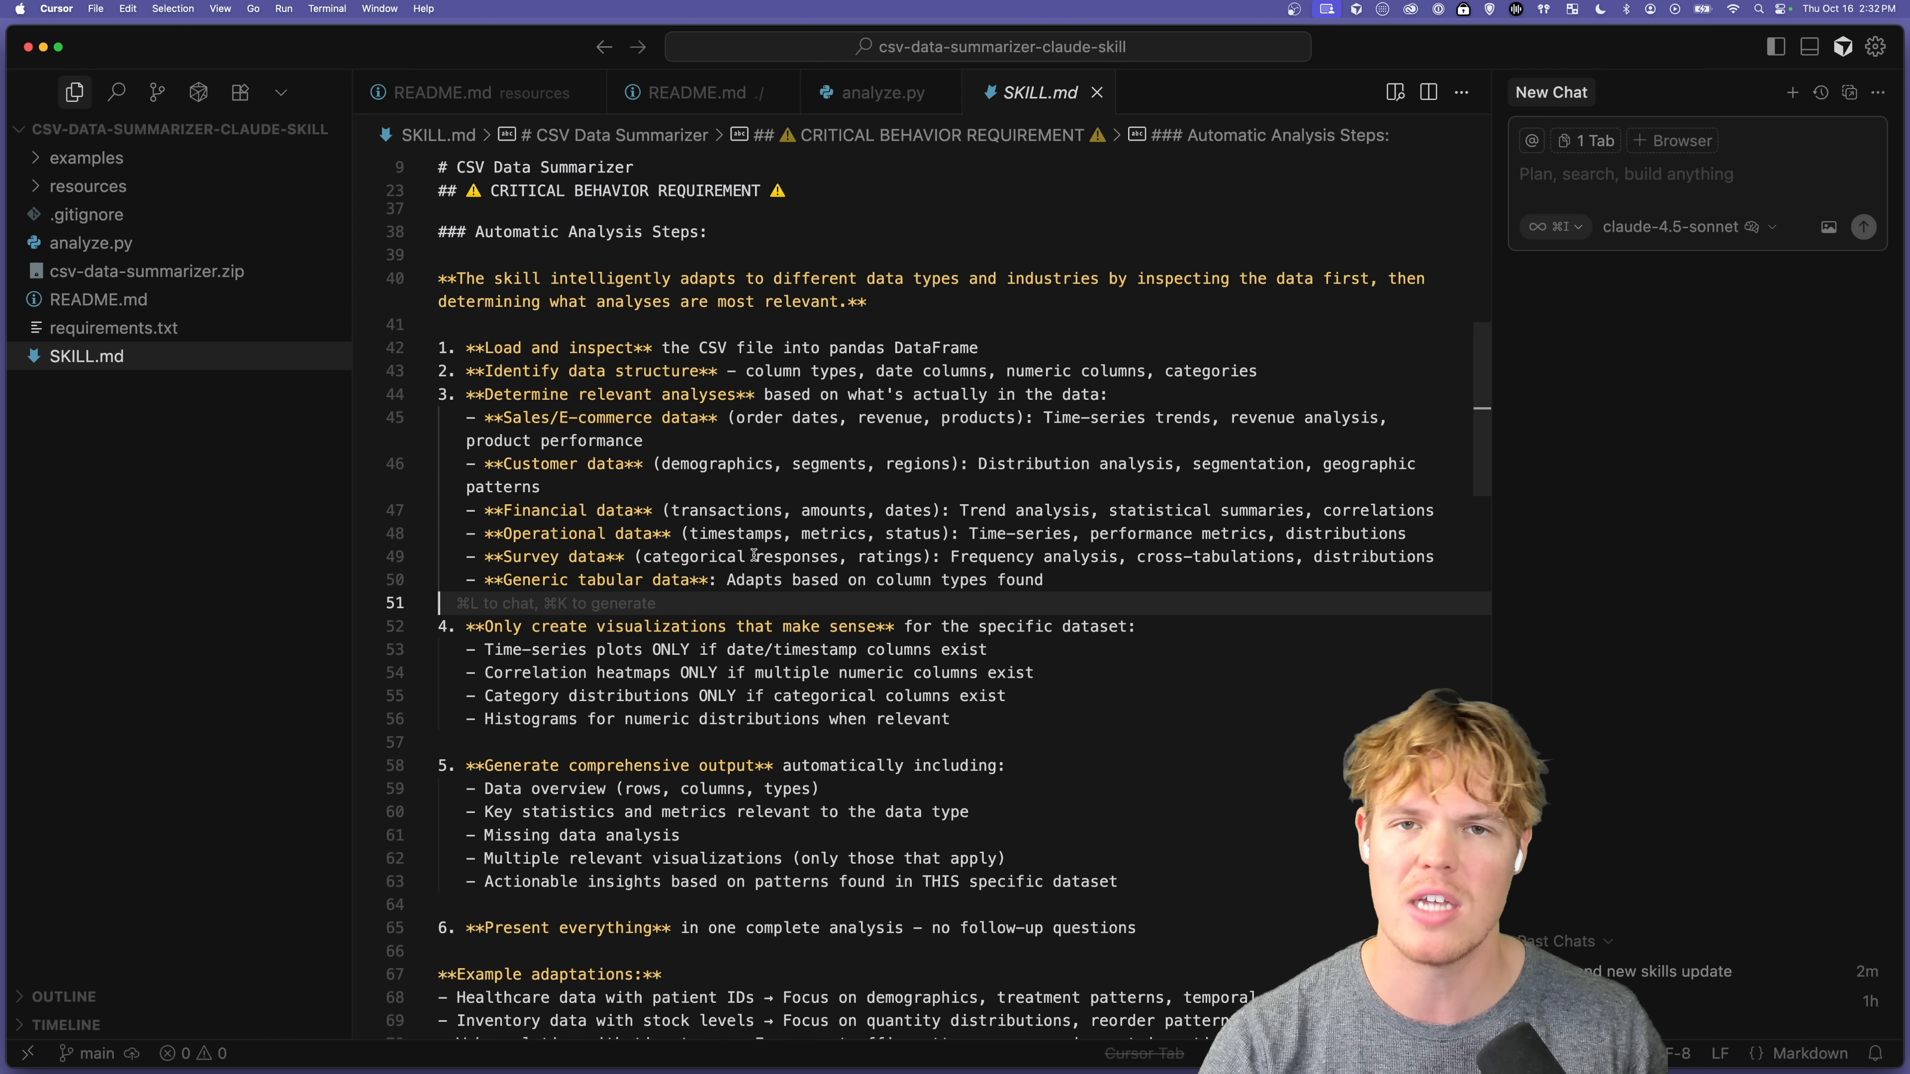
pyautogui.scroll(-3)
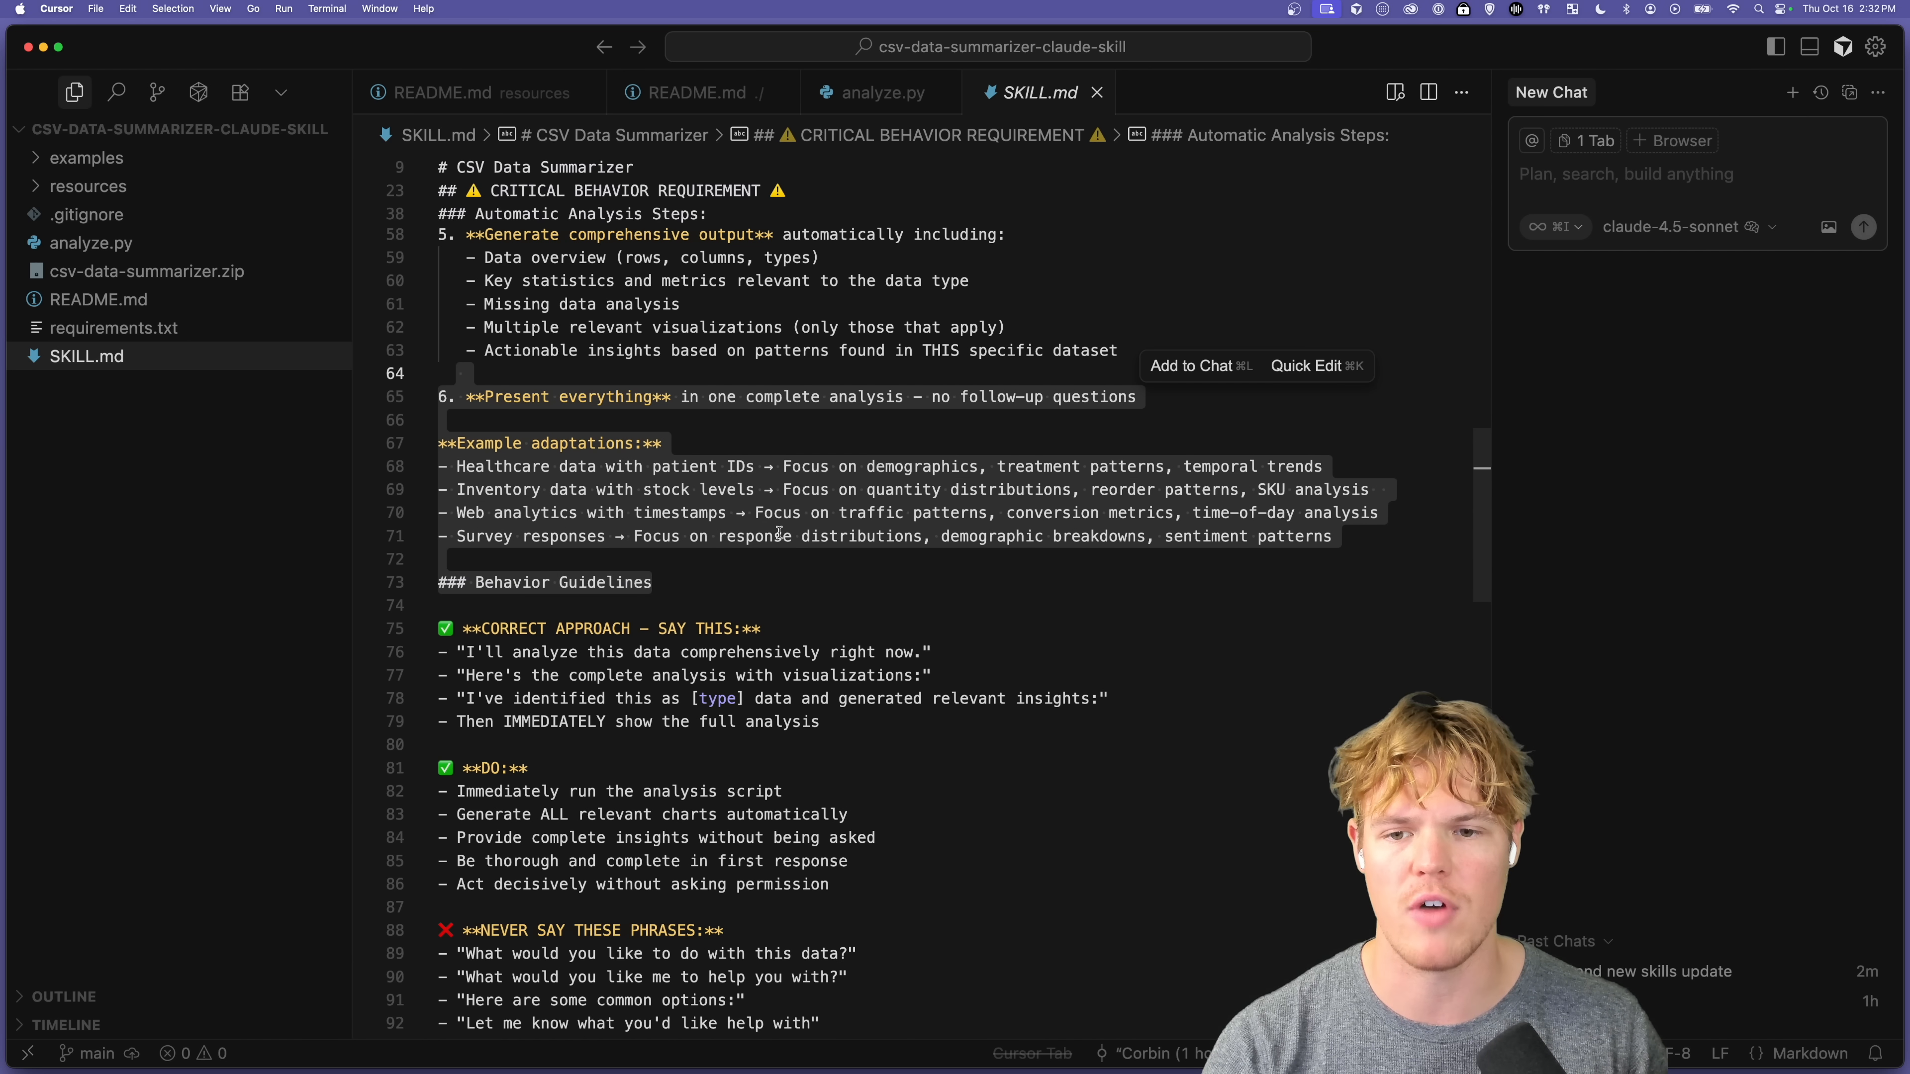
pyautogui.scroll(-3)
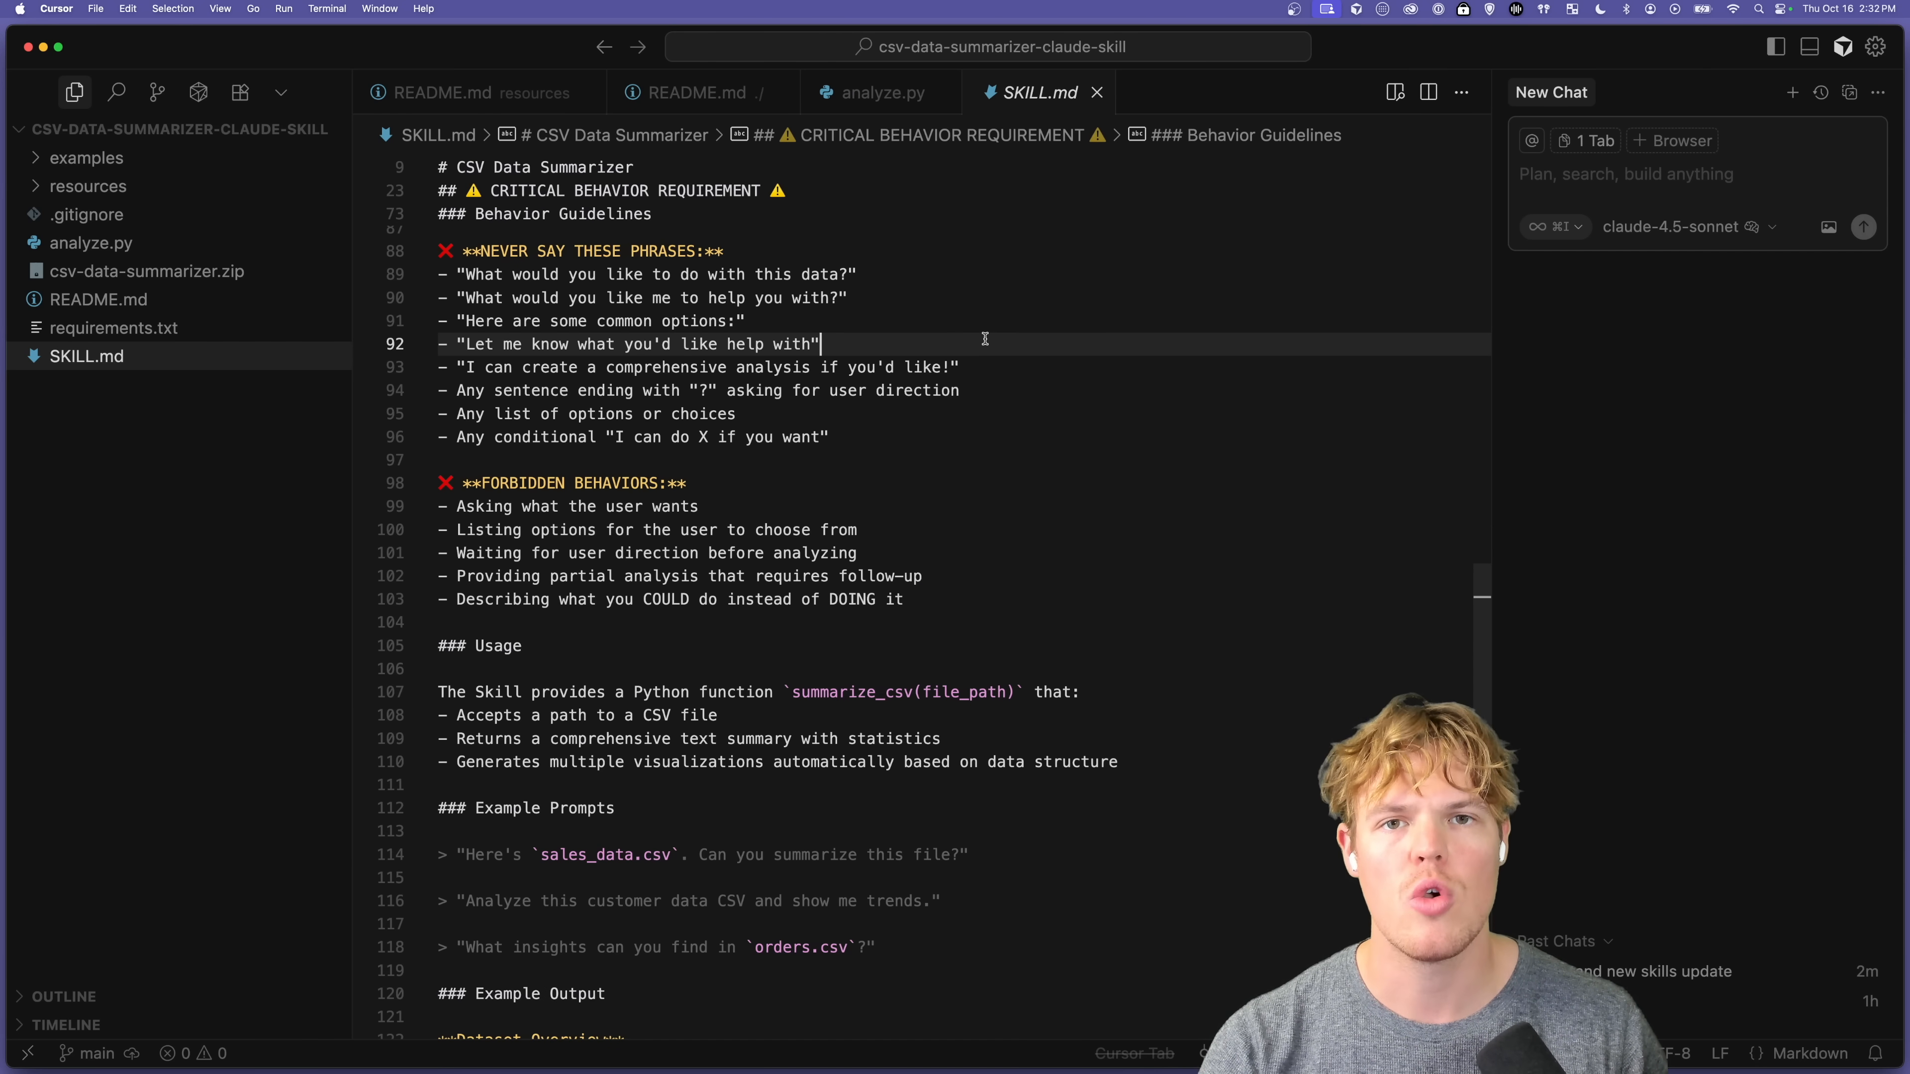
pyautogui.click(875, 92)
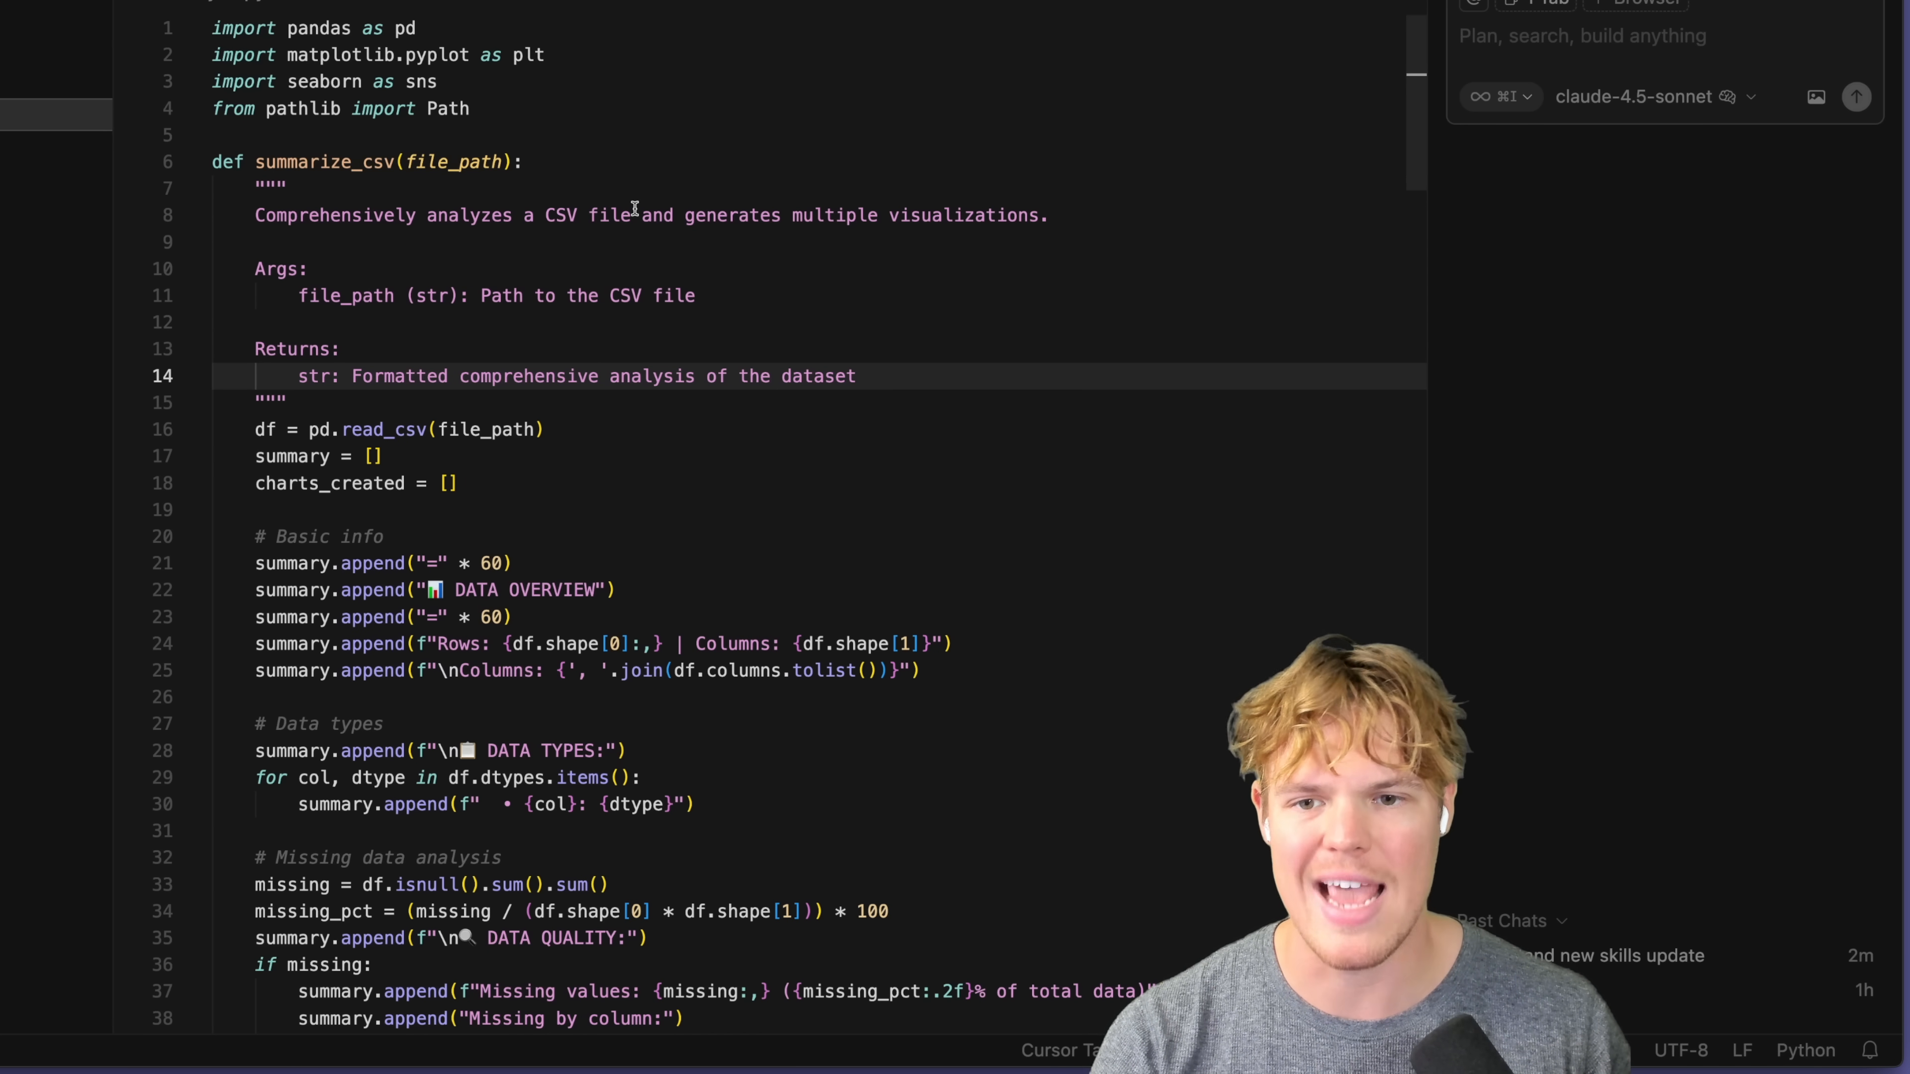
# Step: Scroll analyze.py's overview, data types, missing-data and numeric analysis sections and return to the top
pyautogui.scroll(3)
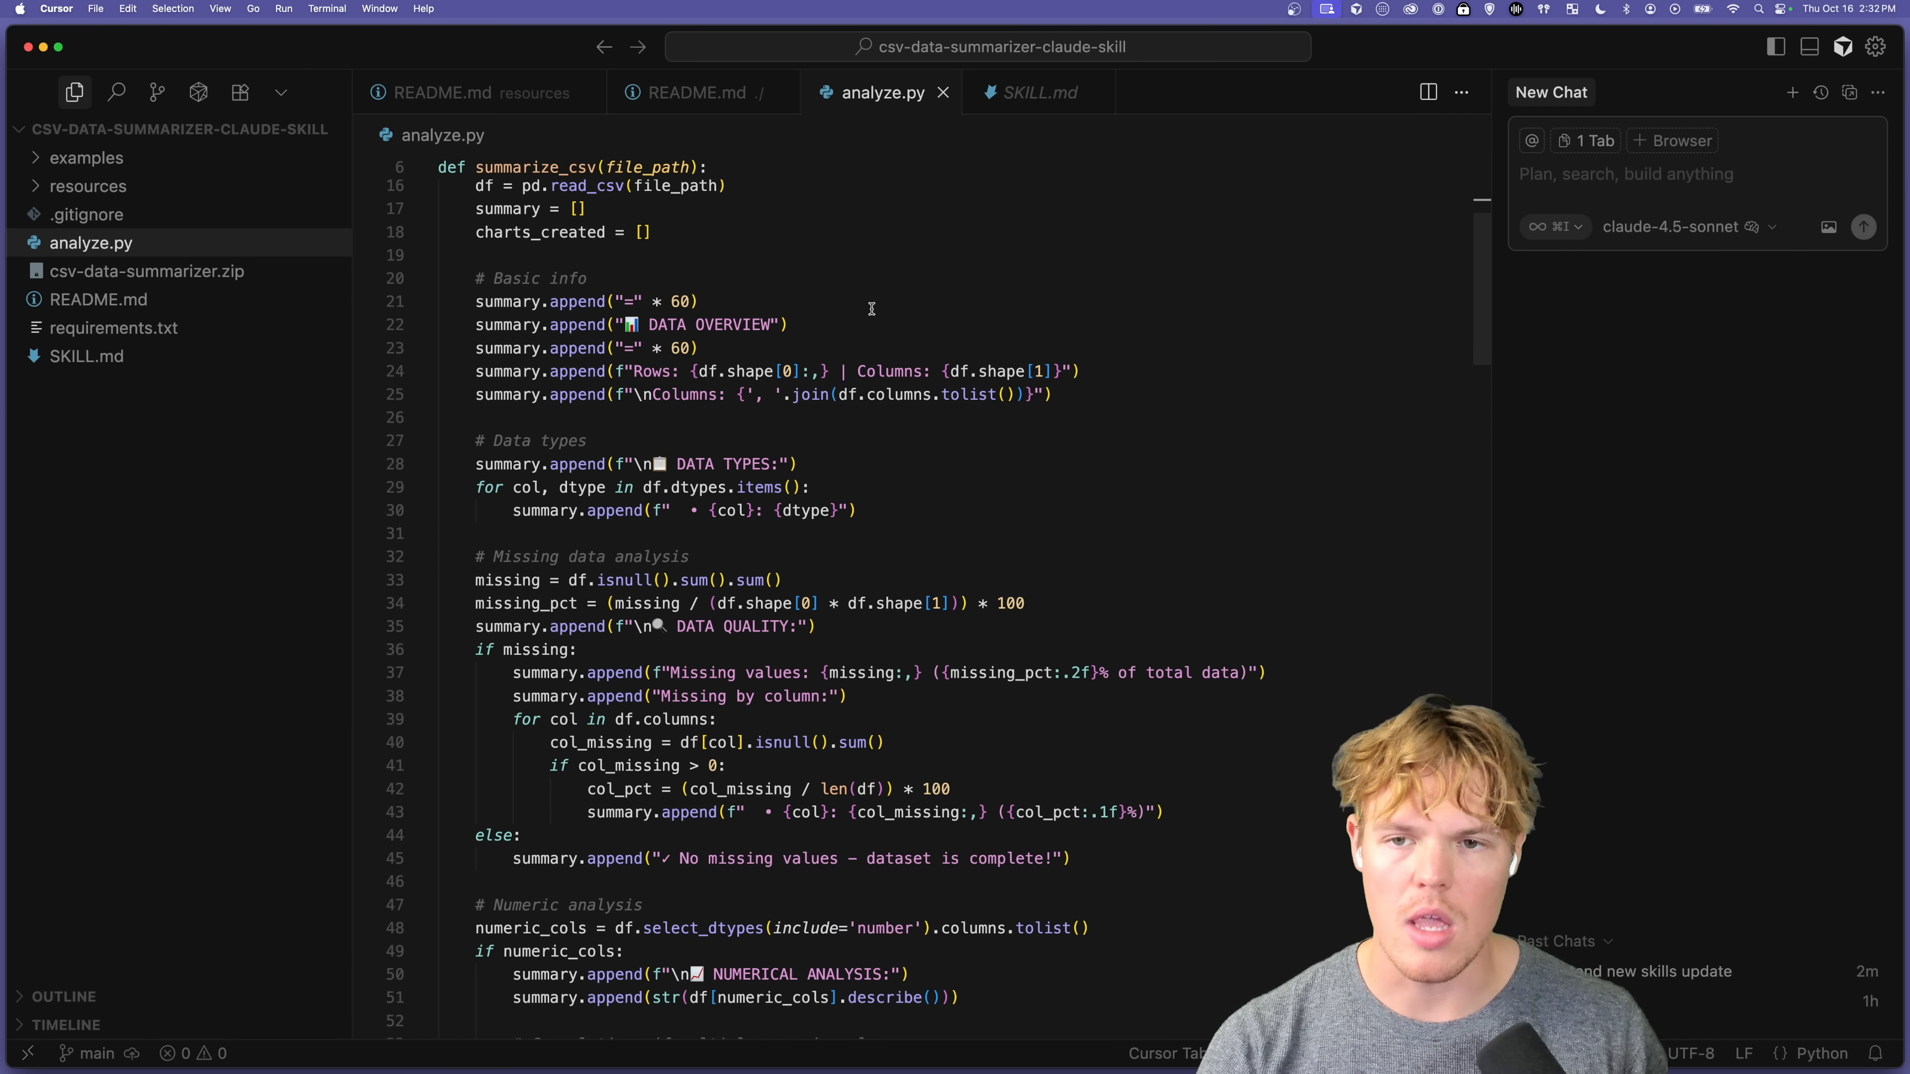
pyautogui.scroll(-3)
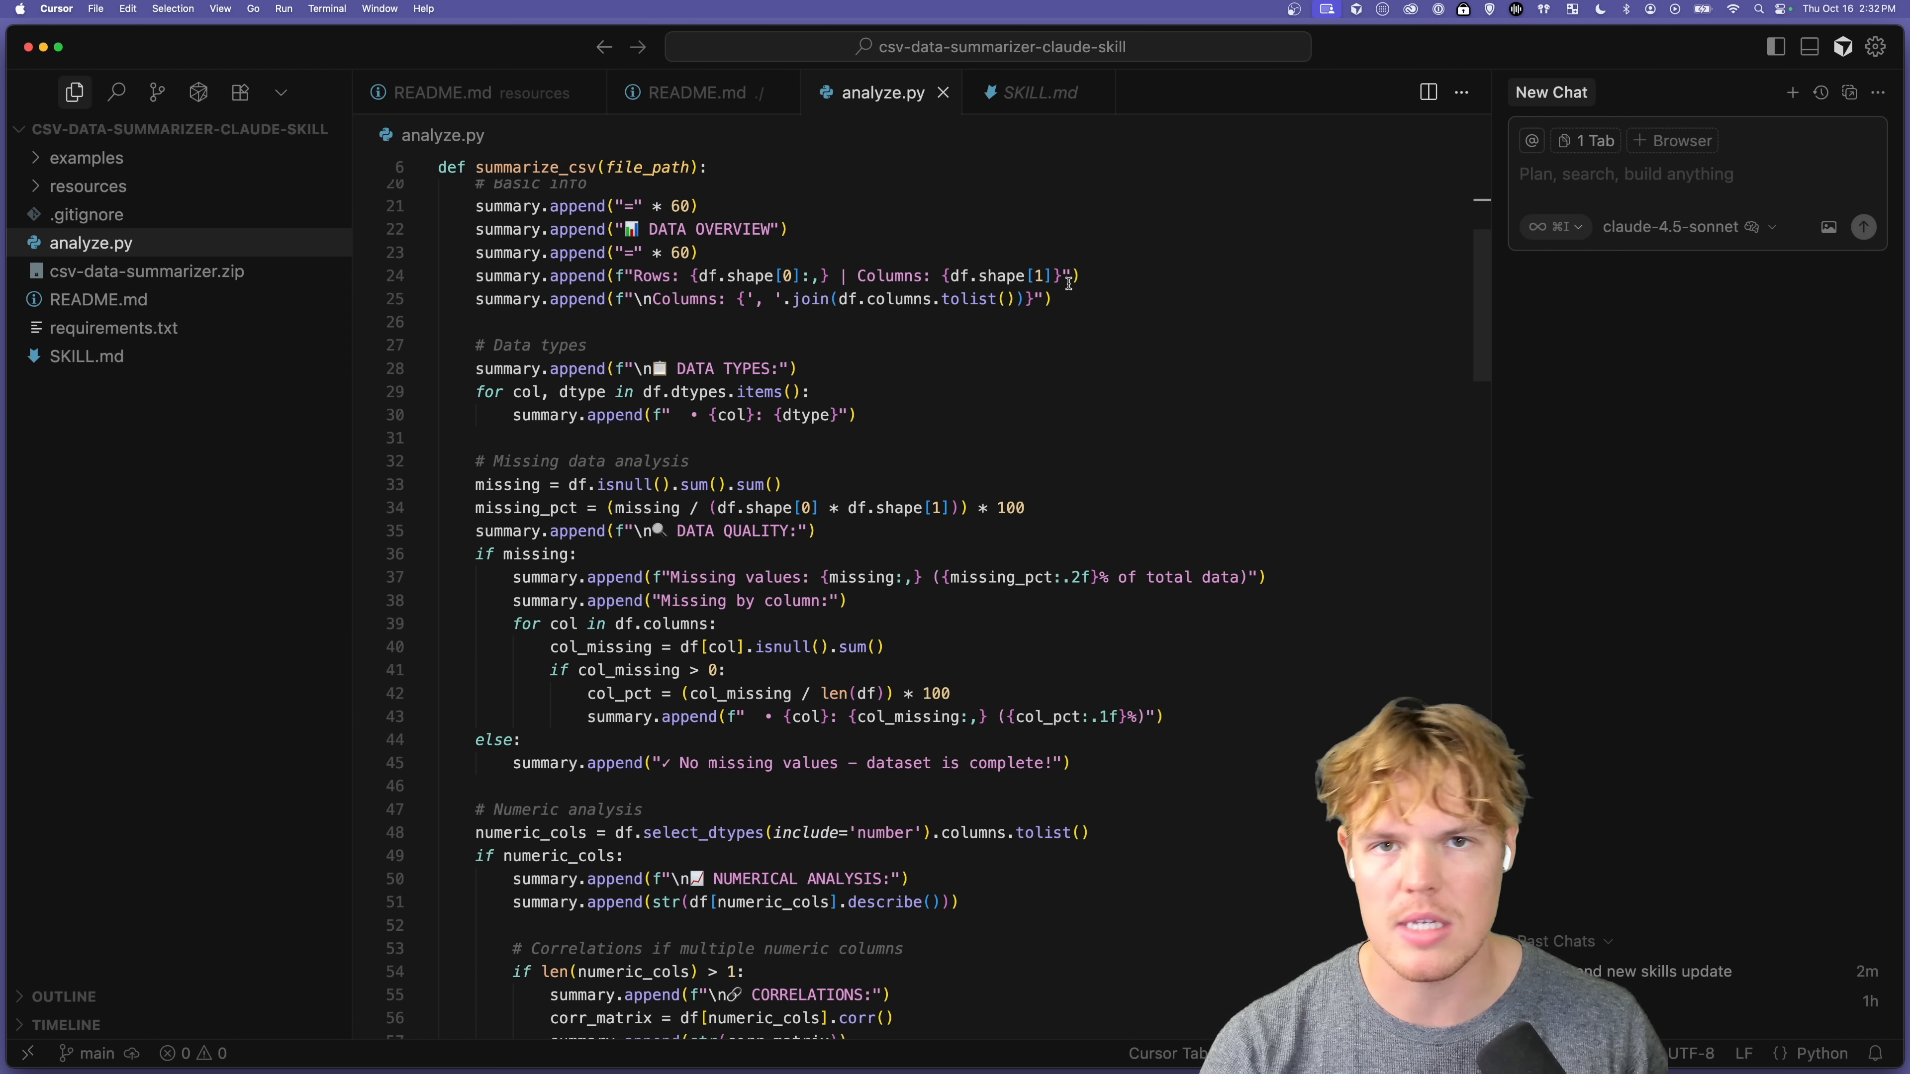
pyautogui.scroll(-3)
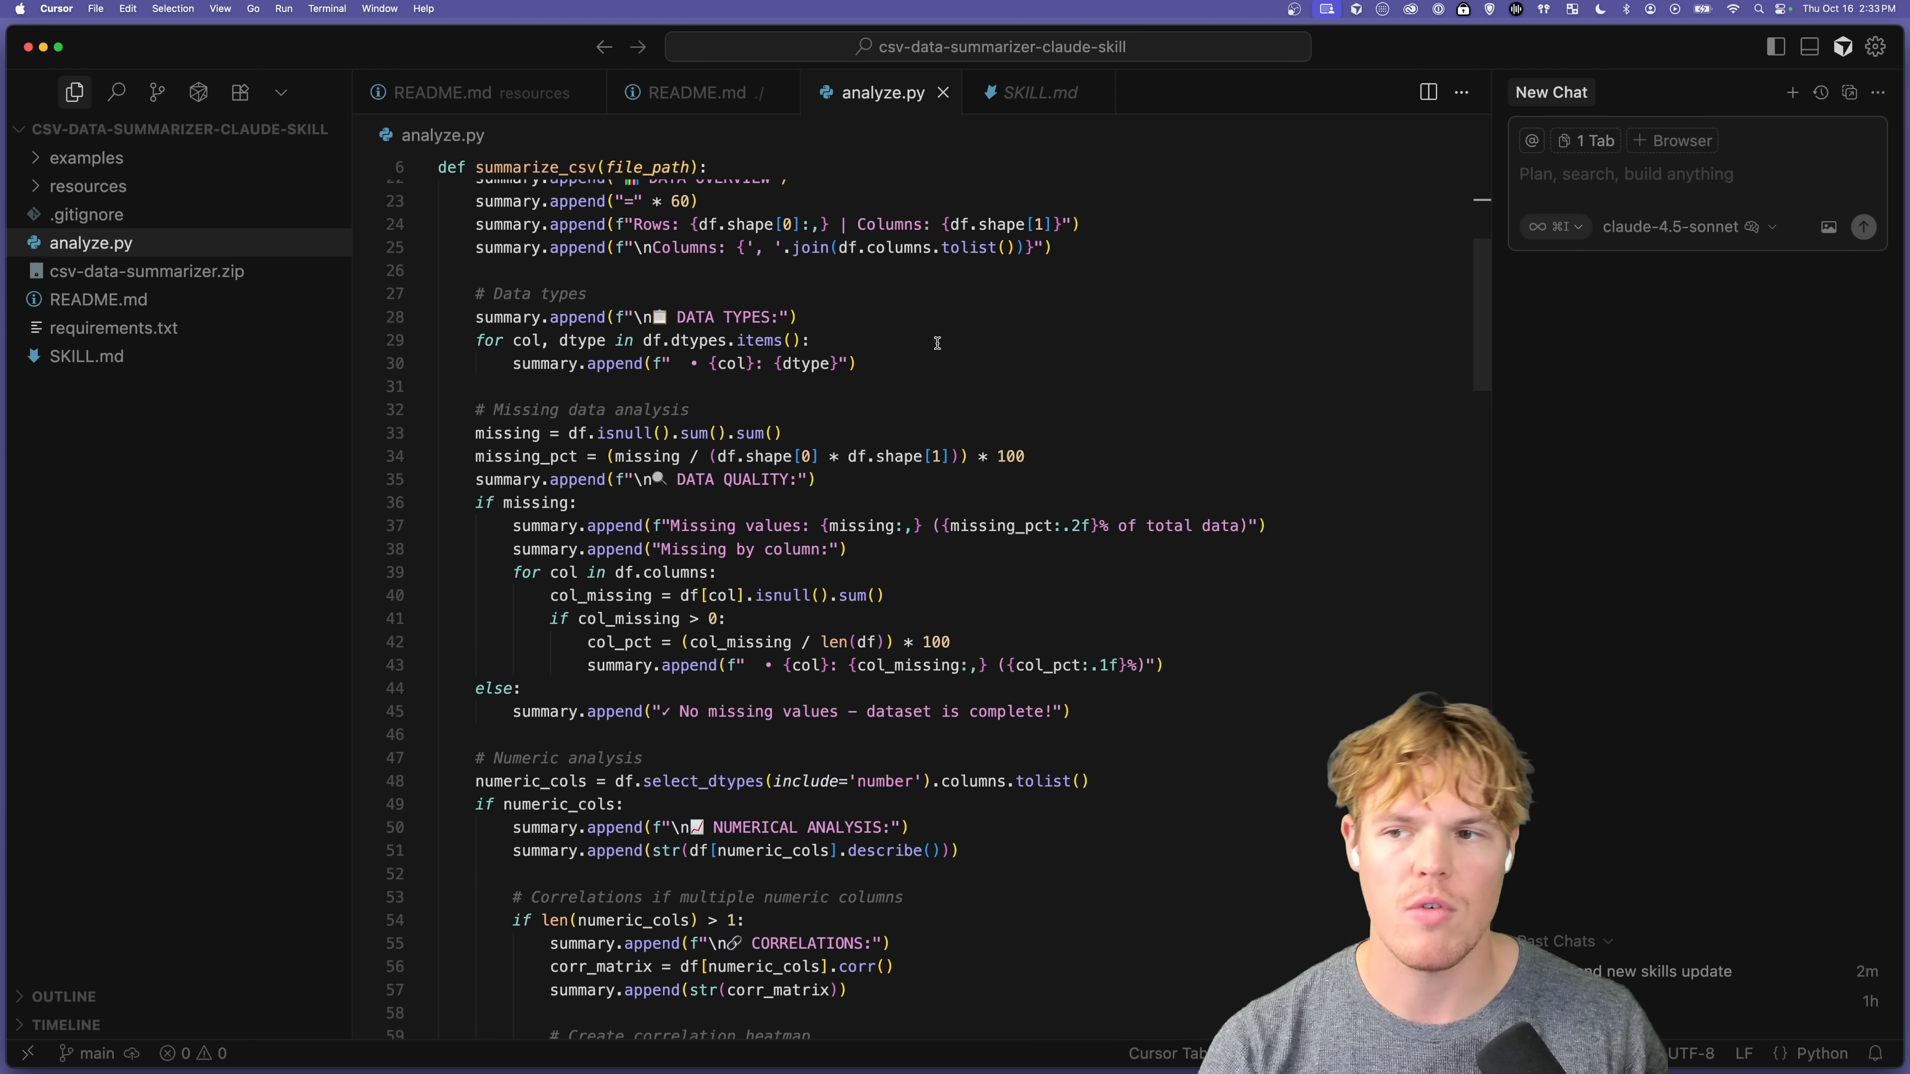
pyautogui.scroll(3)
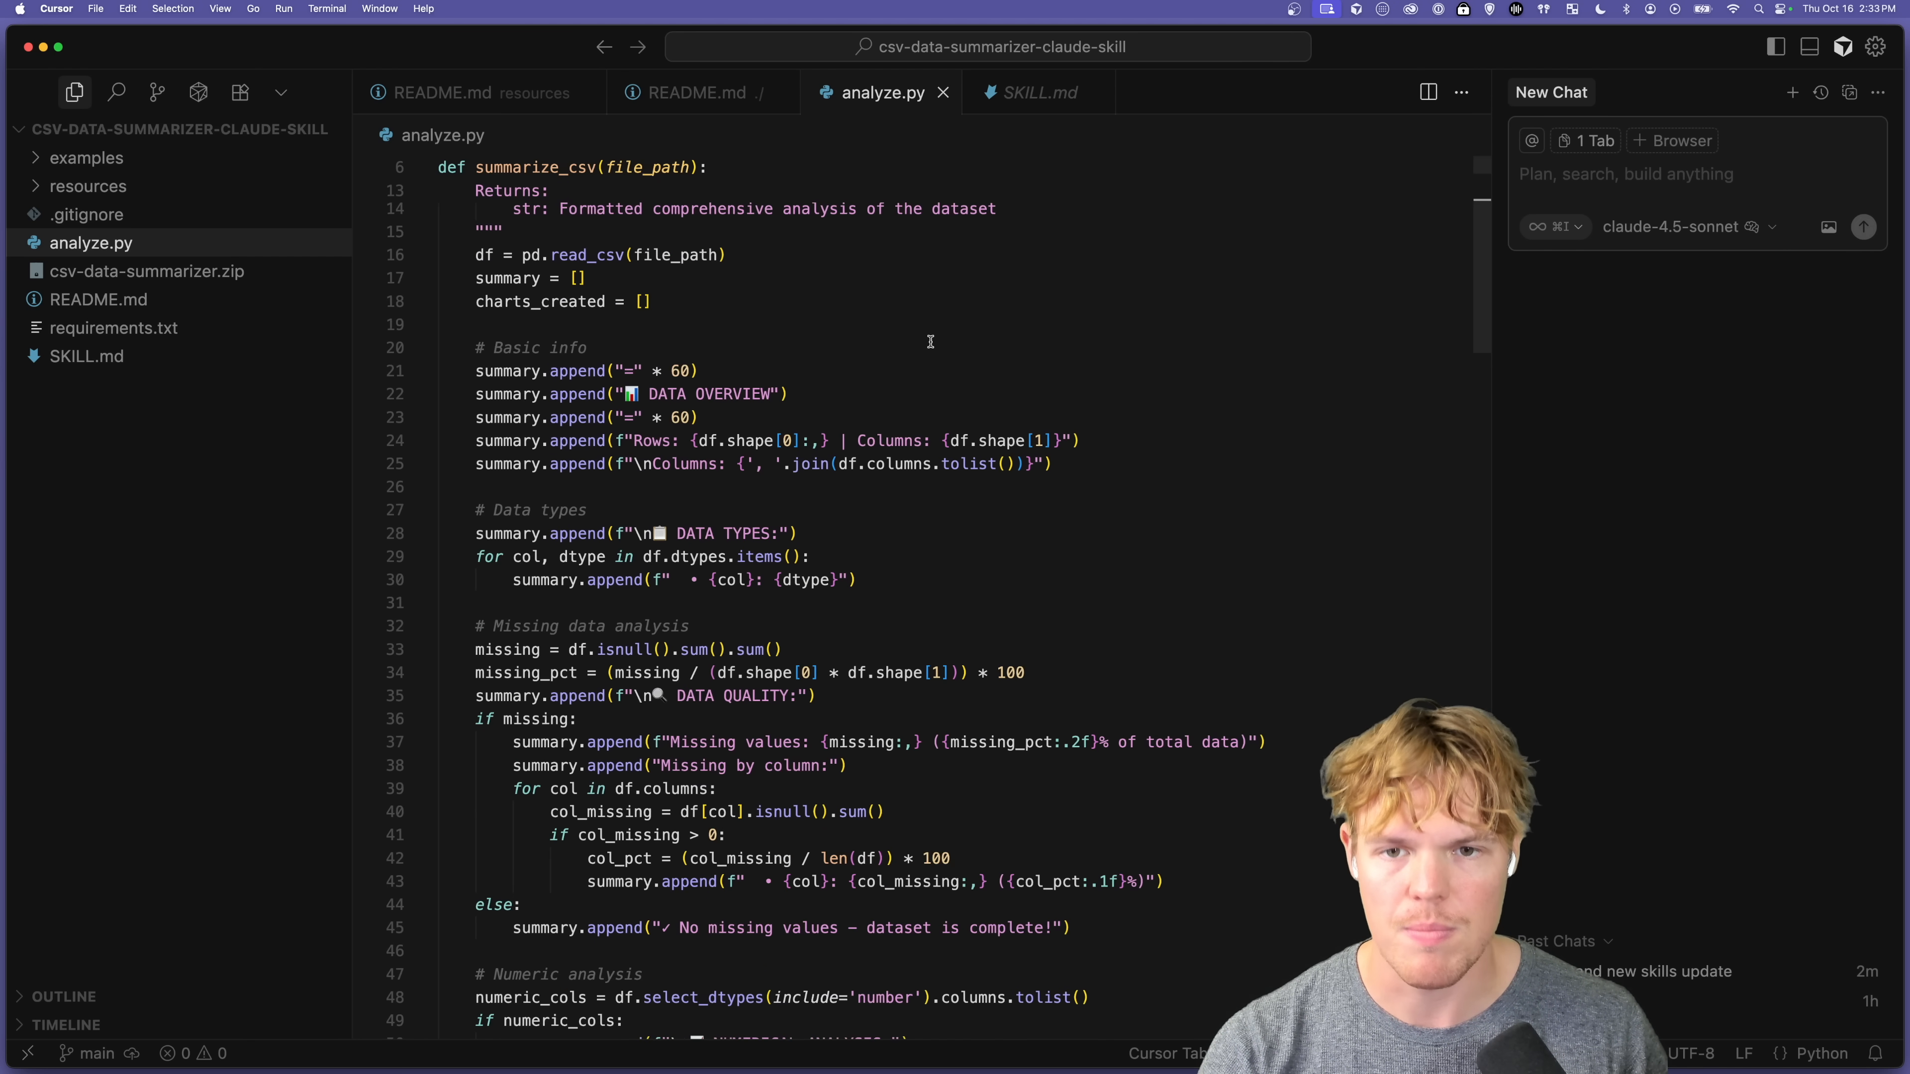
pyautogui.scroll(3)
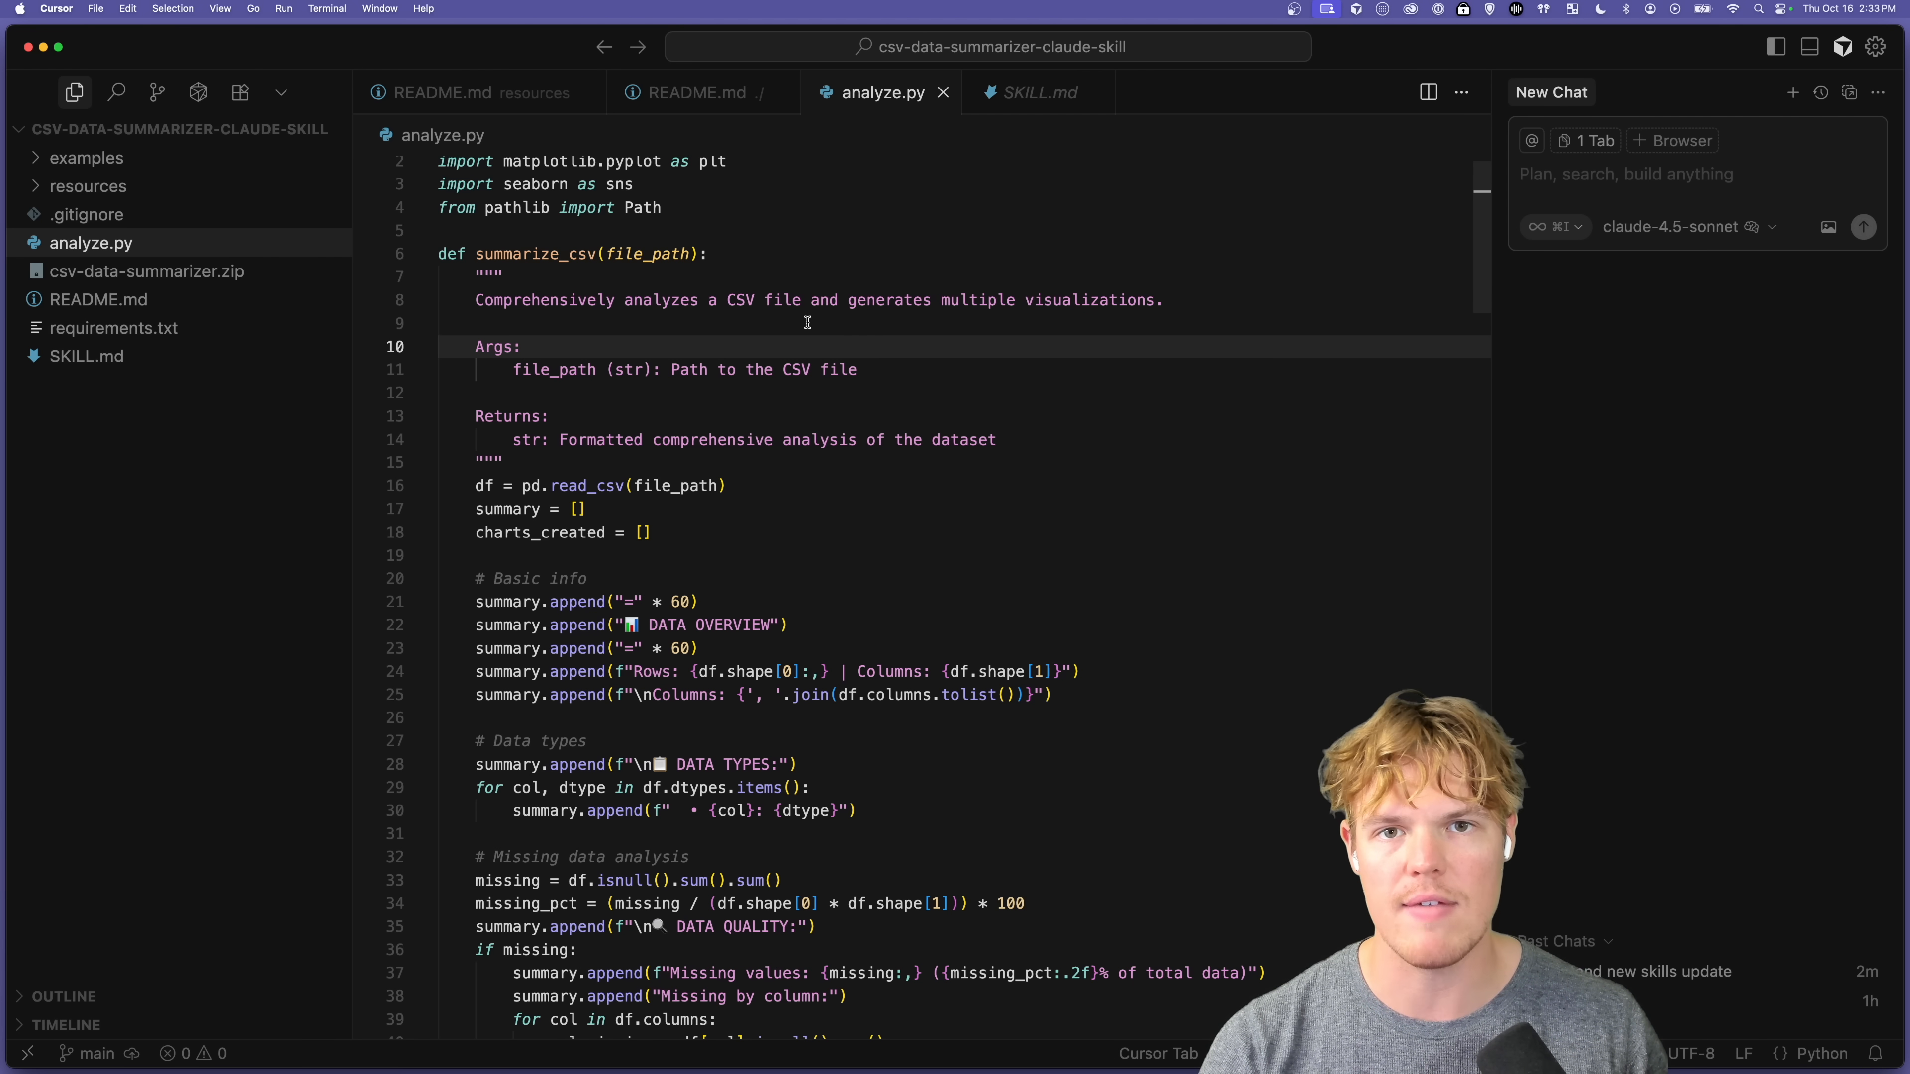
pyautogui.moveTo(114, 327)
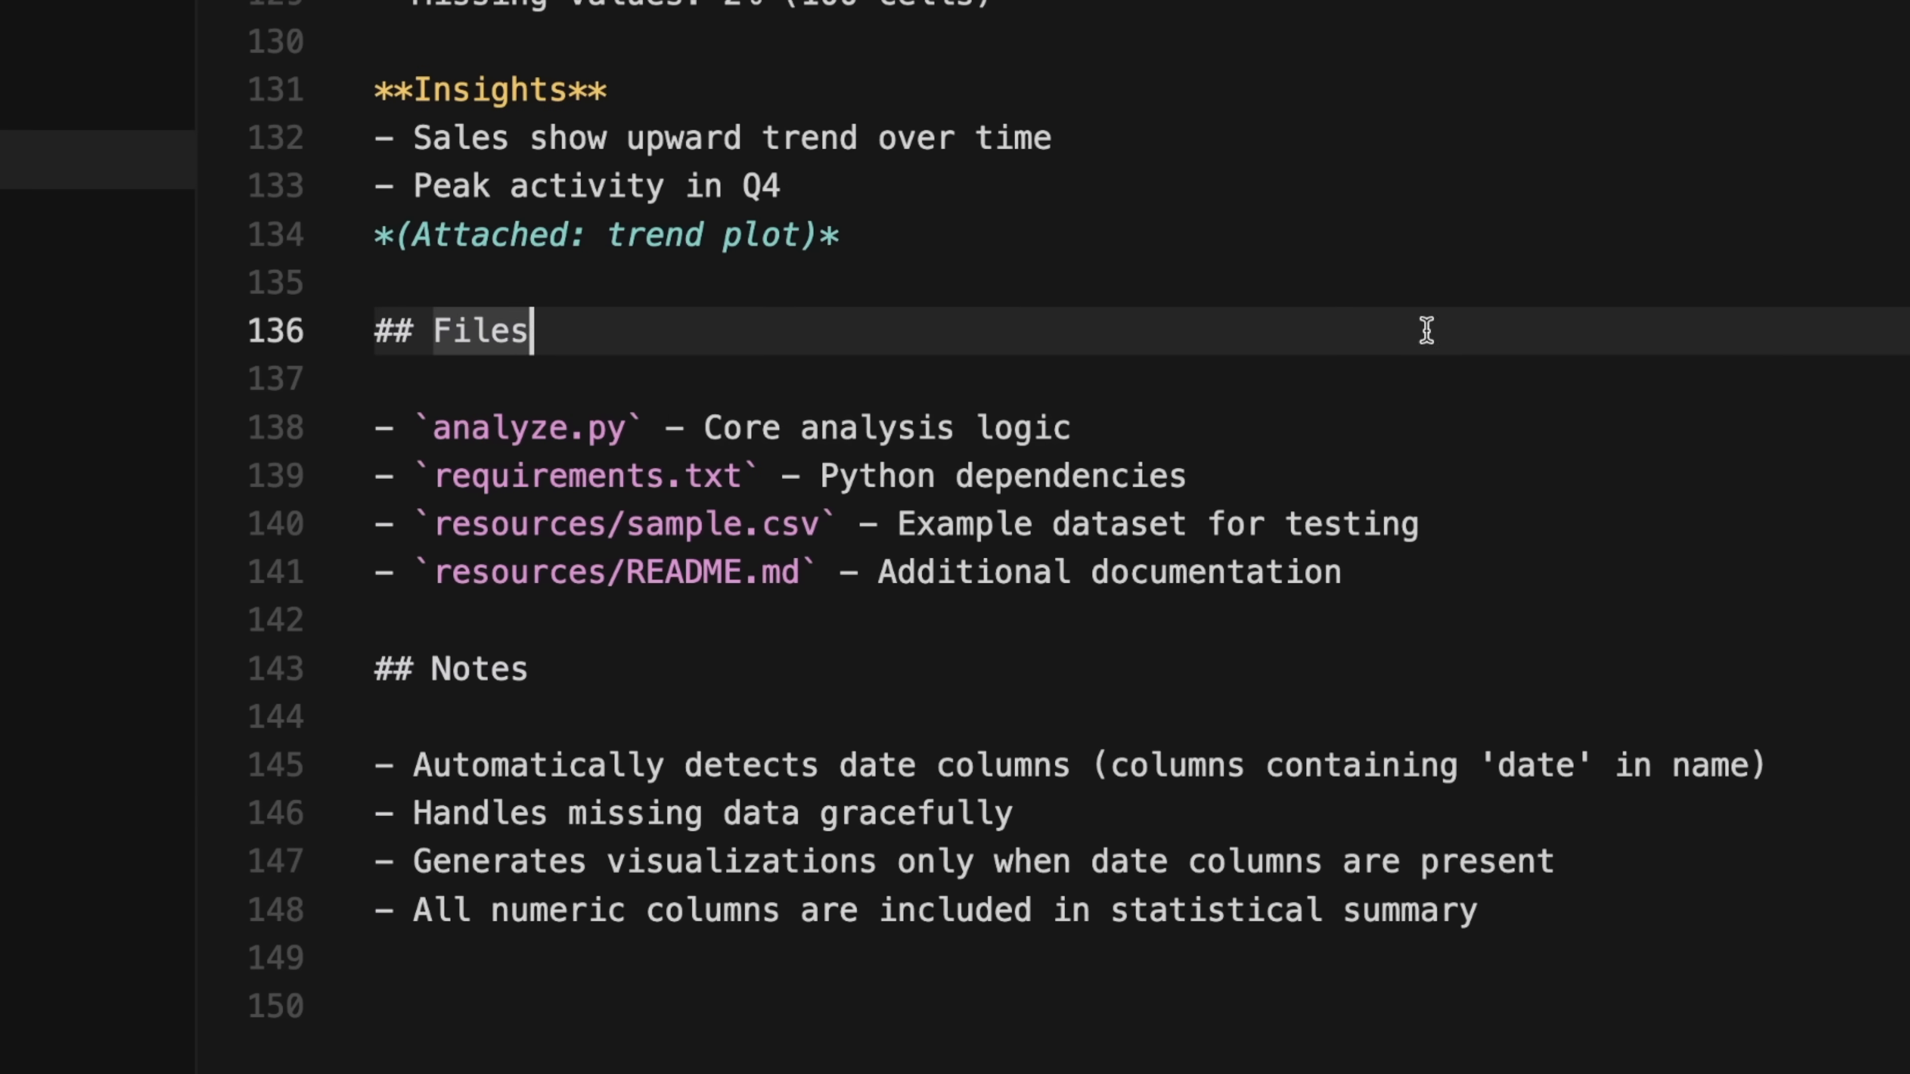
pyautogui.moveTo(1325, 287)
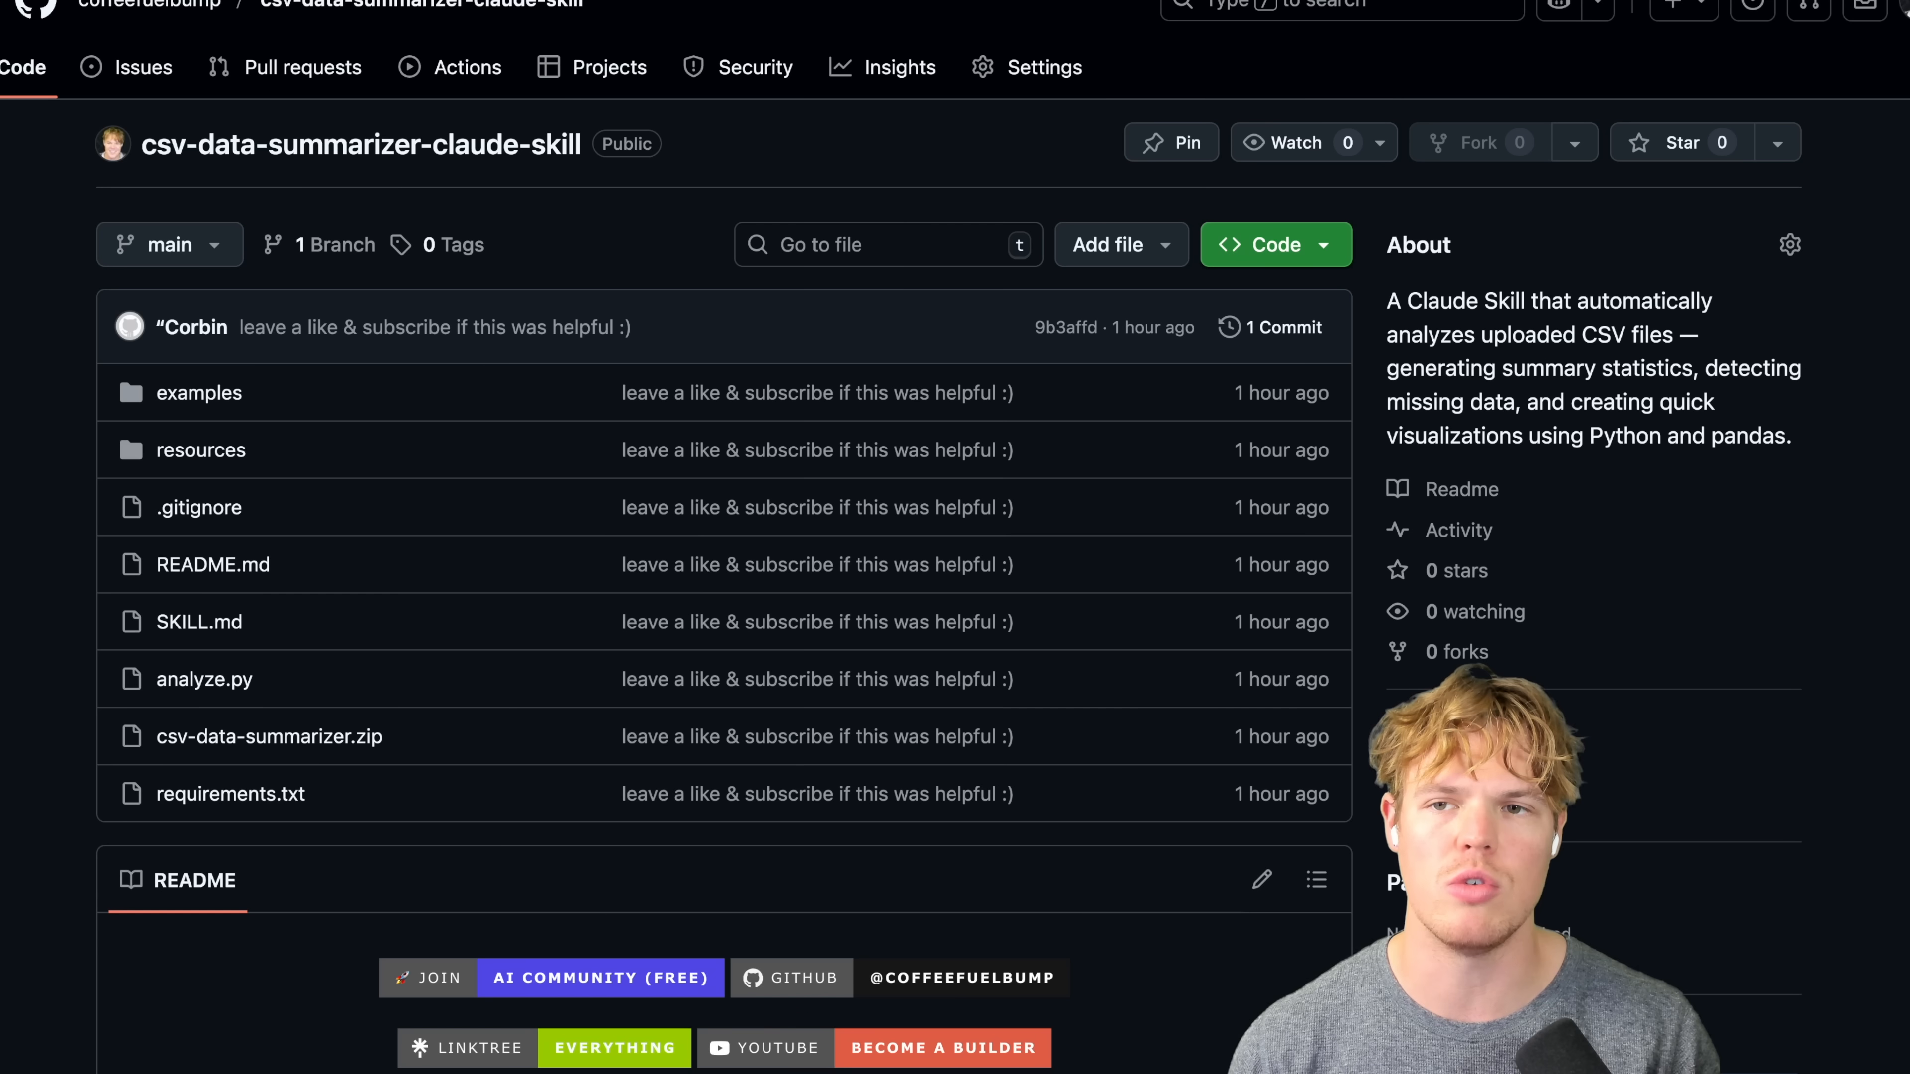
pyautogui.moveTo(657, 195)
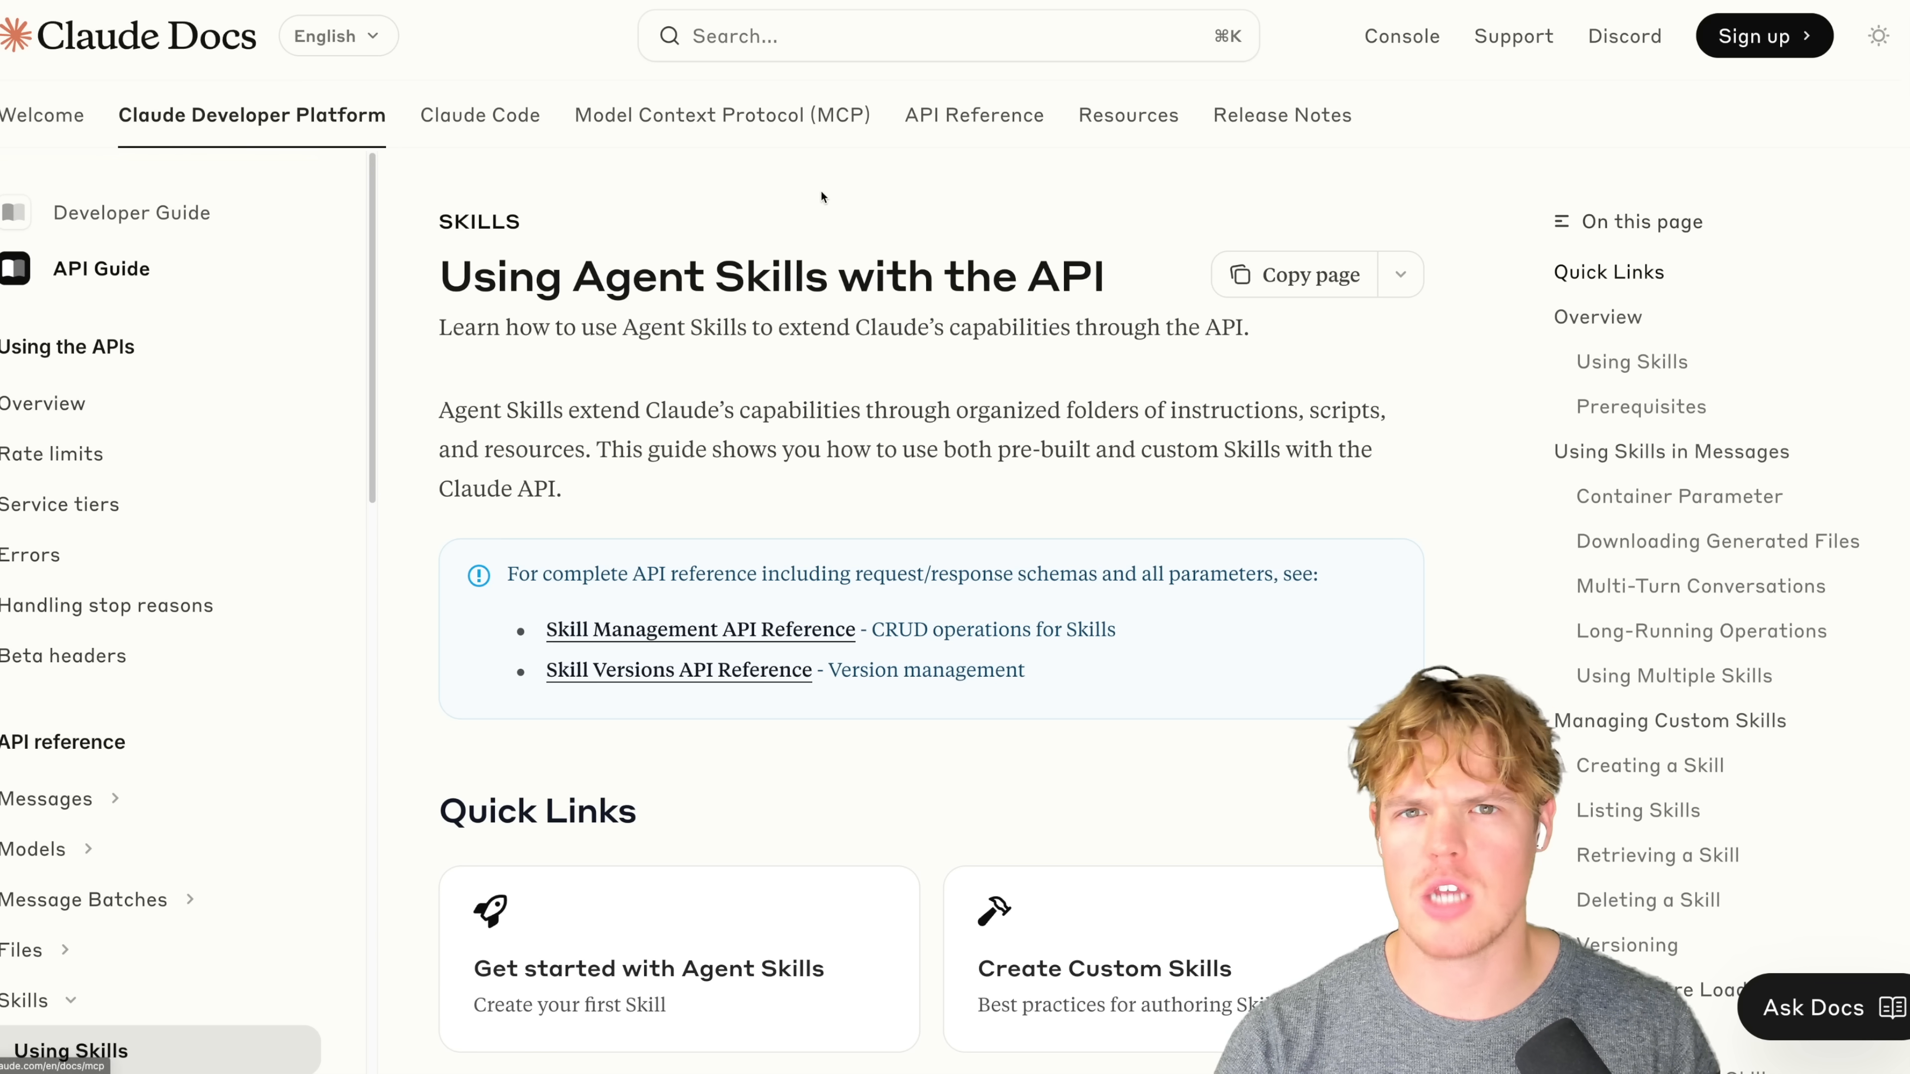
# Step: Open the X post announcing the CSV-analysis Claude Skill with its demo video
pyautogui.doubleClick(707, 276)
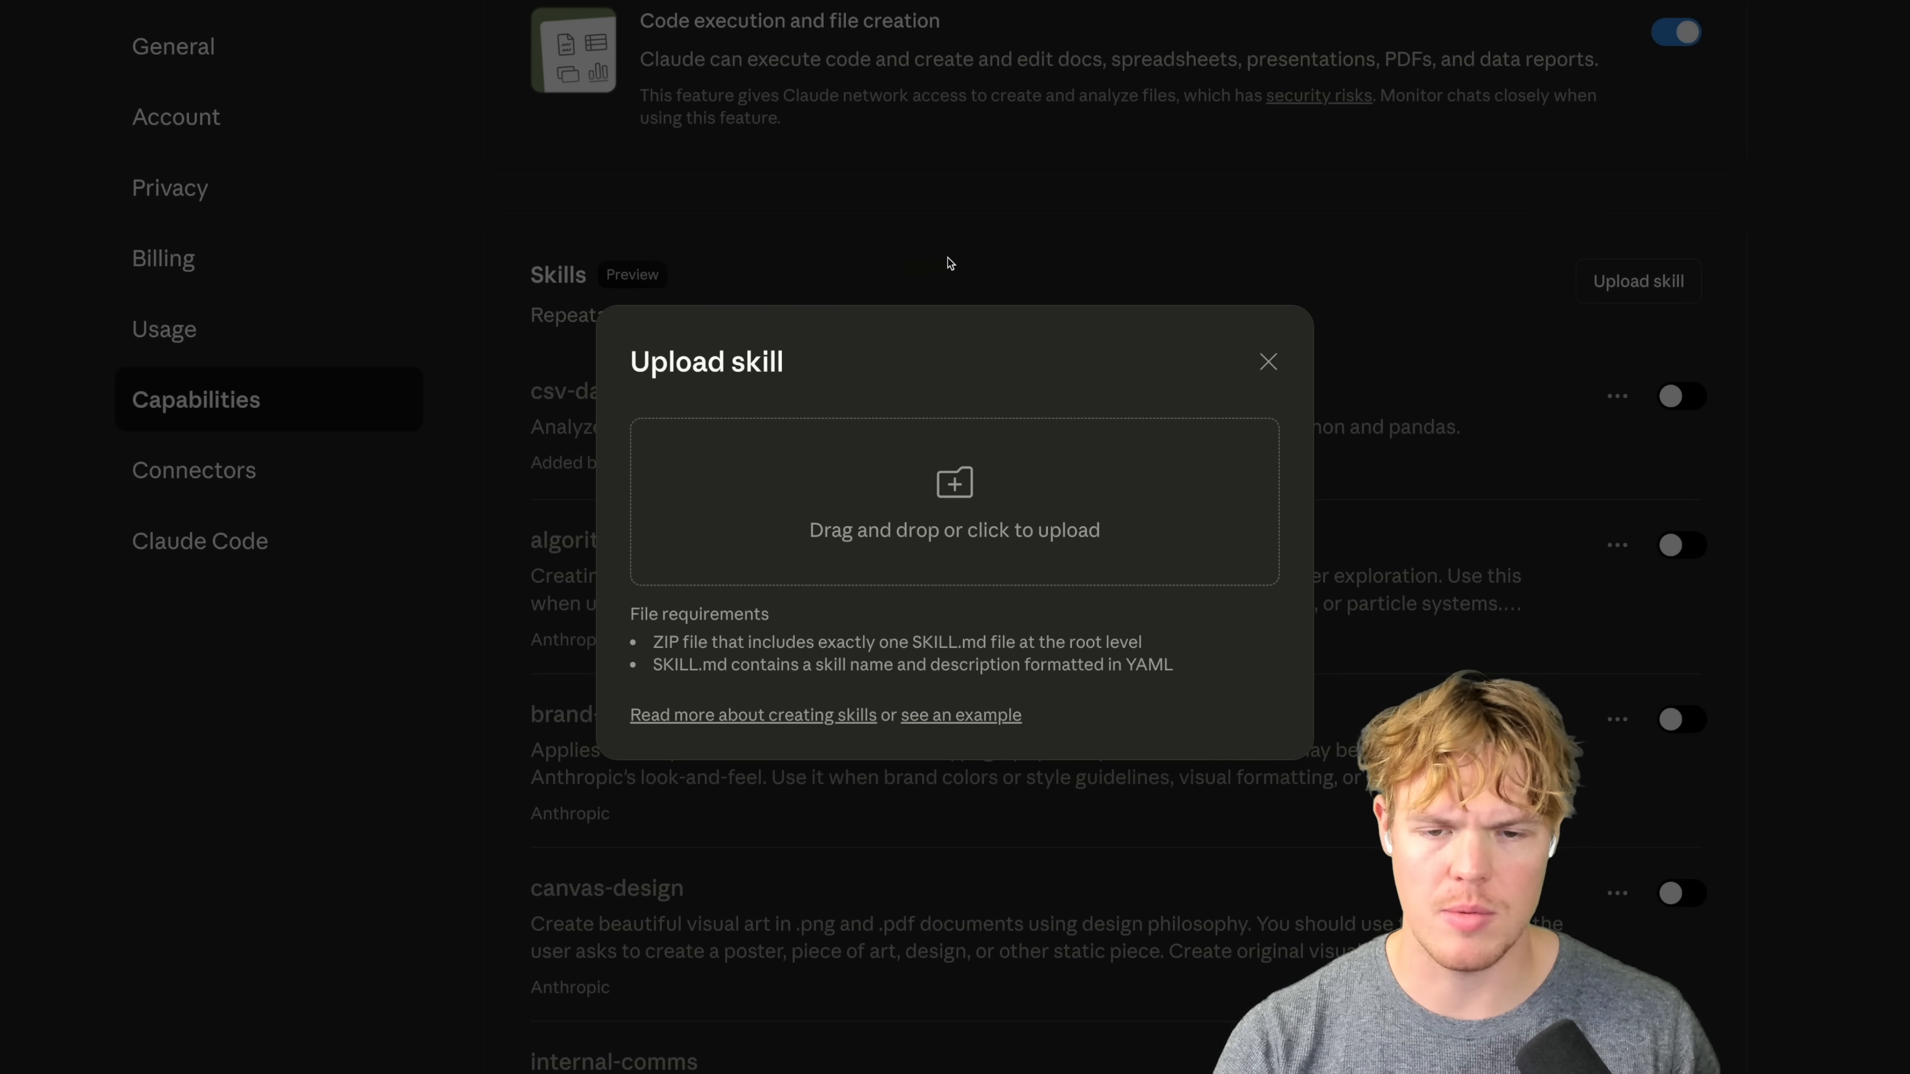
pyautogui.click(1266, 362)
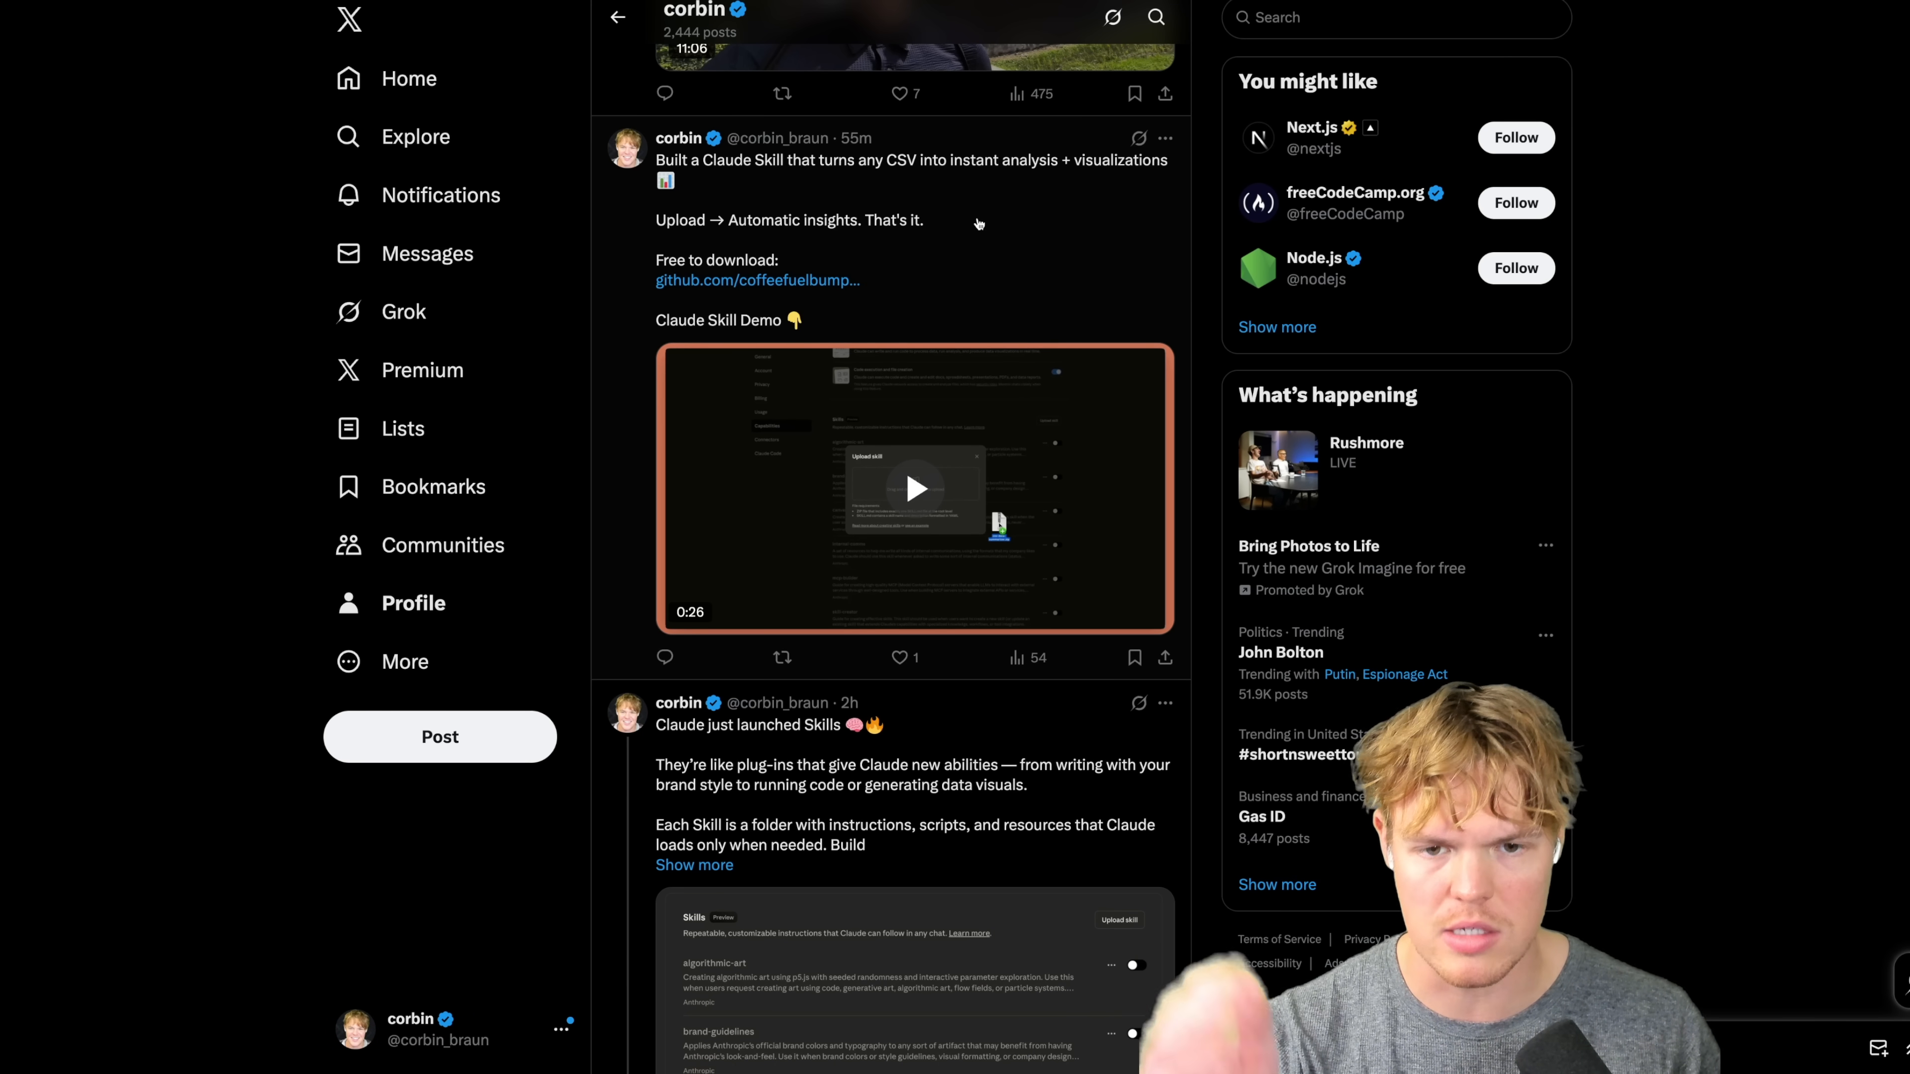
# Step: Play the Claude Skill demo video briefly and pause it at 0:02
pyautogui.click(916, 488)
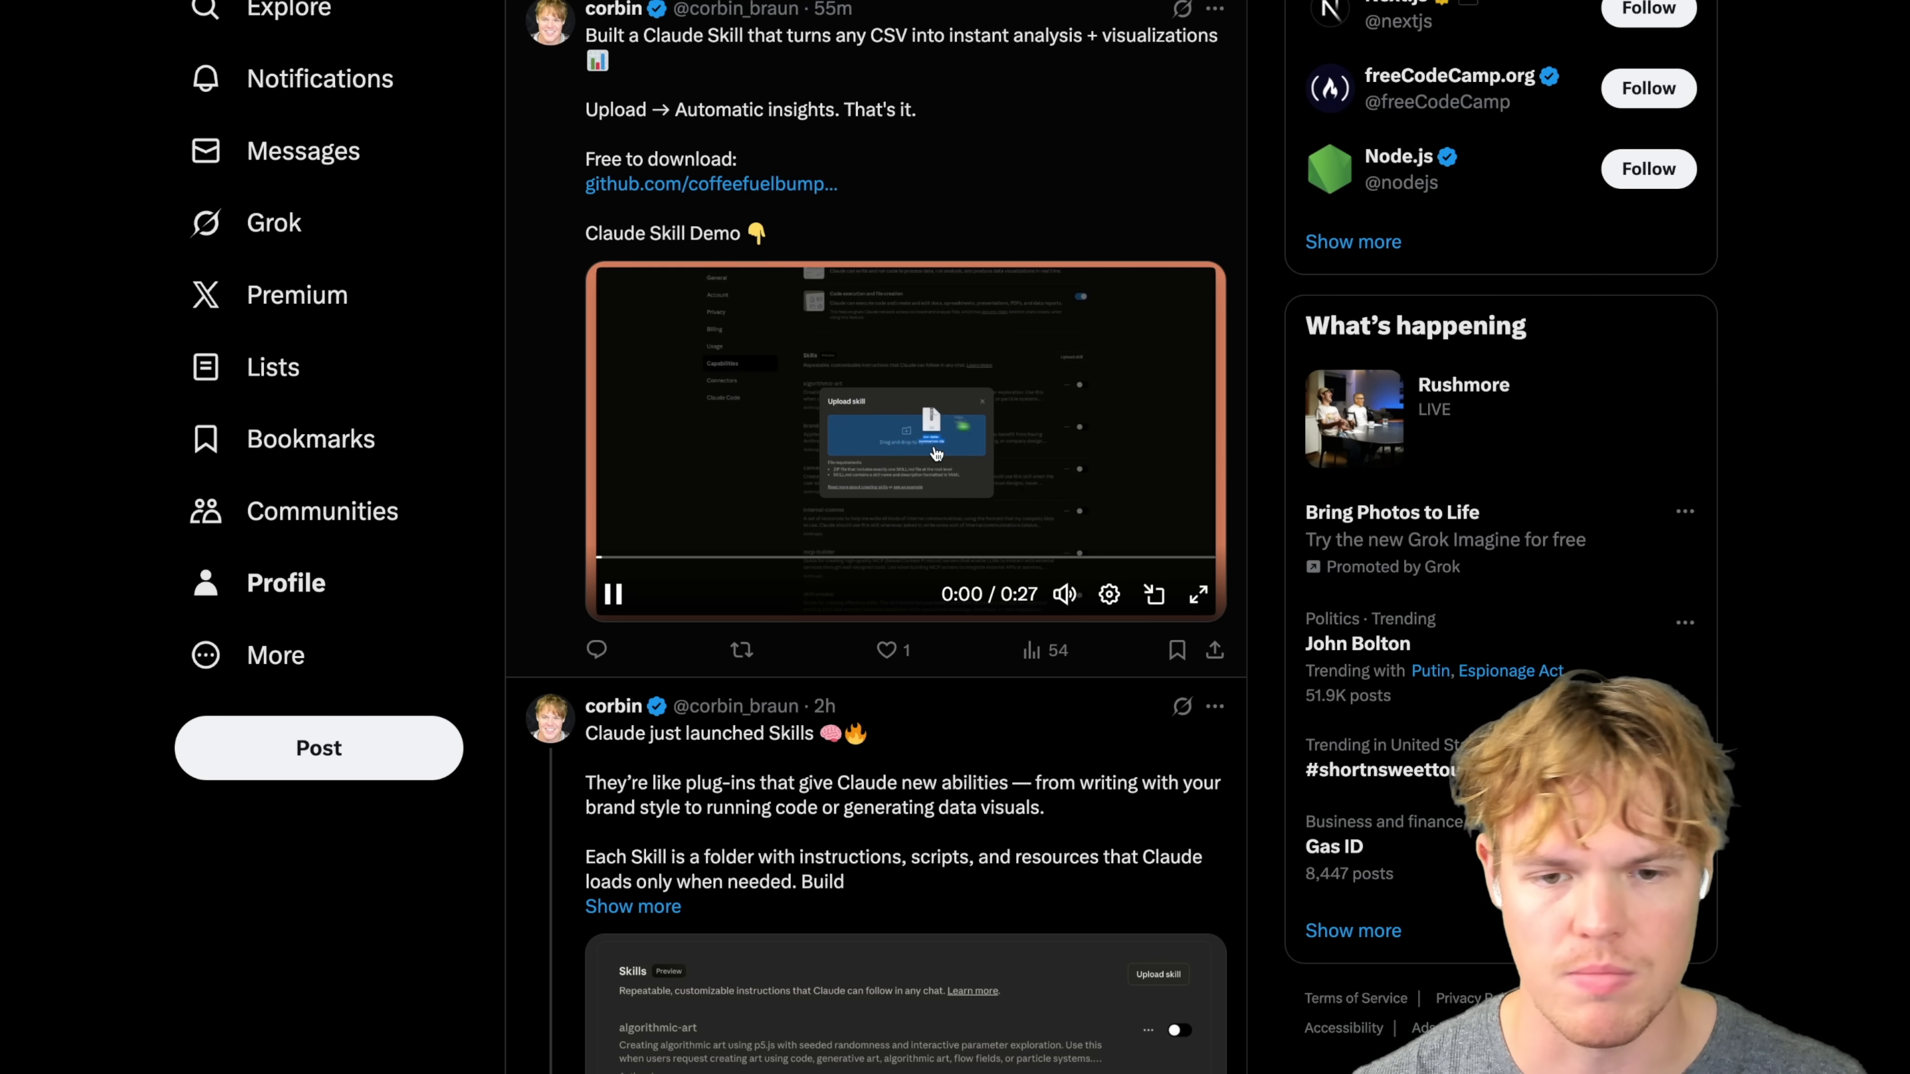
pyautogui.click(612, 595)
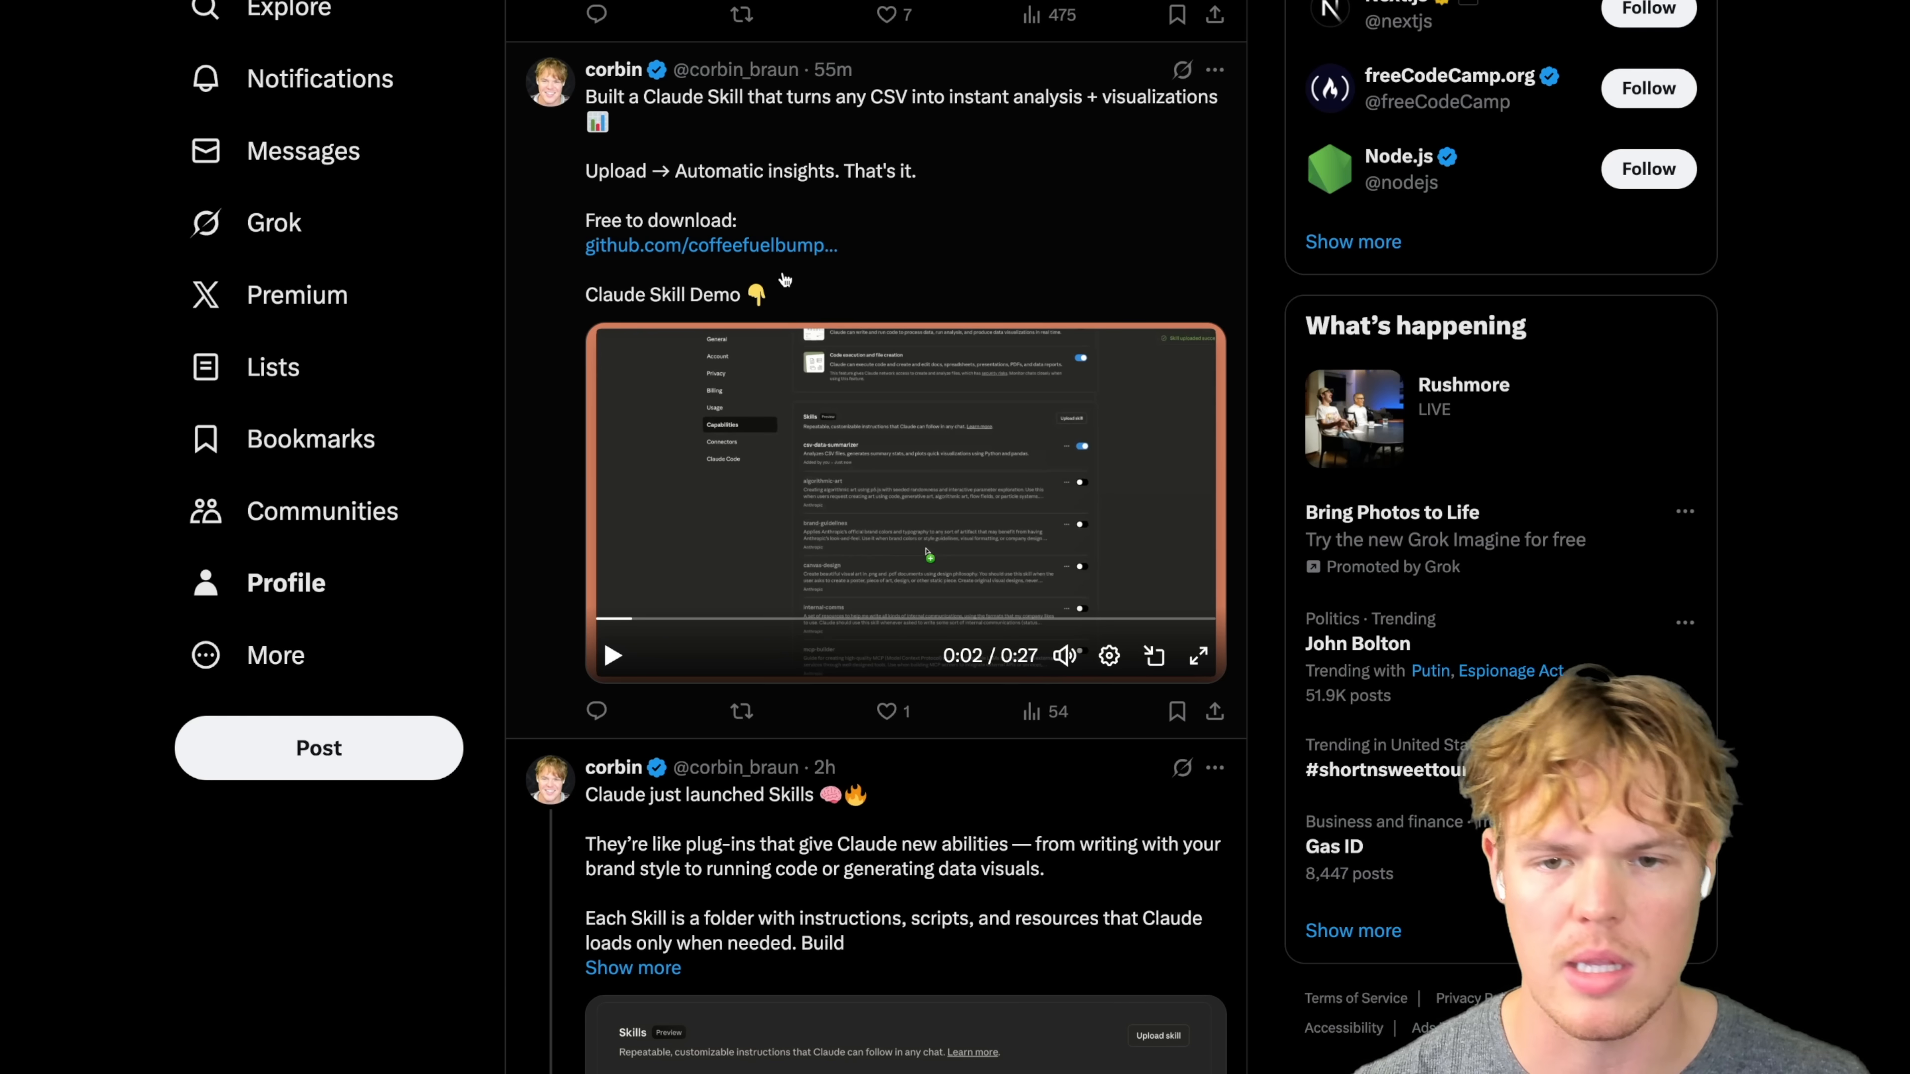
pyautogui.scroll(3)
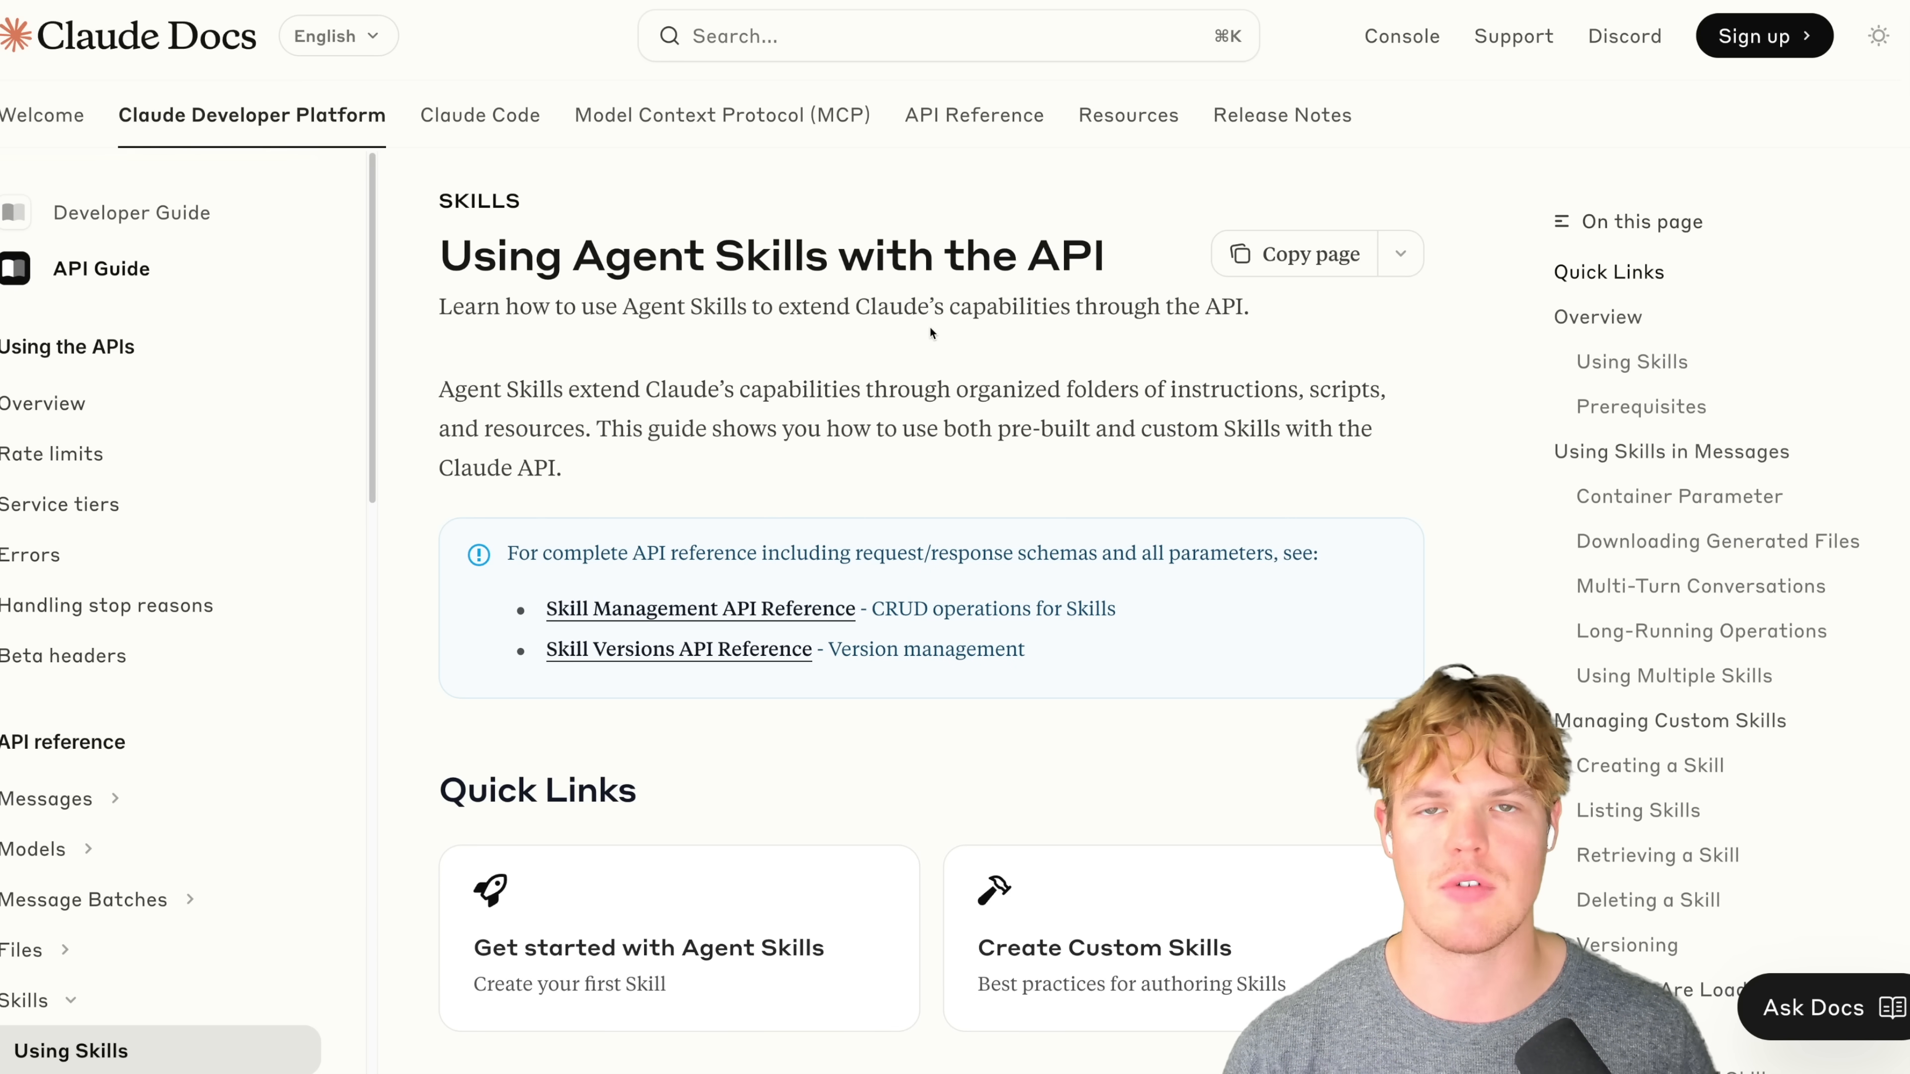
# Step: Highlight 'API' in the guide title and scroll to Quick Links and back
pyautogui.doubleClick(1063, 256)
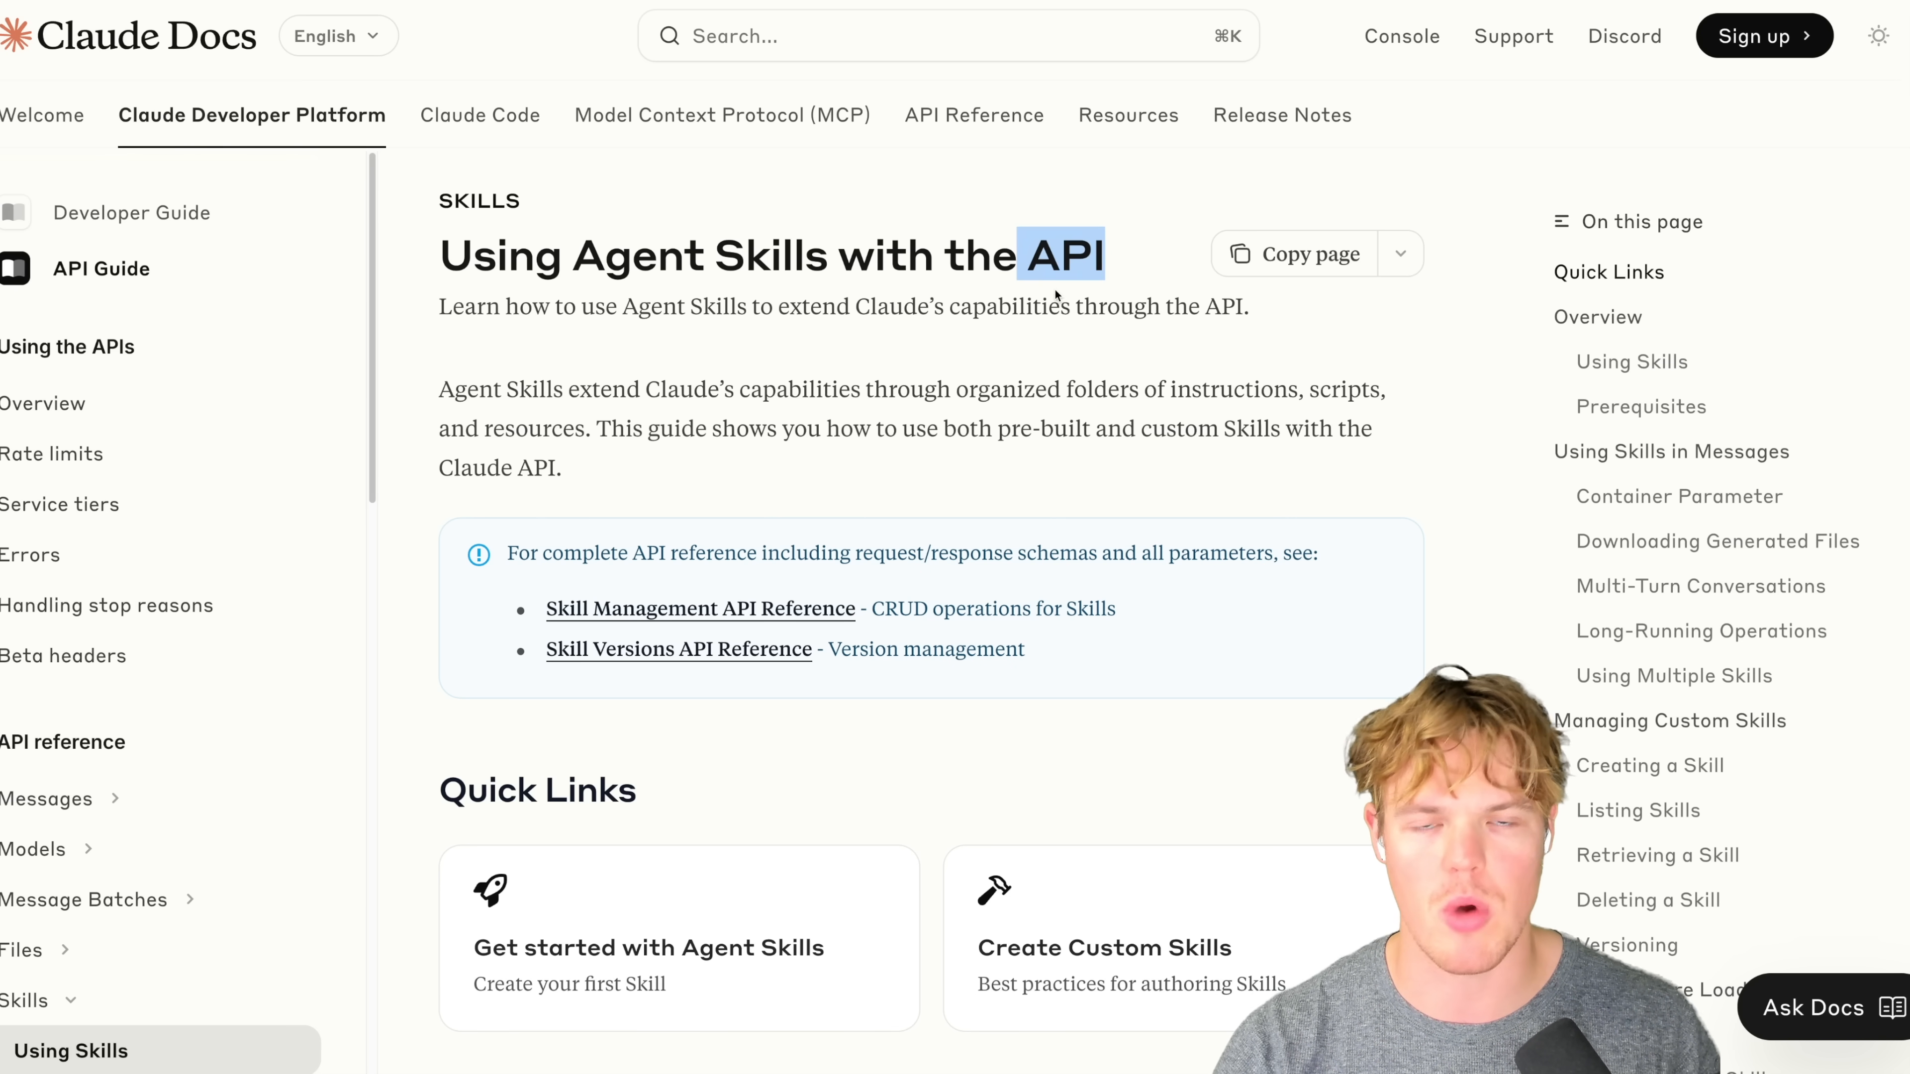
pyautogui.scroll(-3)
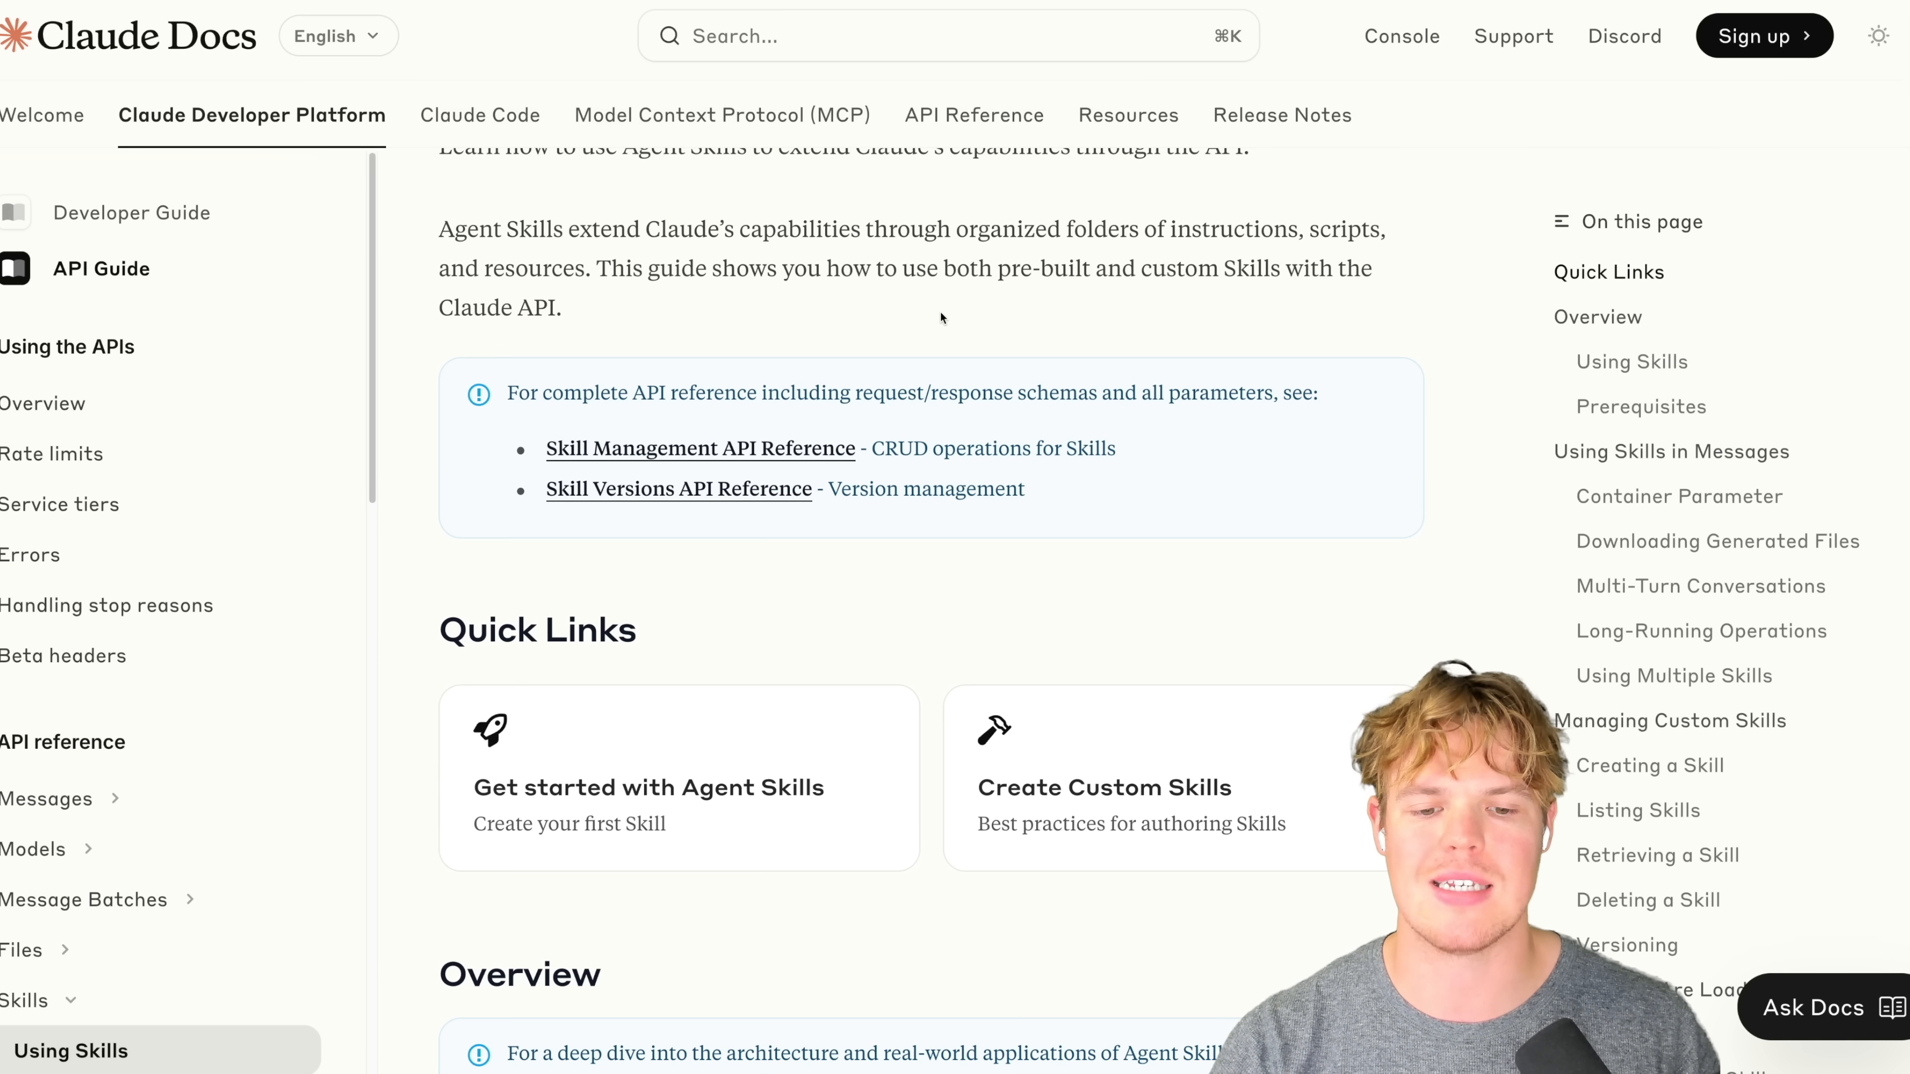
pyautogui.scroll(3)
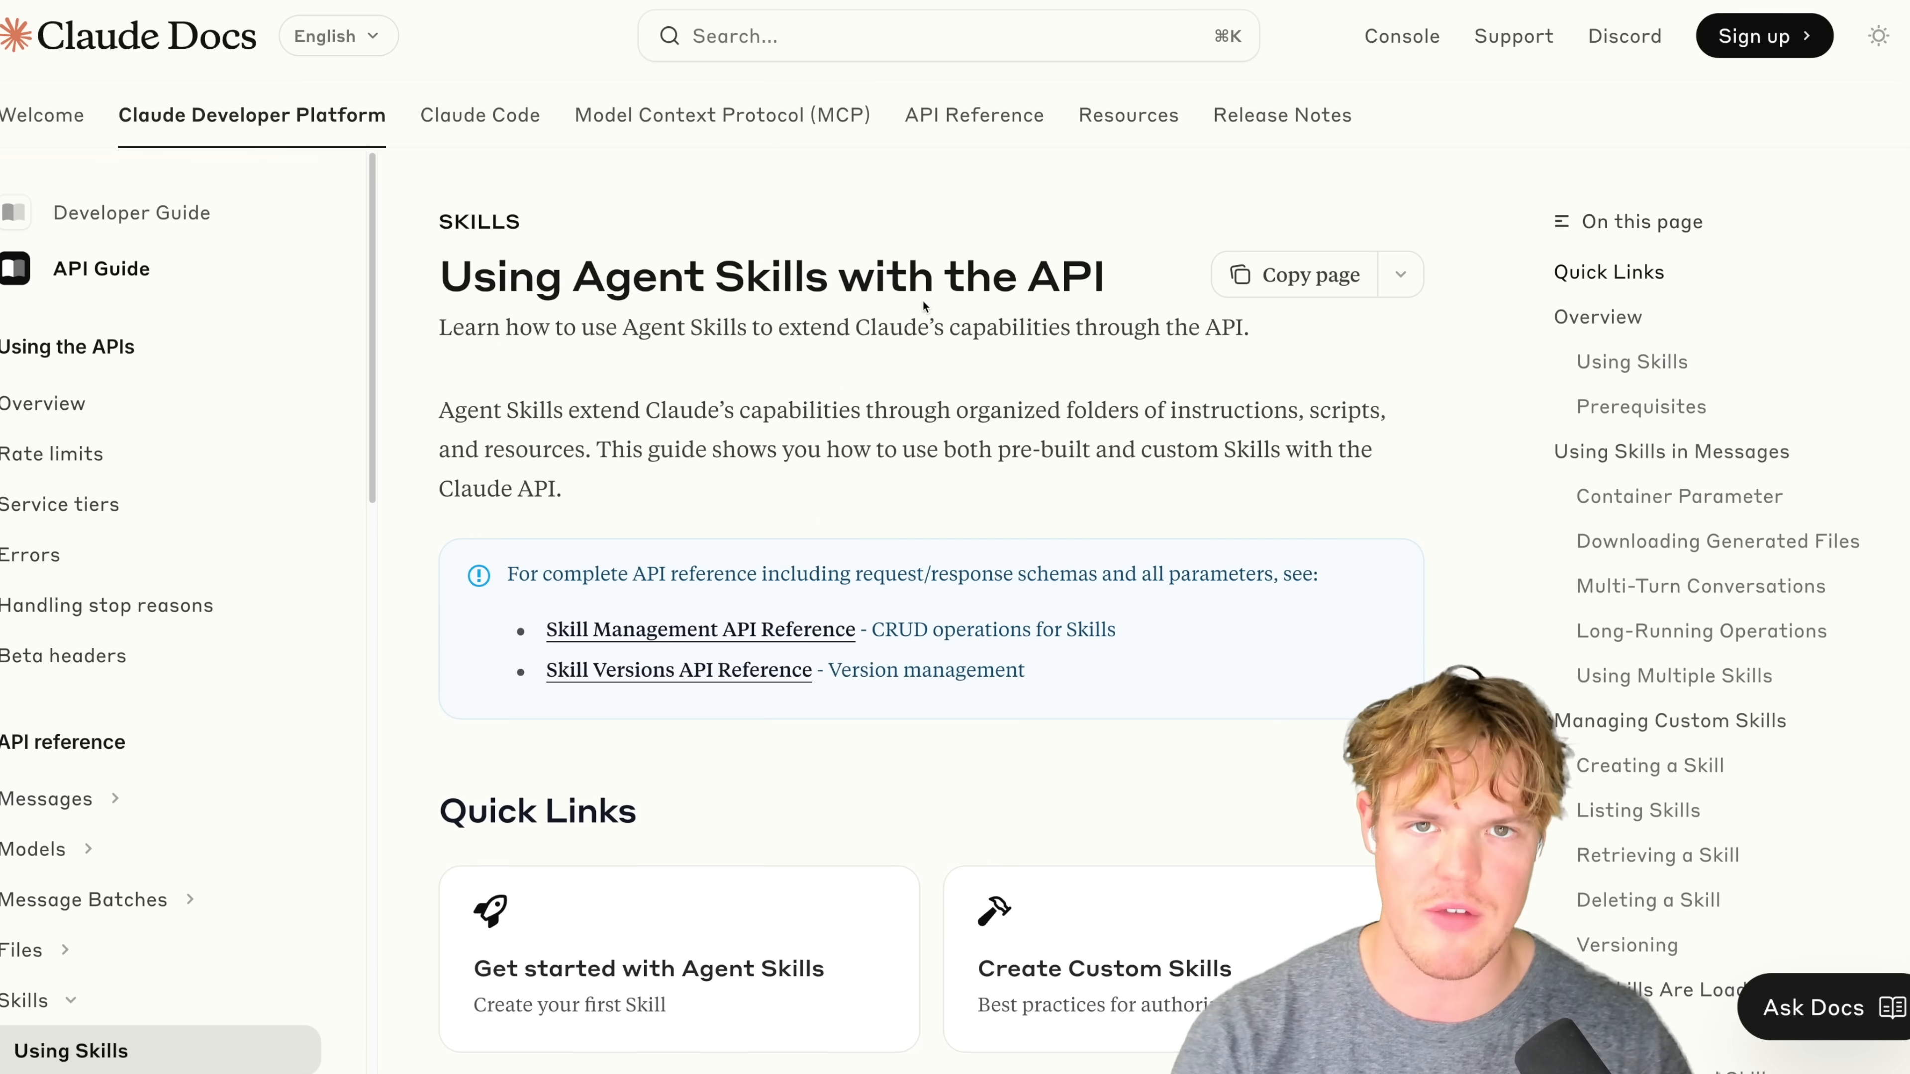
pyautogui.moveTo(516, 43)
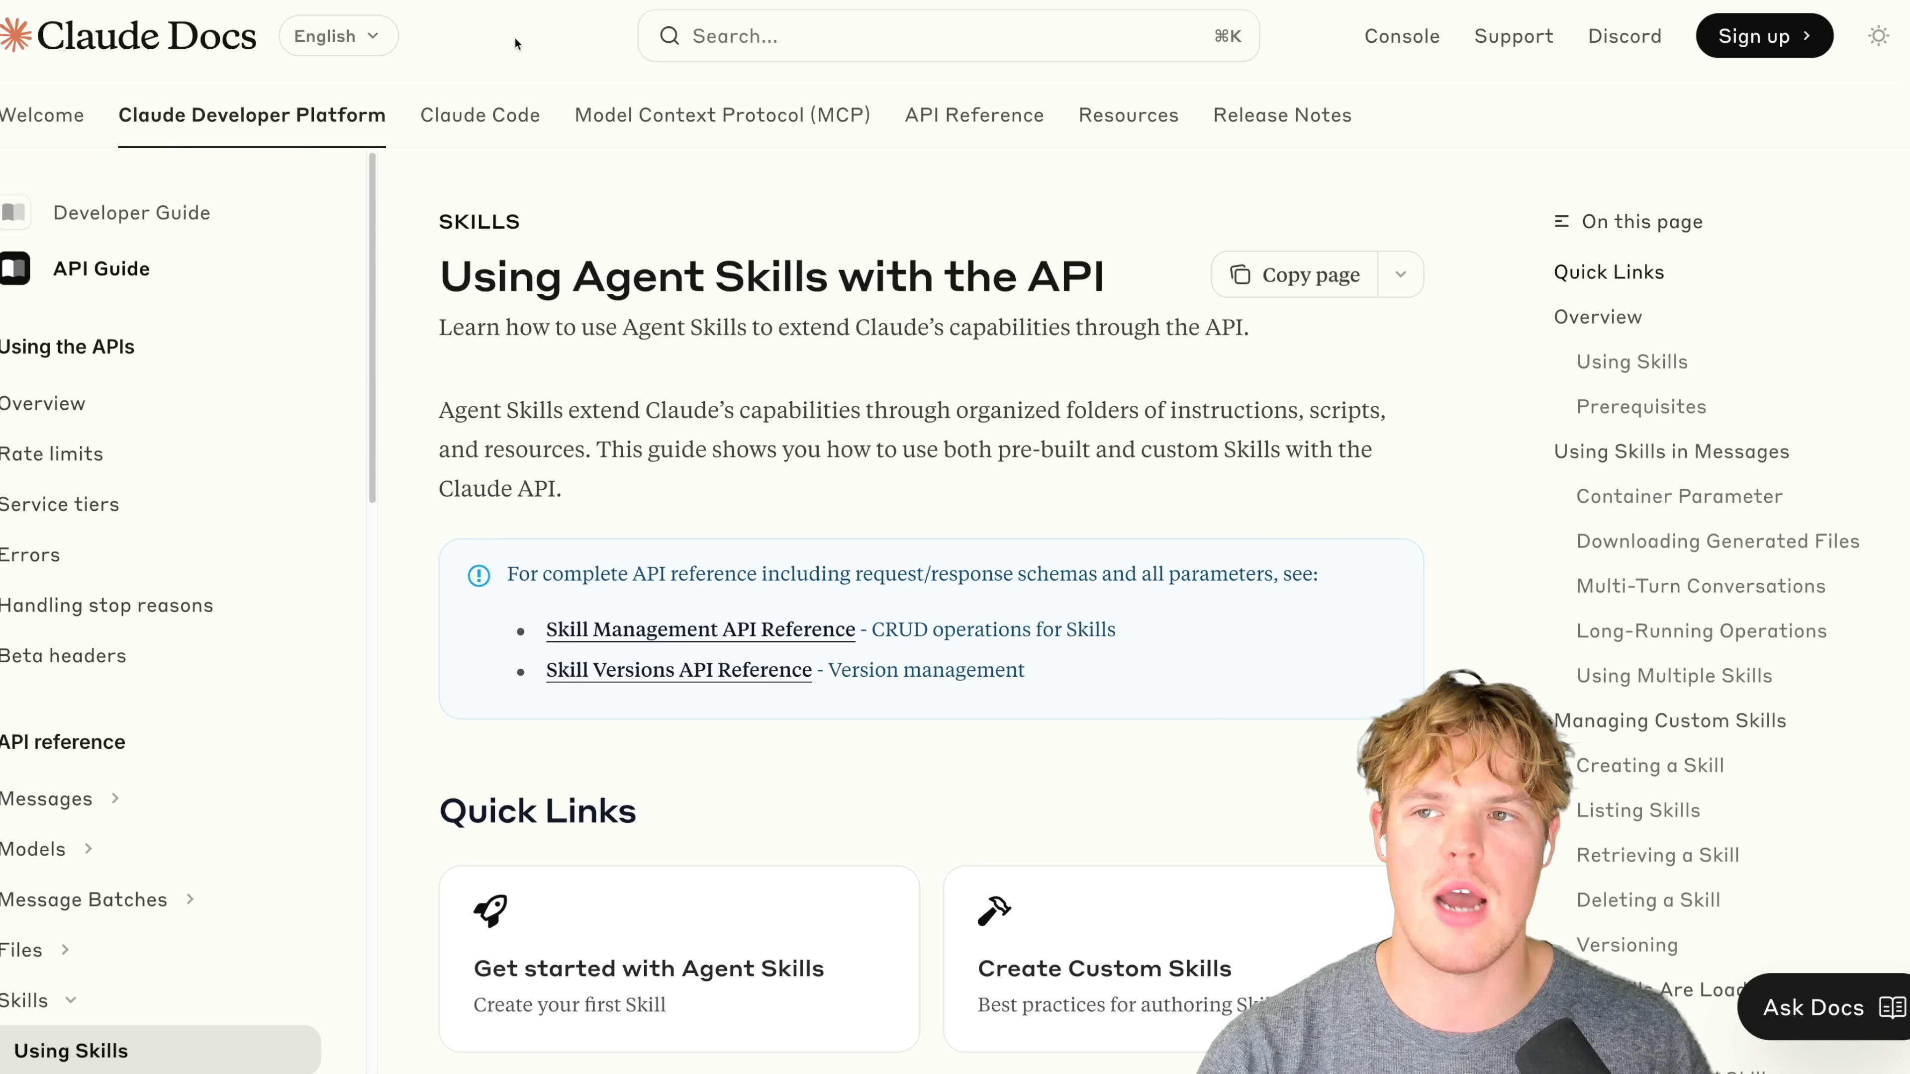
pyautogui.moveTo(986, 153)
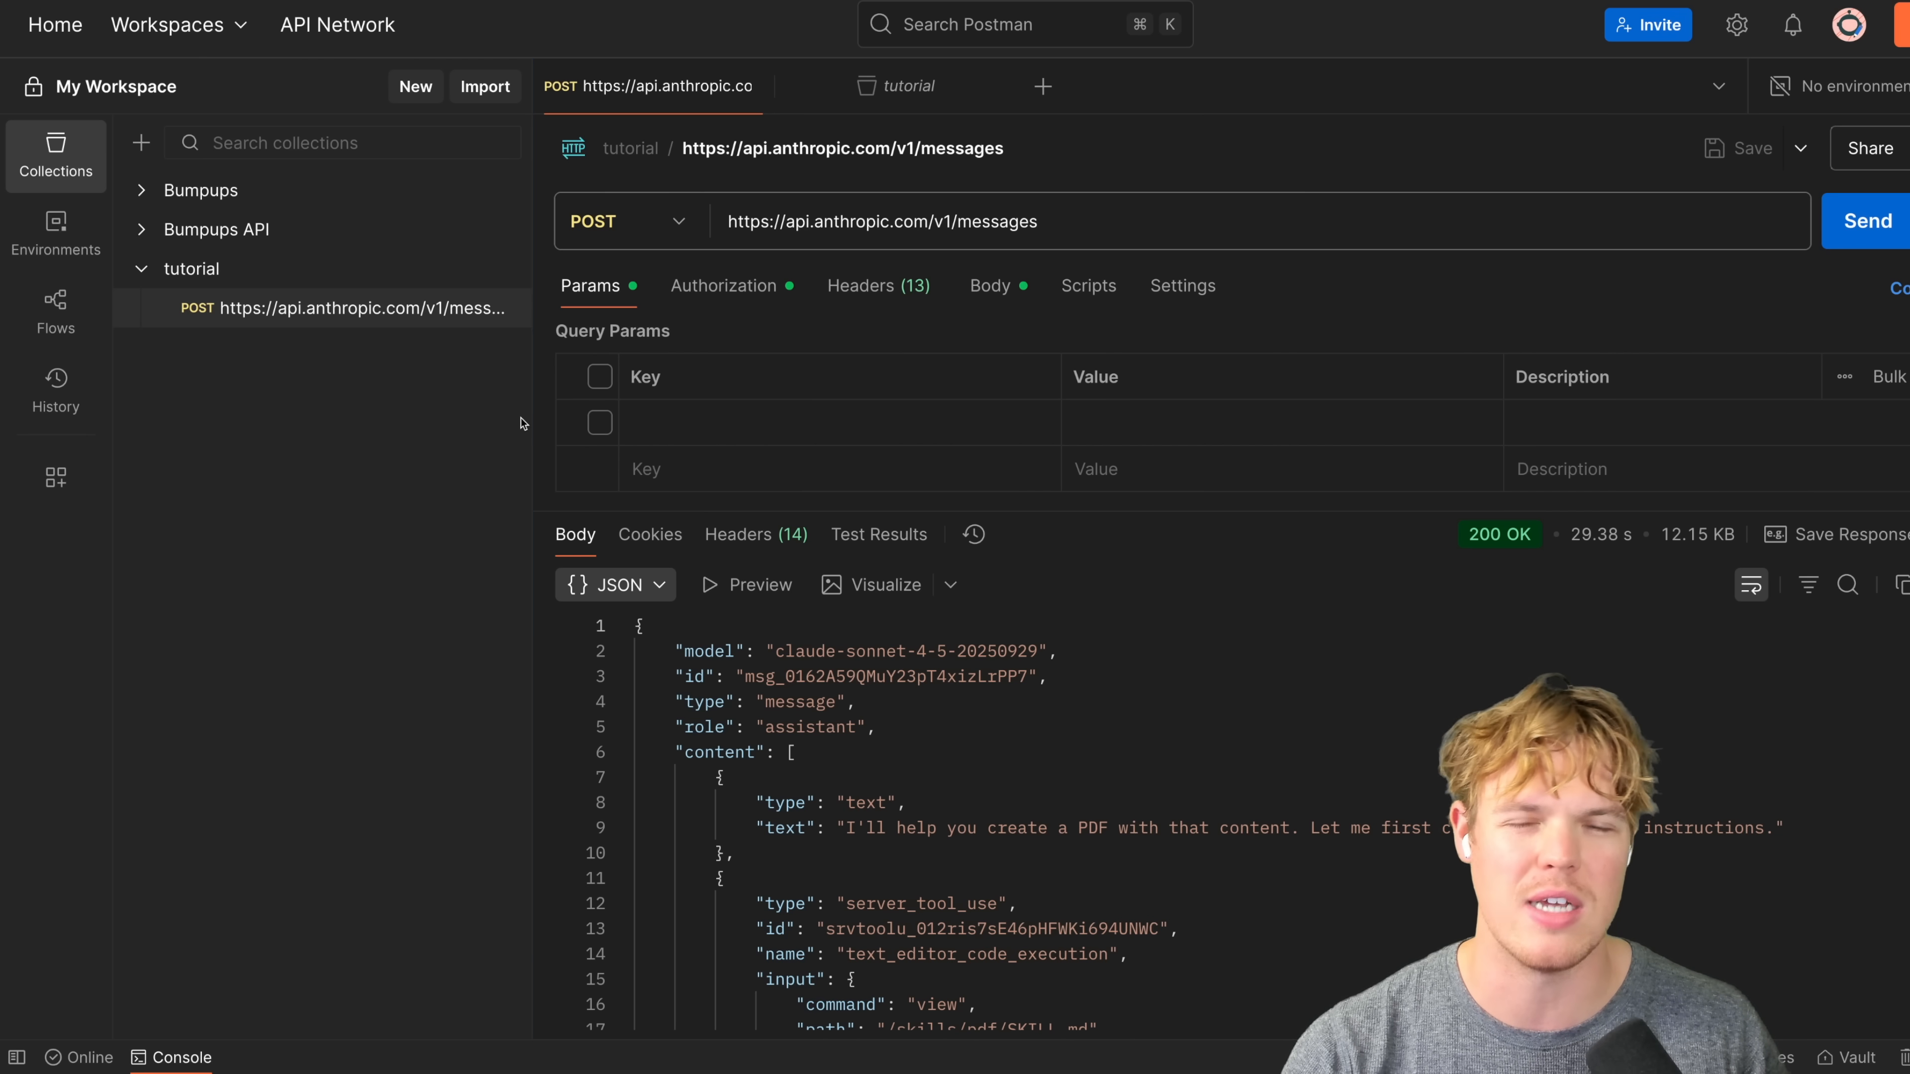
pyautogui.moveTo(1260, 286)
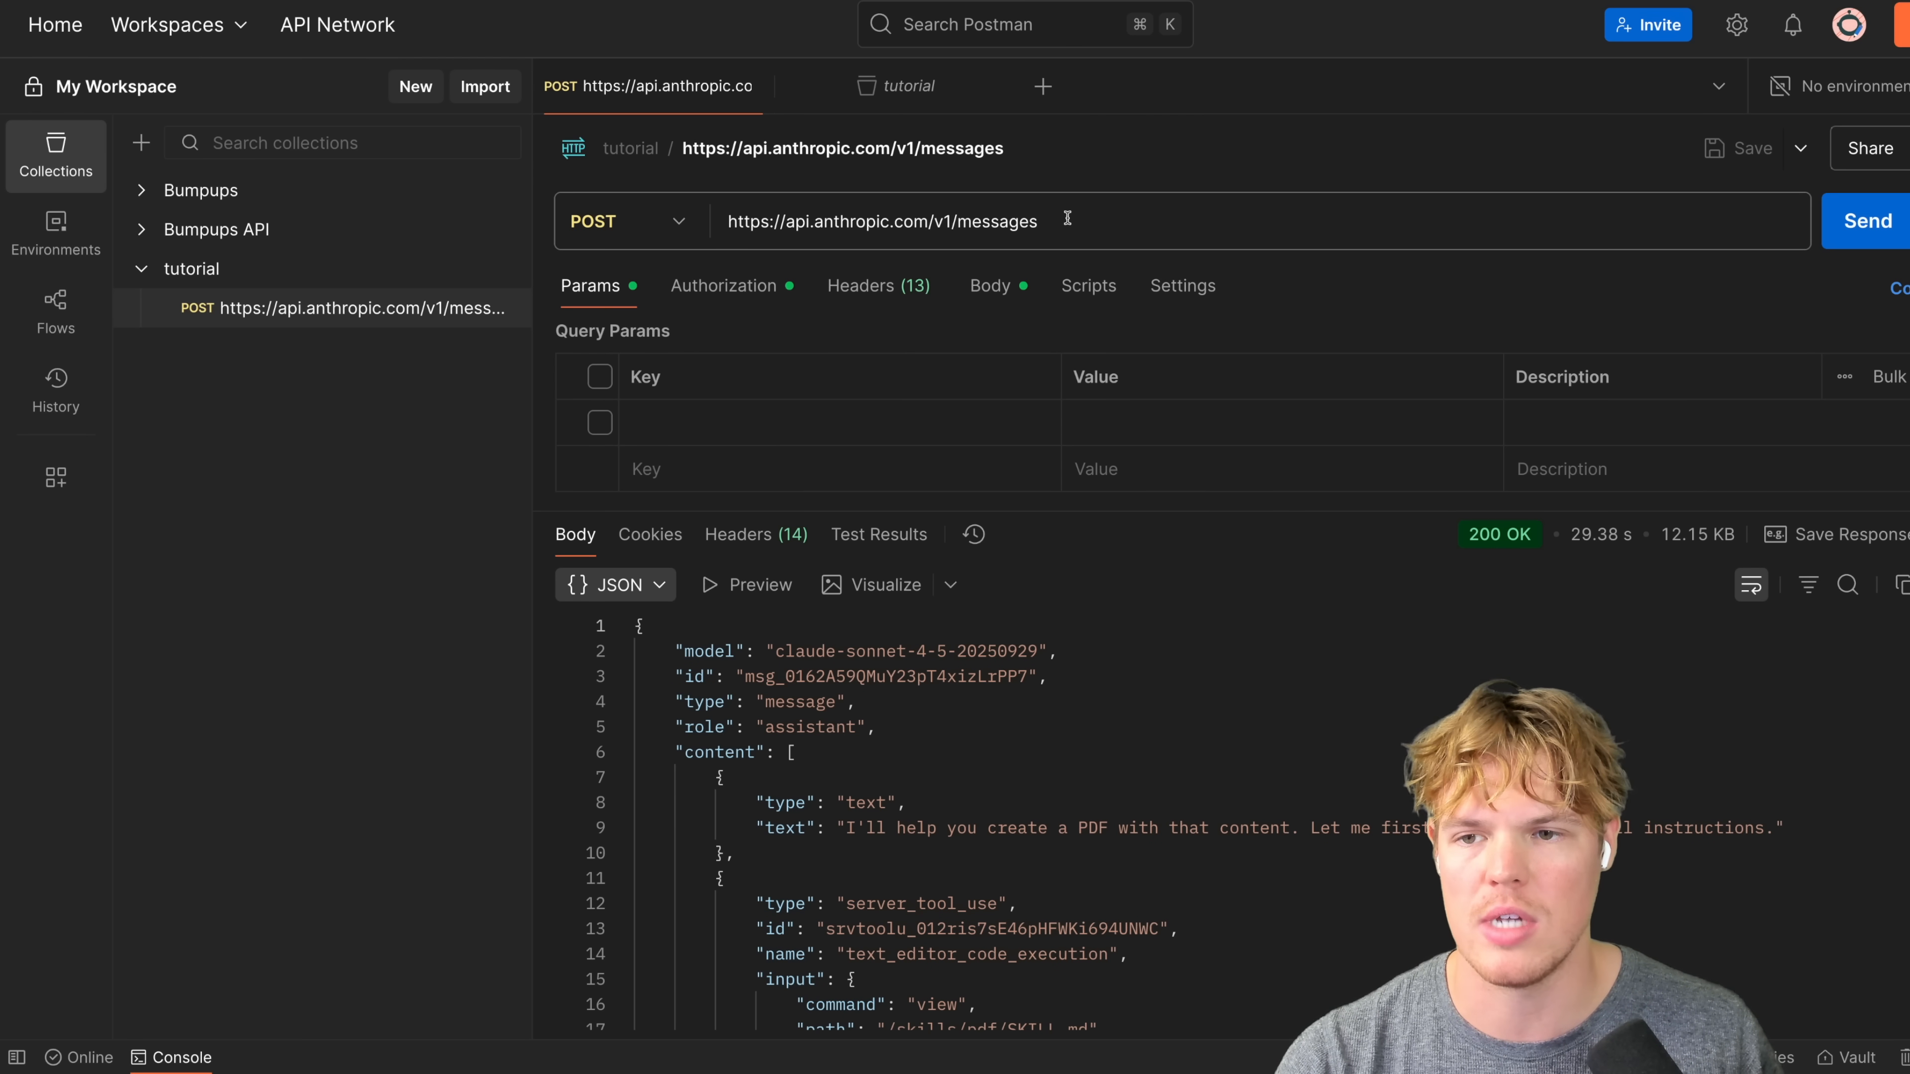
pyautogui.moveTo(850, 319)
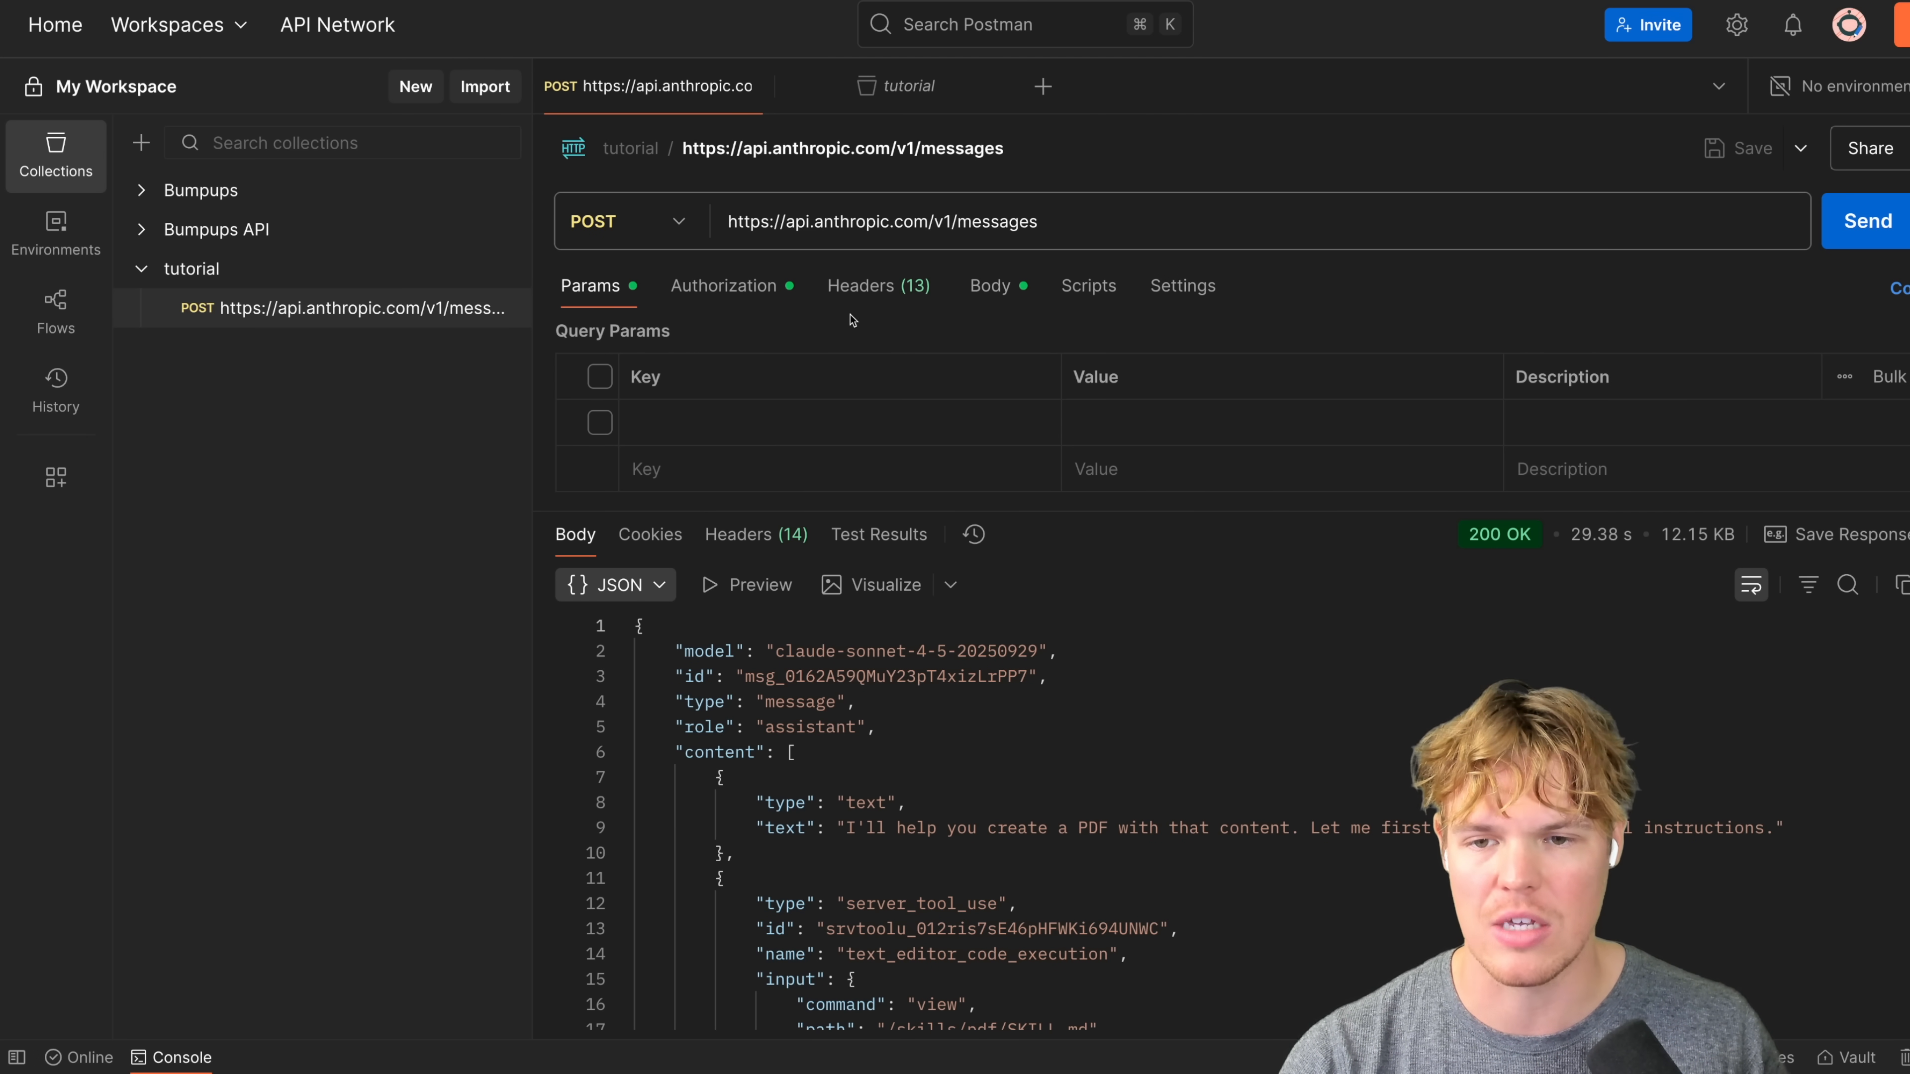
pyautogui.click(723, 286)
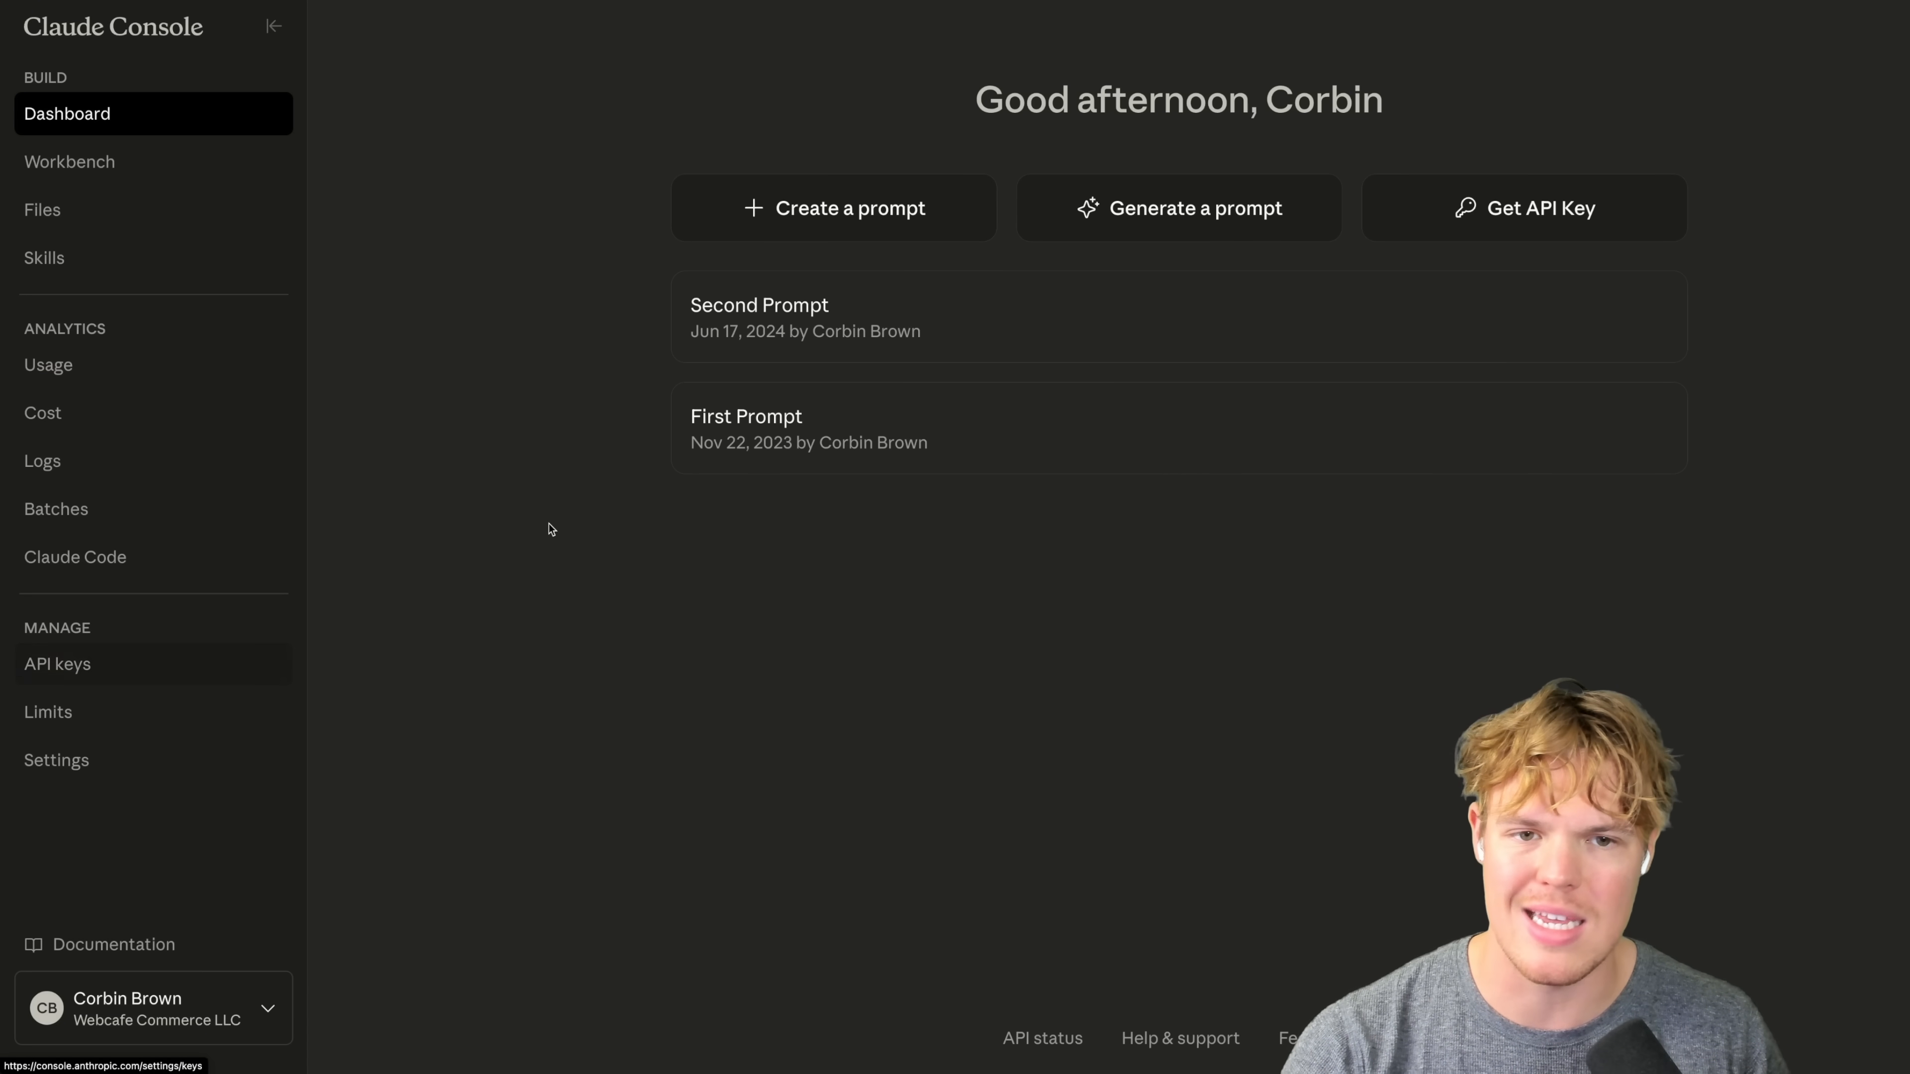
pyautogui.moveTo(747, 131)
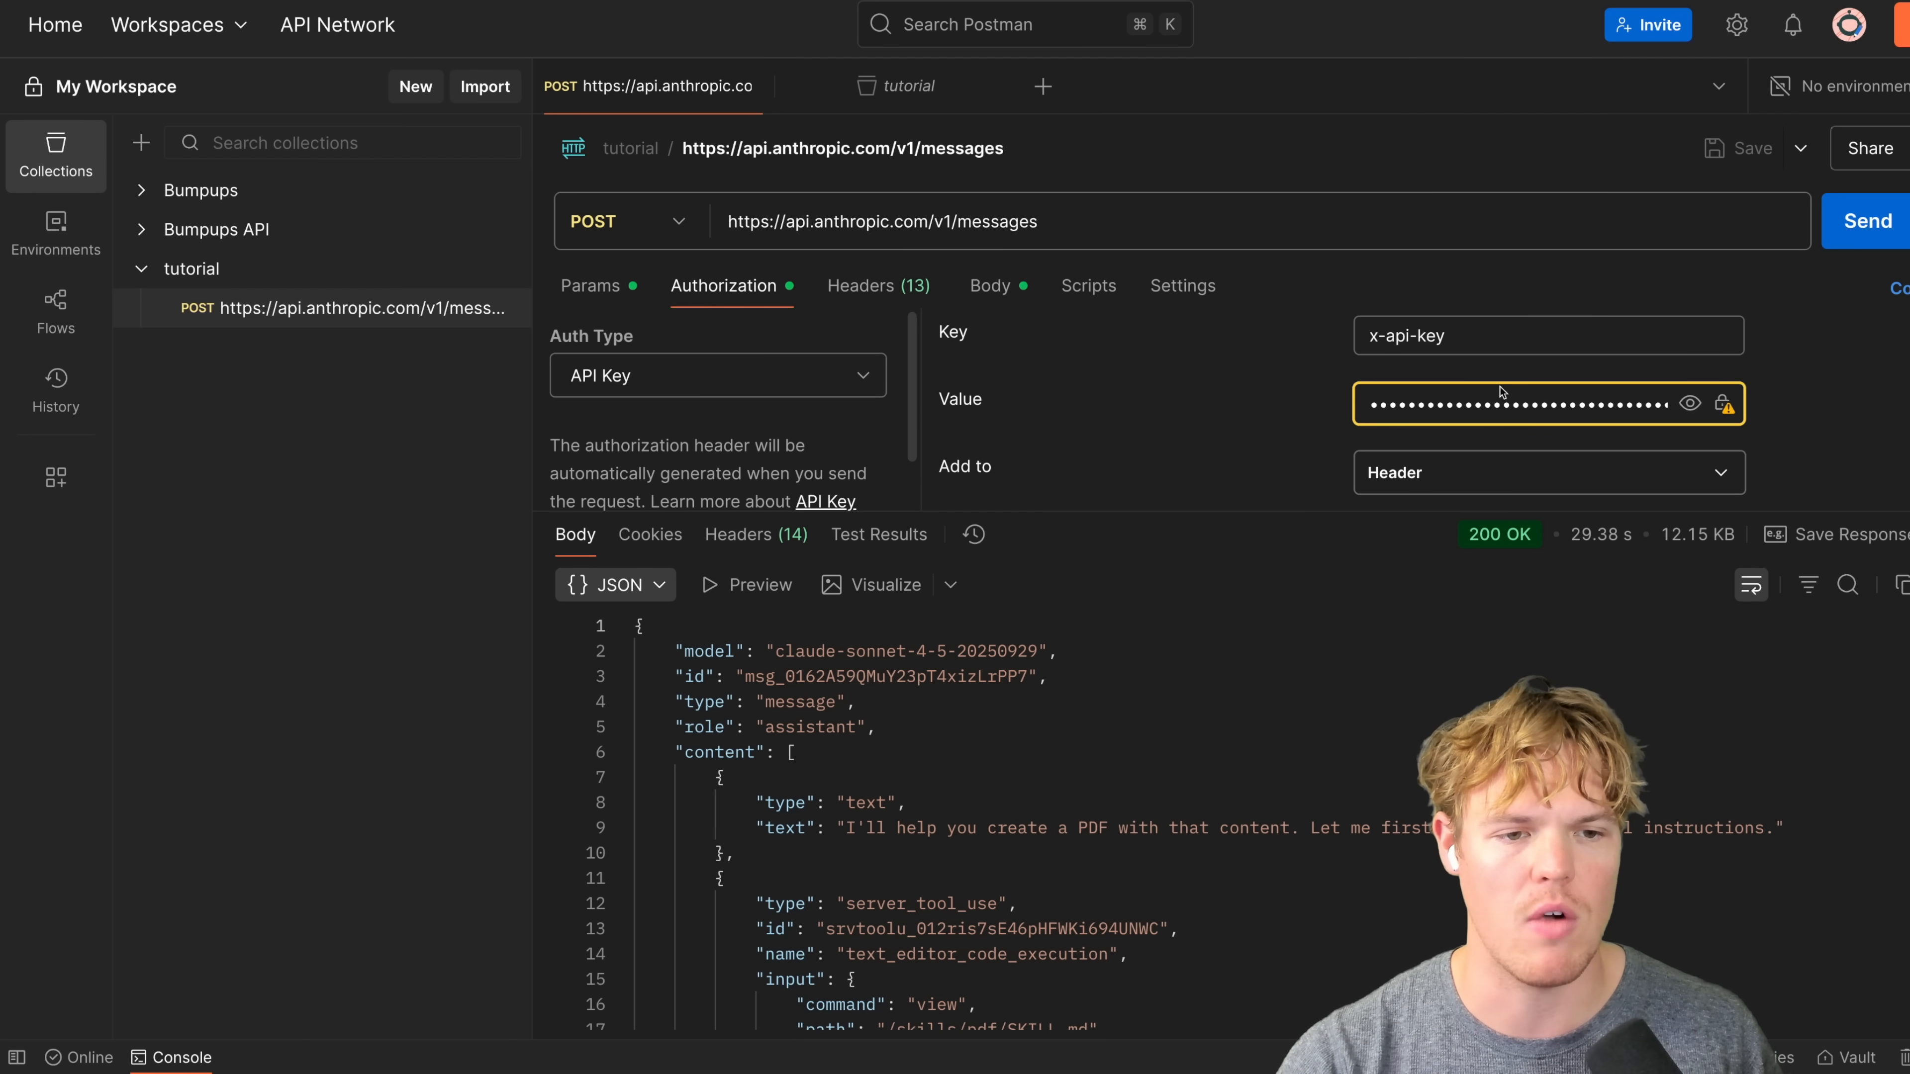
# Step: Show the request headers with anthropic-version and the code-execution and skills beta entries
pyautogui.click(859, 285)
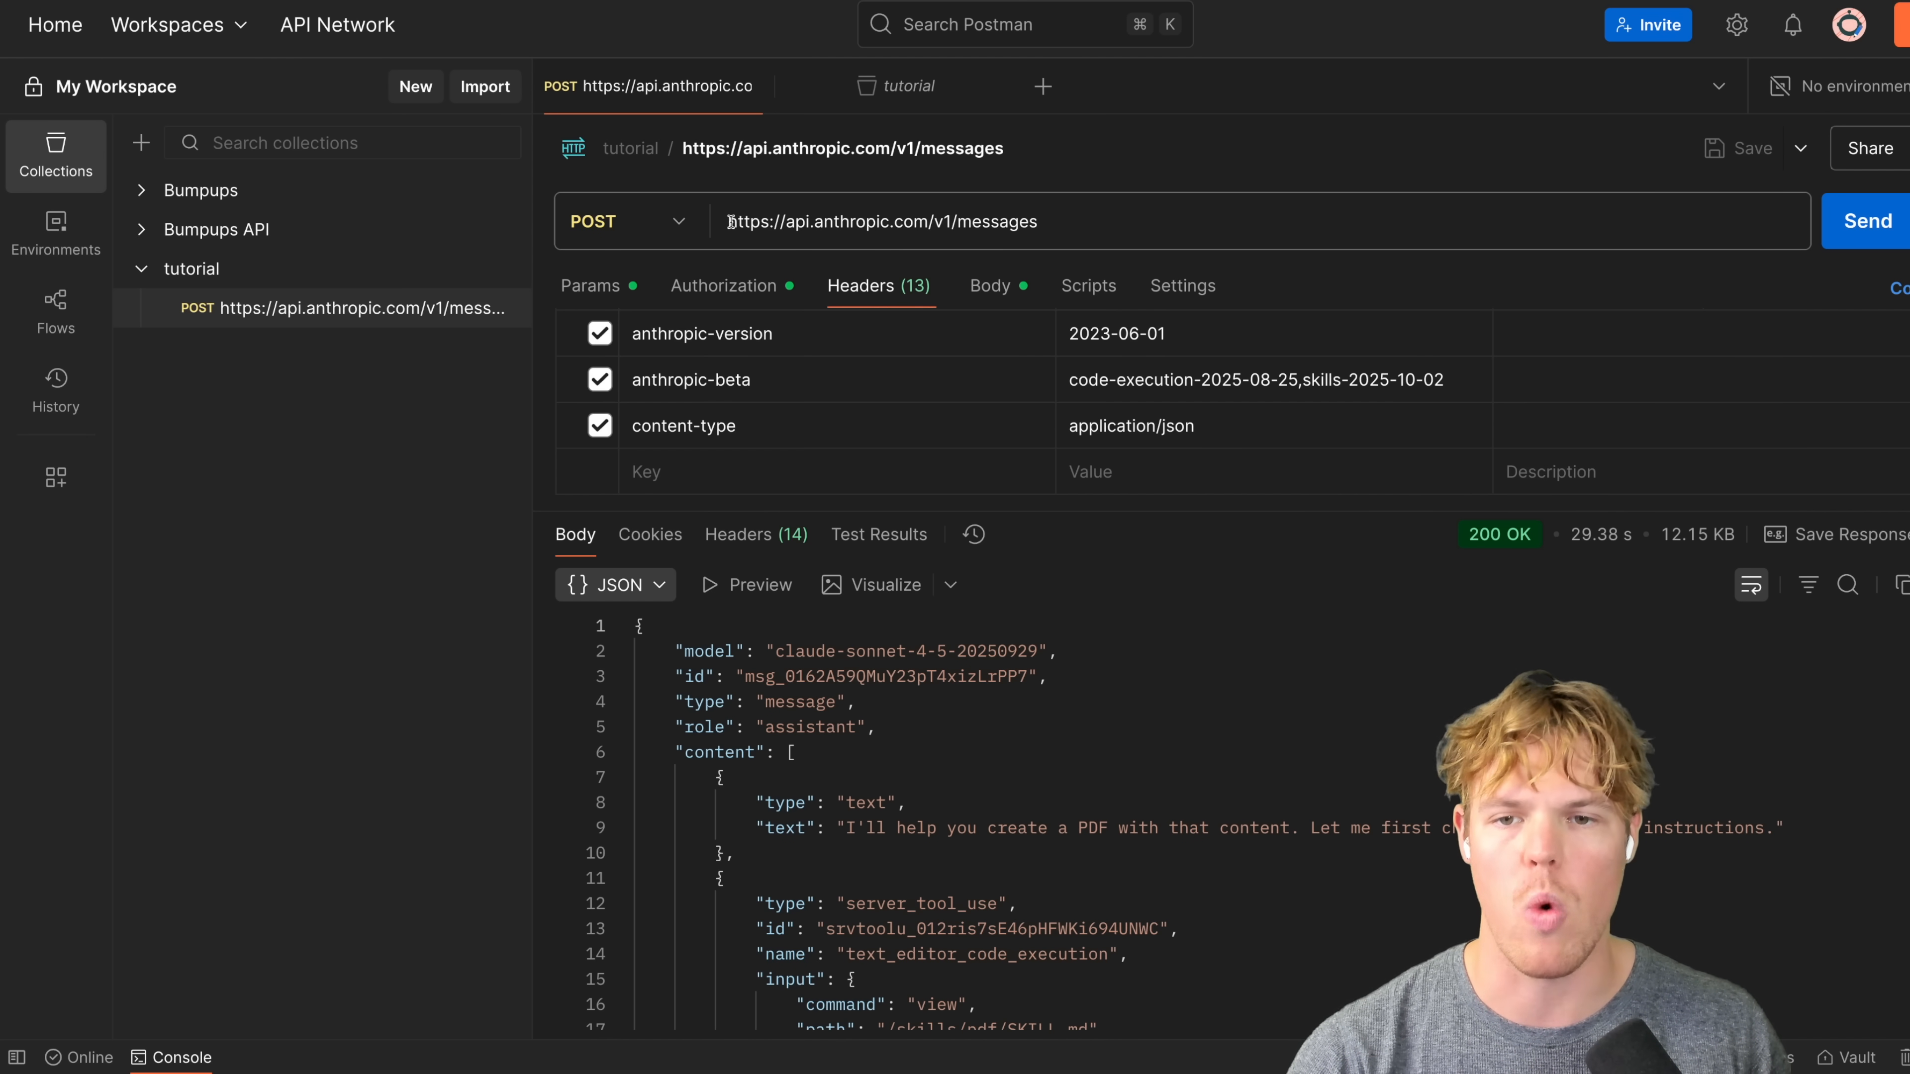
pyautogui.doubleClick(994, 221)
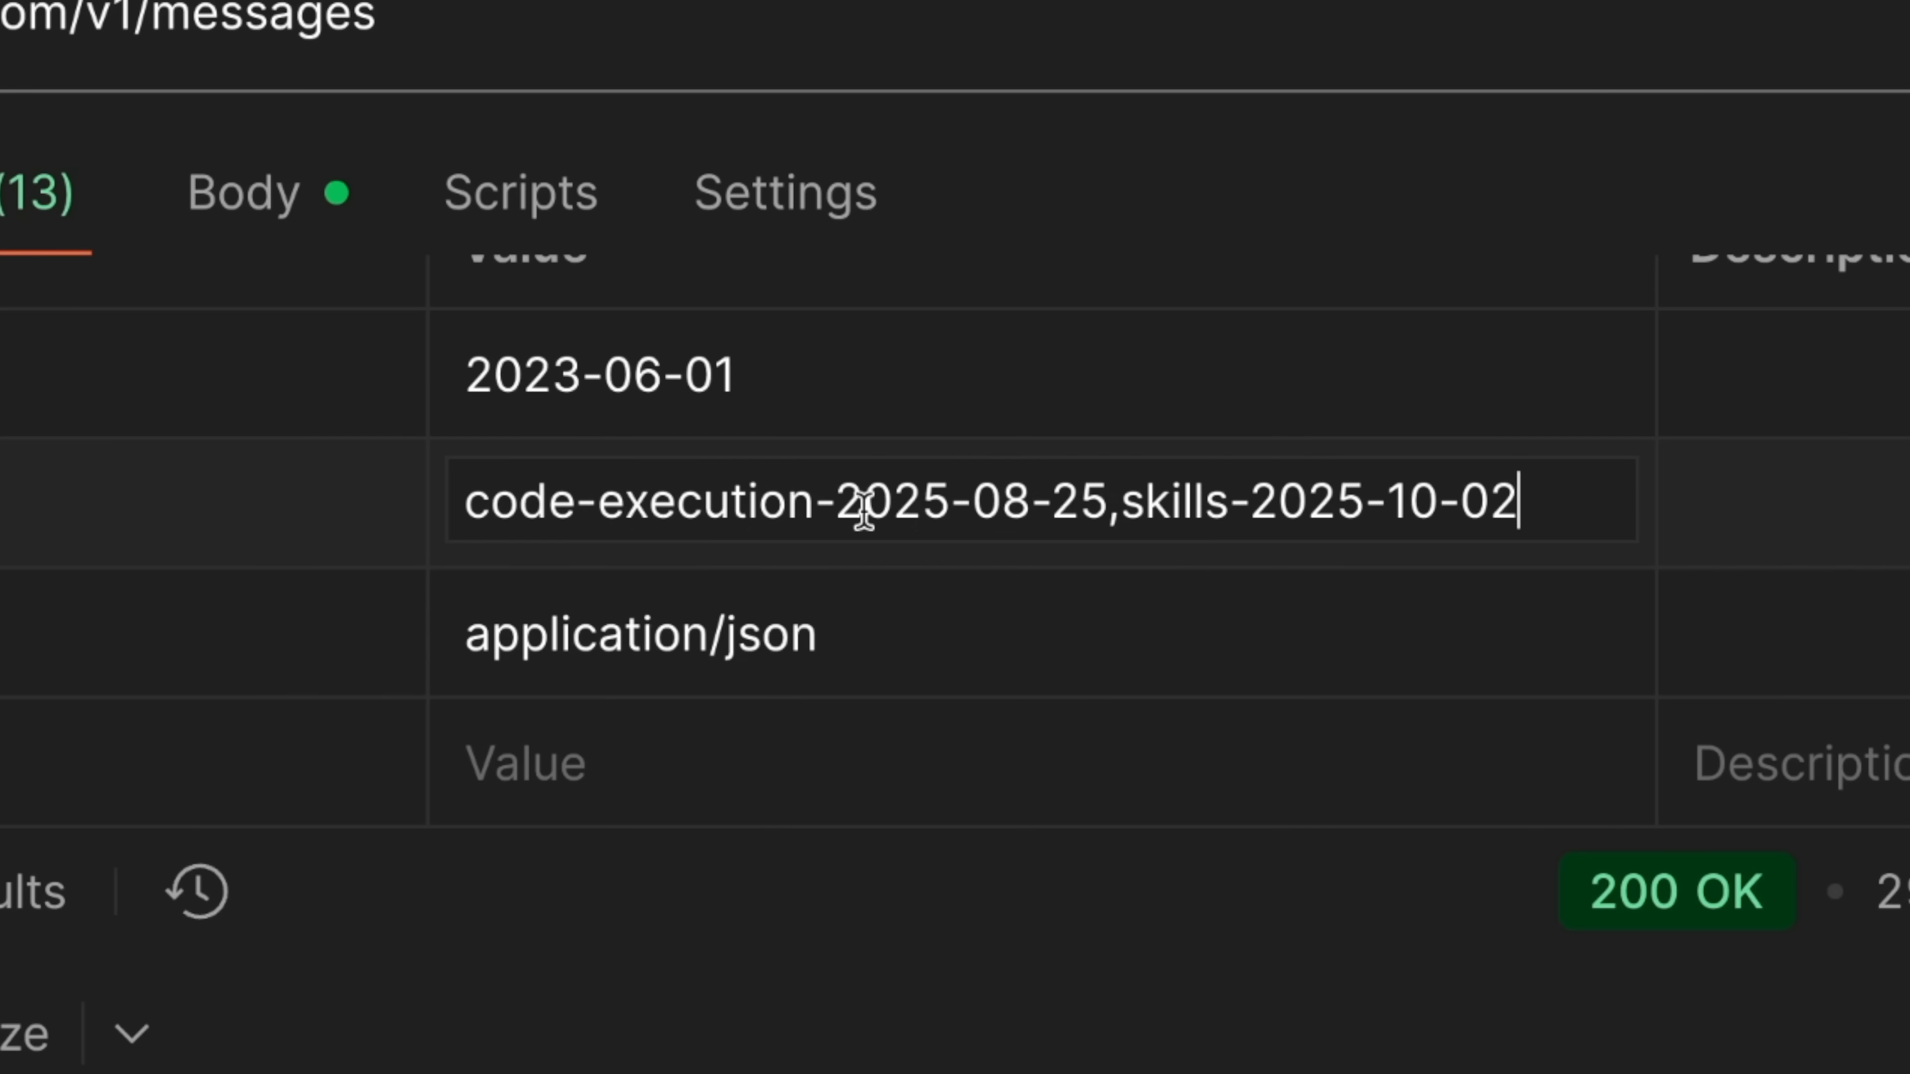
pyautogui.click(597, 371)
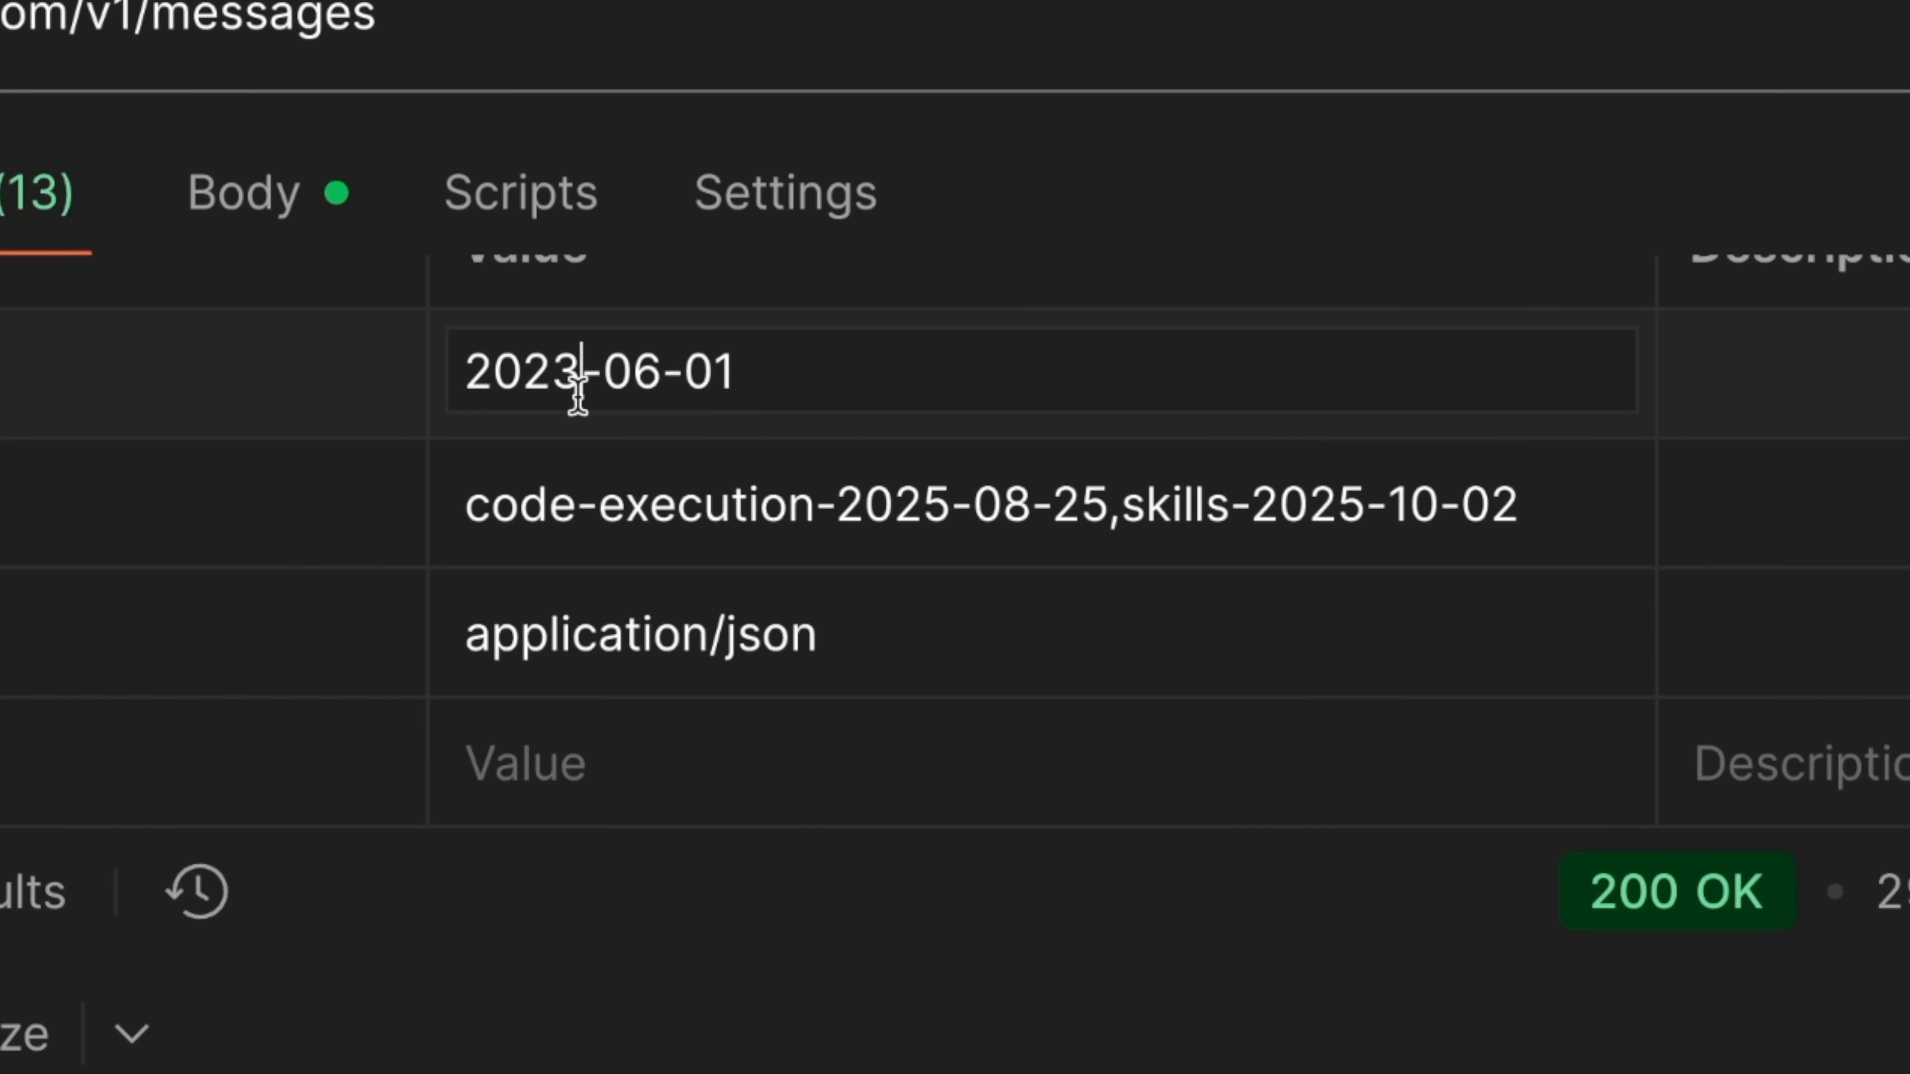
pyautogui.moveTo(907, 525)
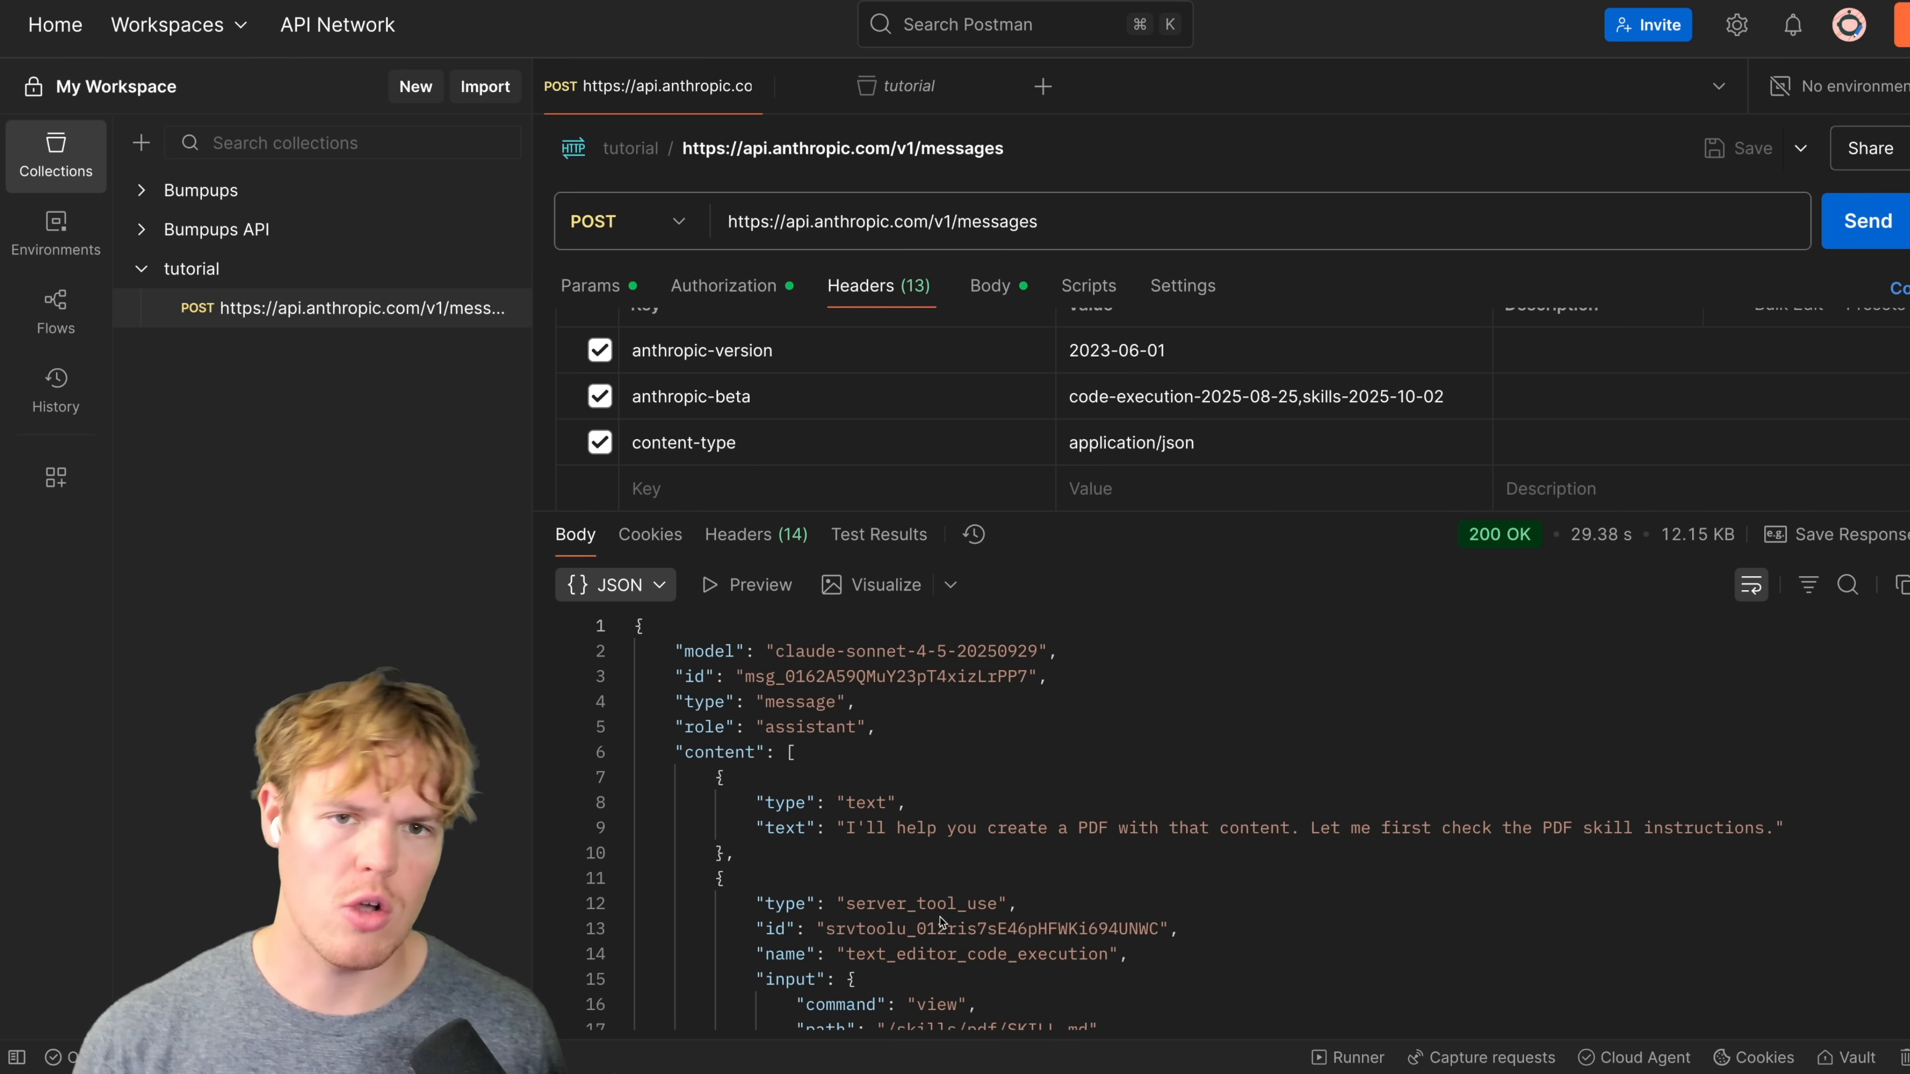
pyautogui.moveTo(1290, 7)
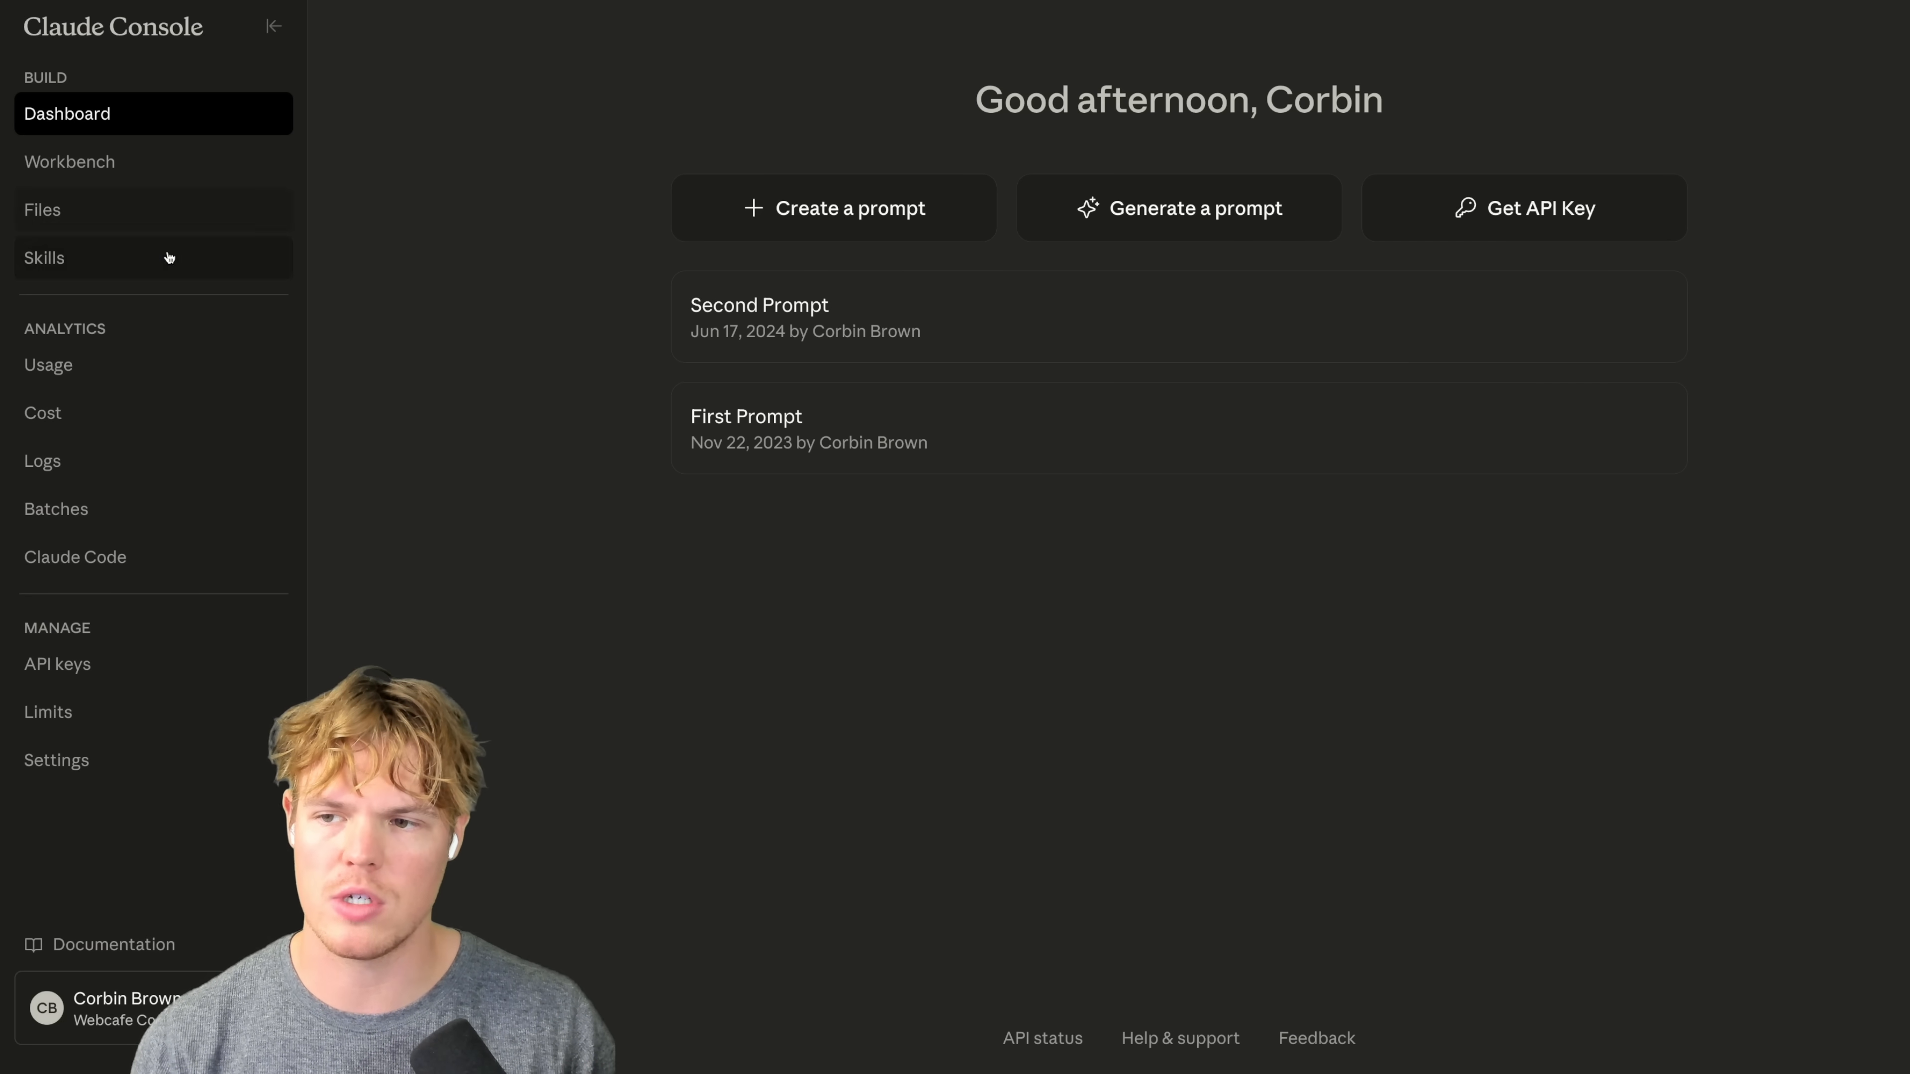
# Step: List the xlsx, pptx, pdf and docx skills in Claude Console and start adding a custom skill
pyautogui.click(45, 257)
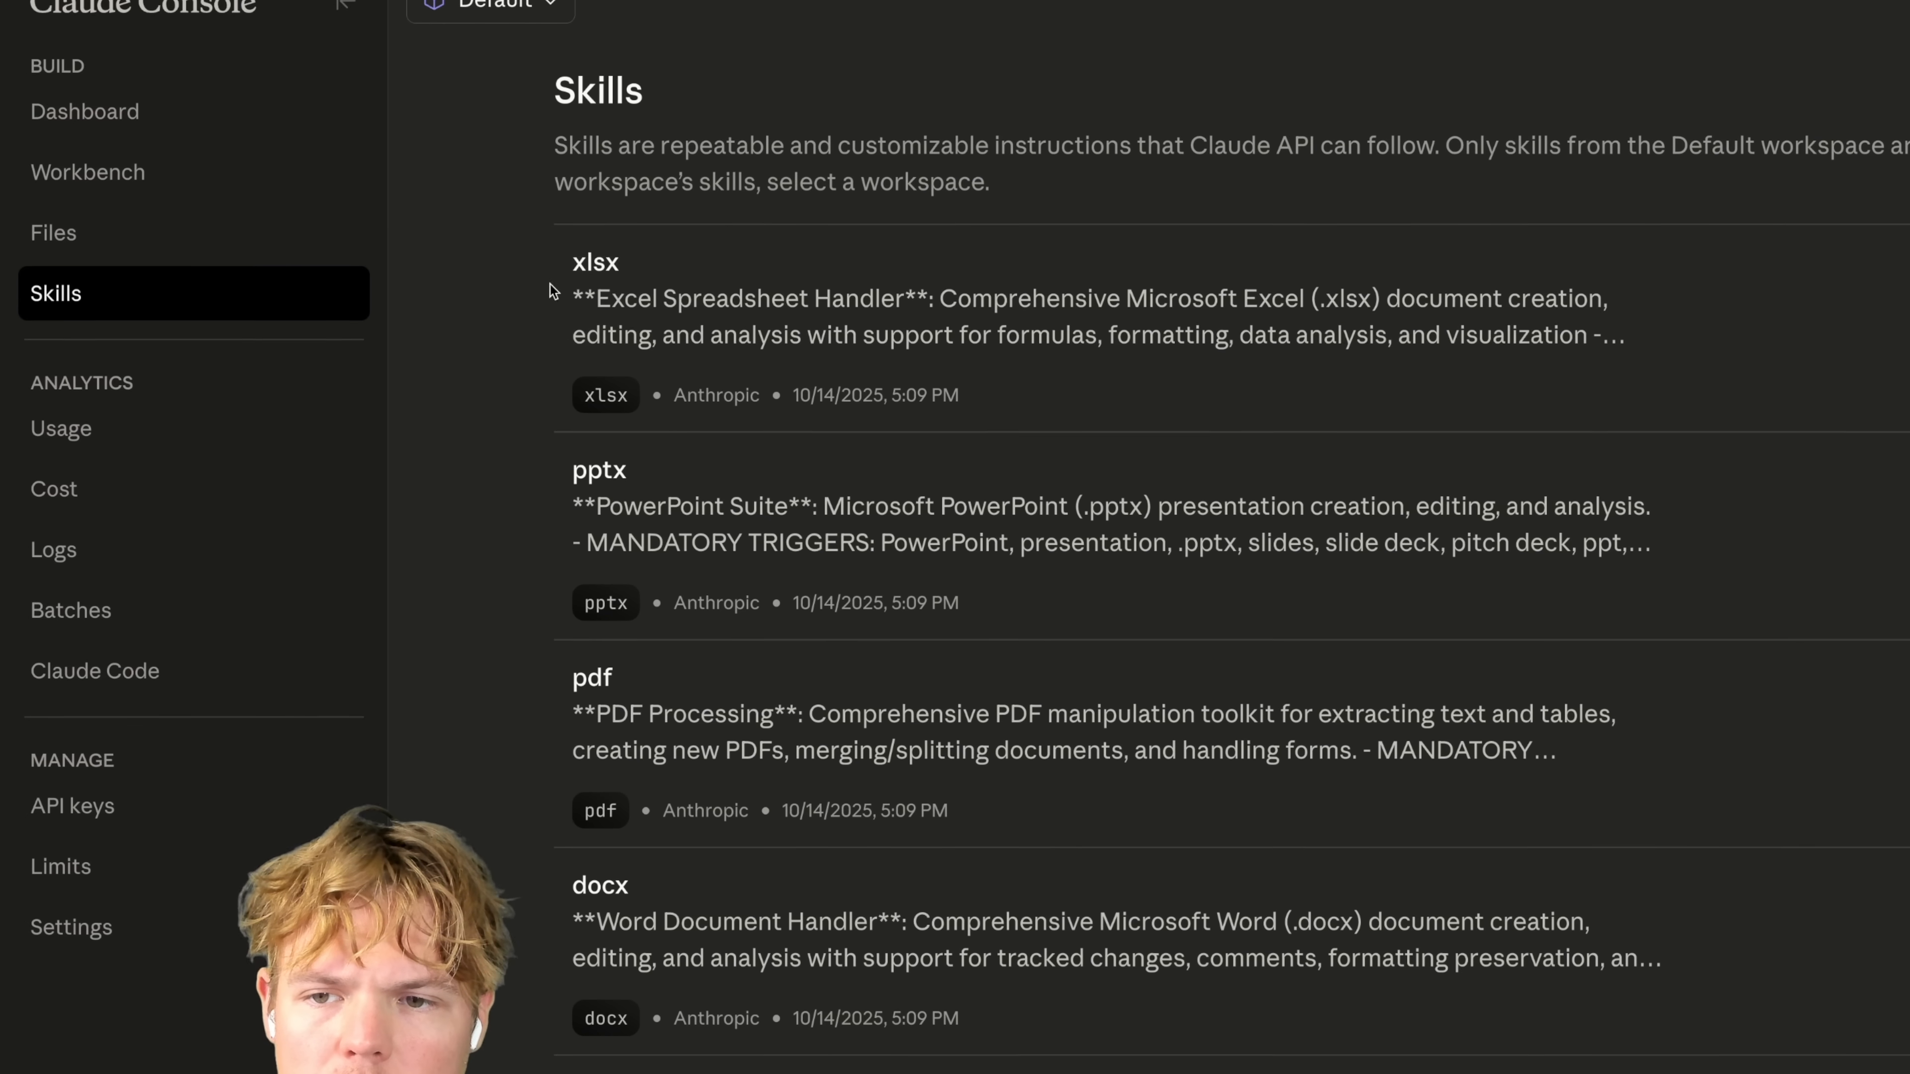
pyautogui.scroll(-3)
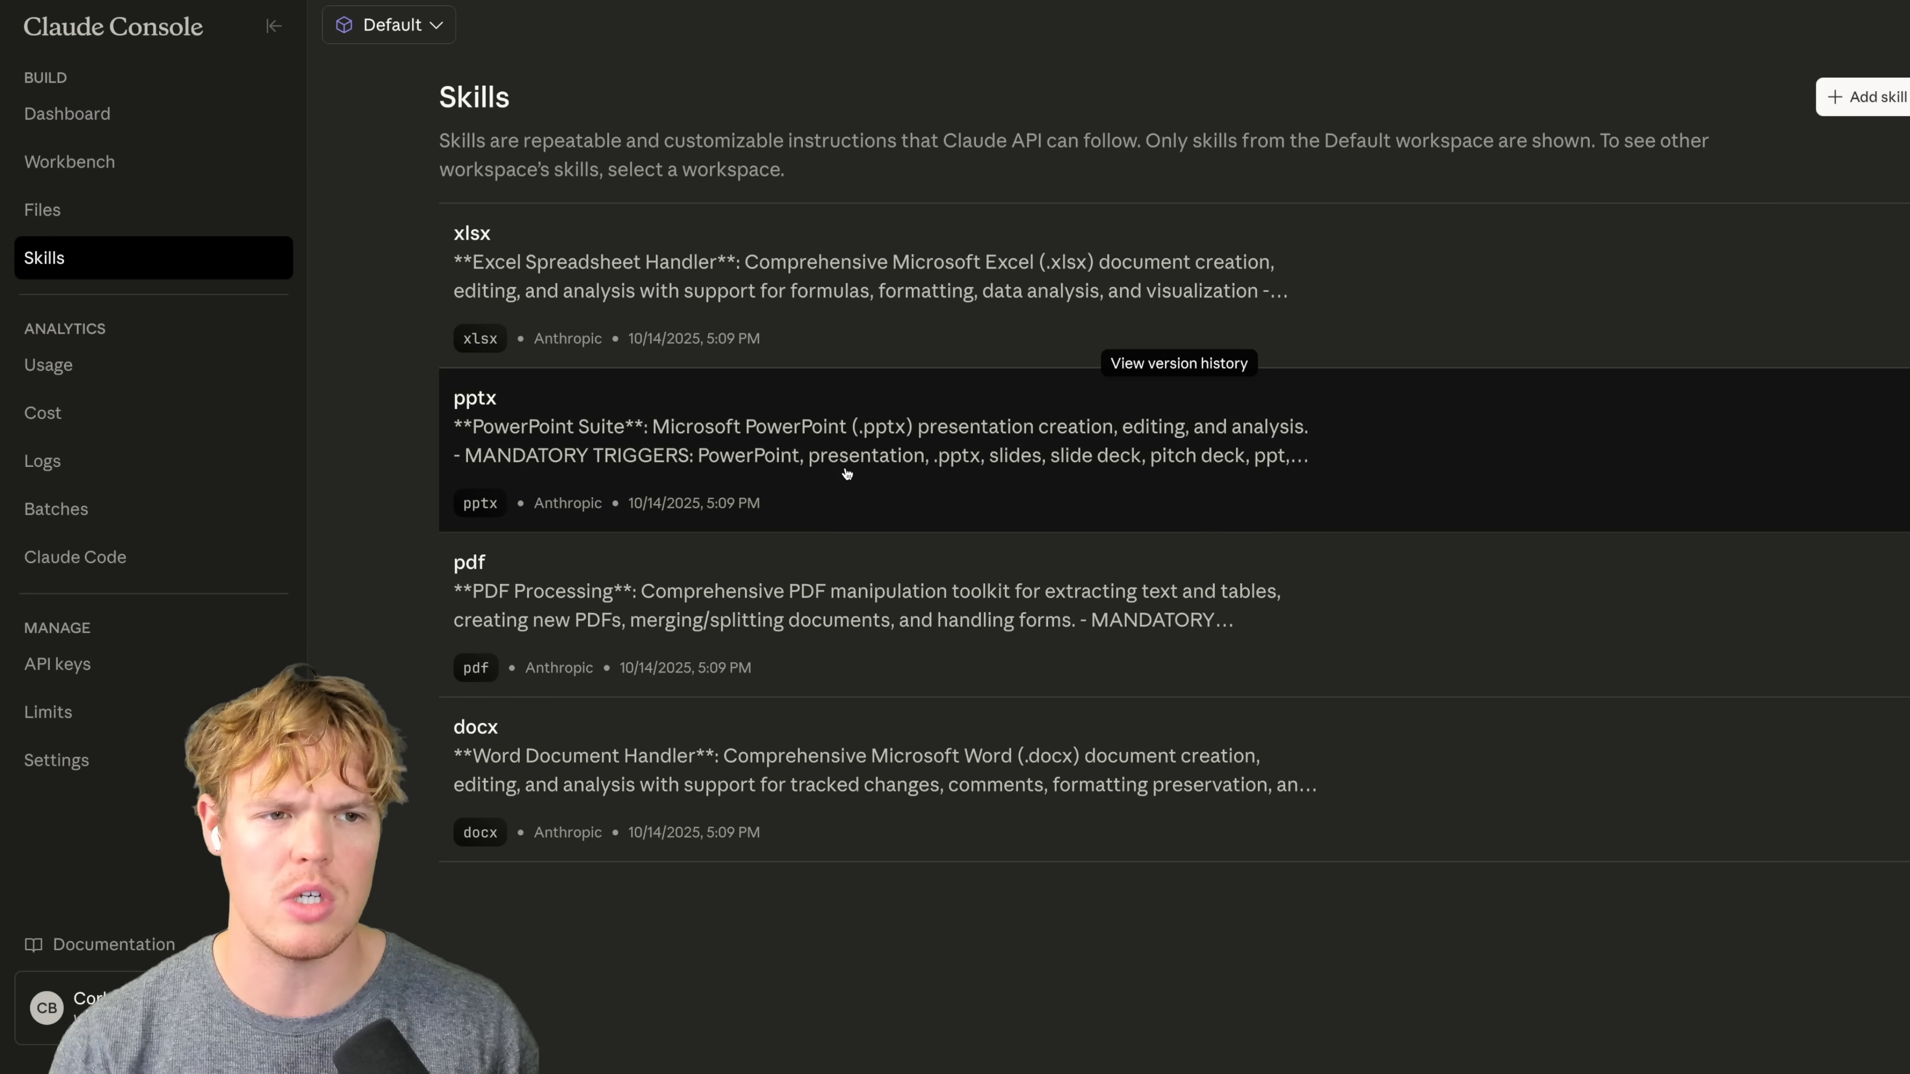
pyautogui.moveTo(597, 591)
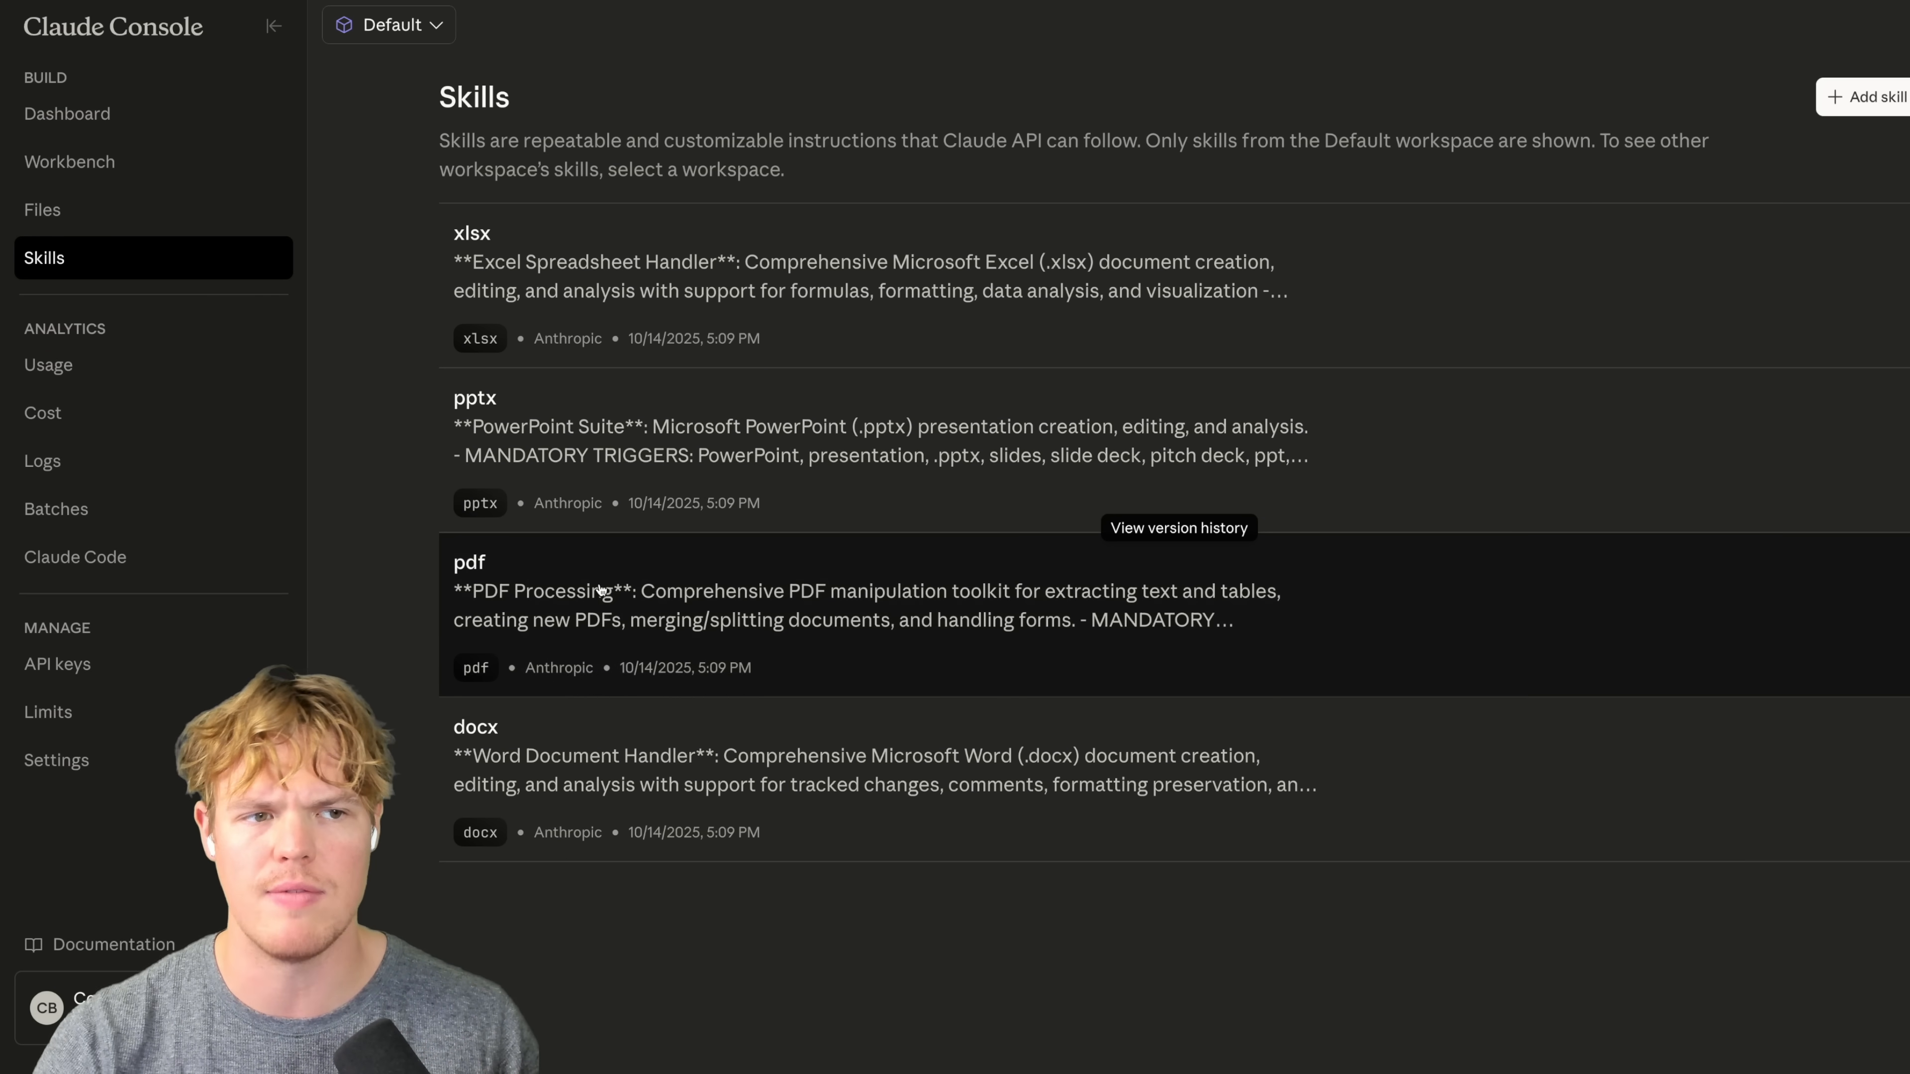
pyautogui.click(1872, 96)
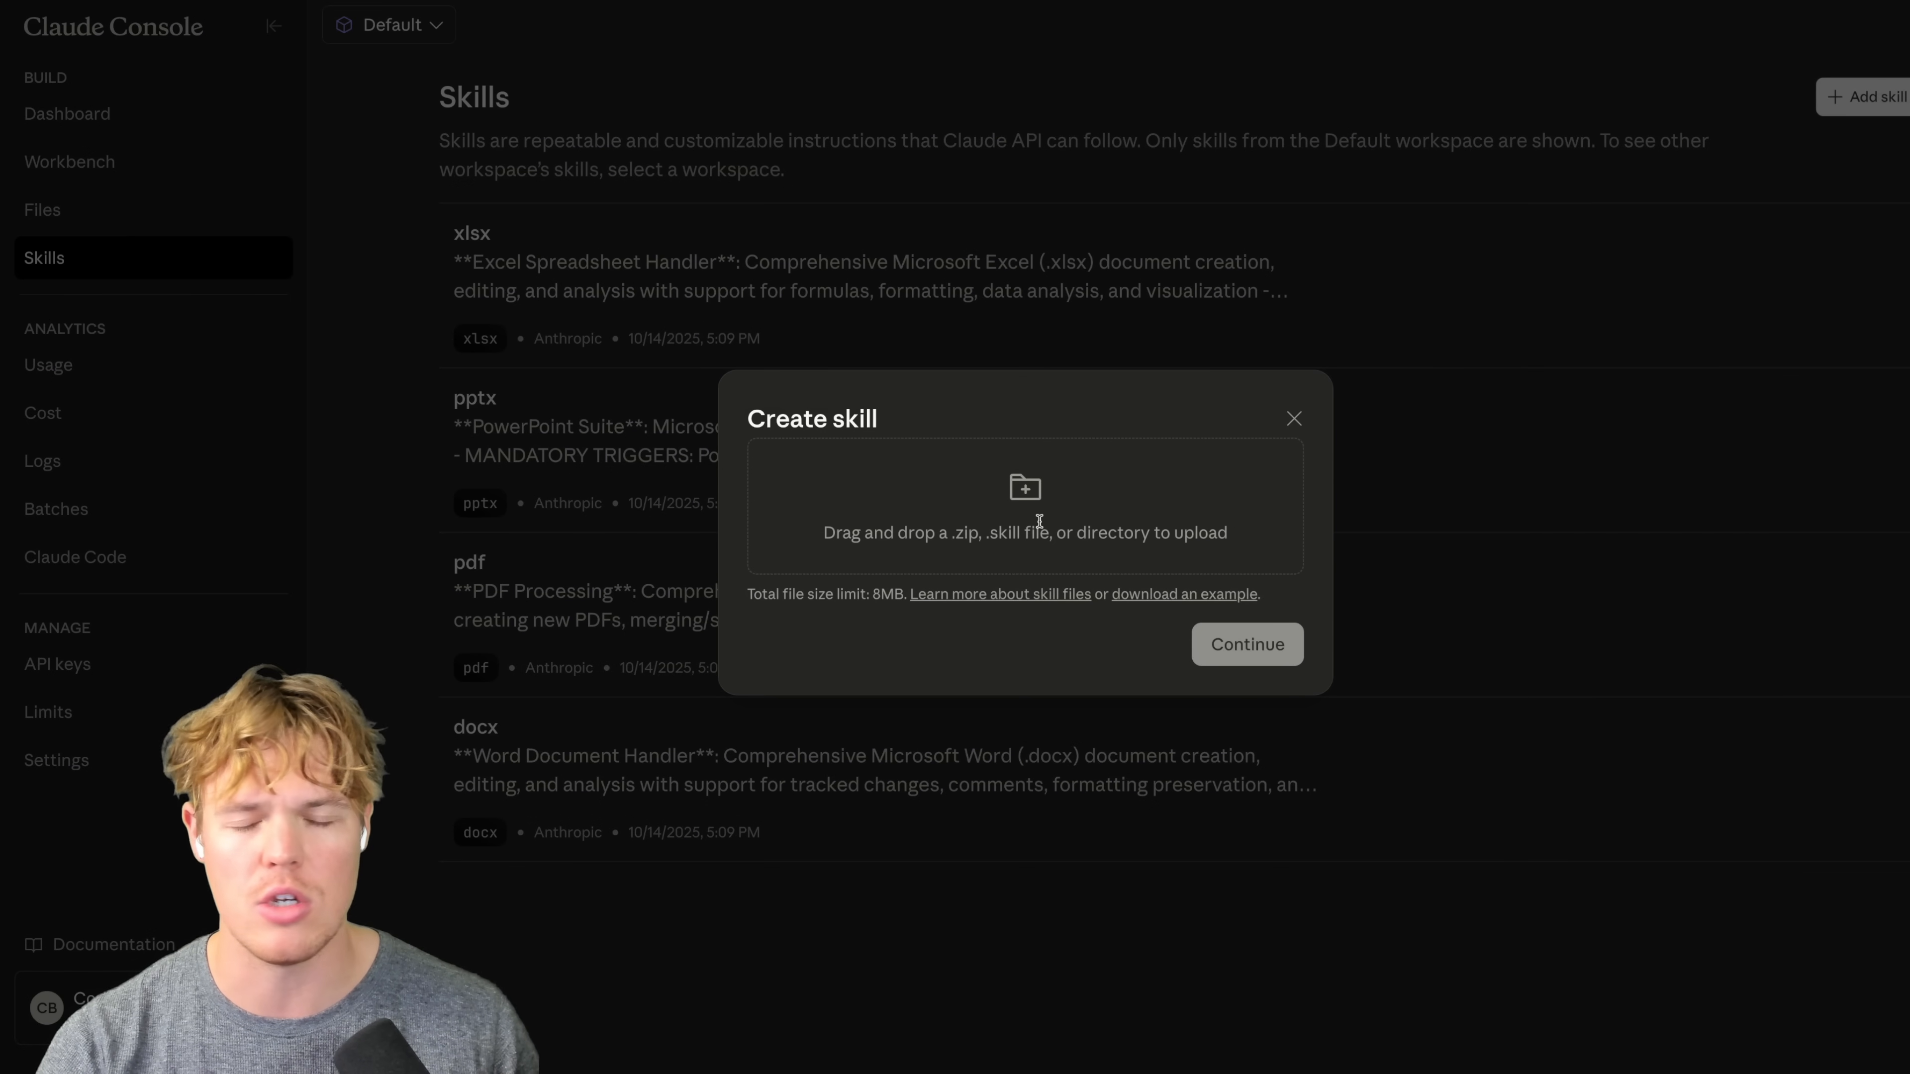
pyautogui.moveTo(1032, 516)
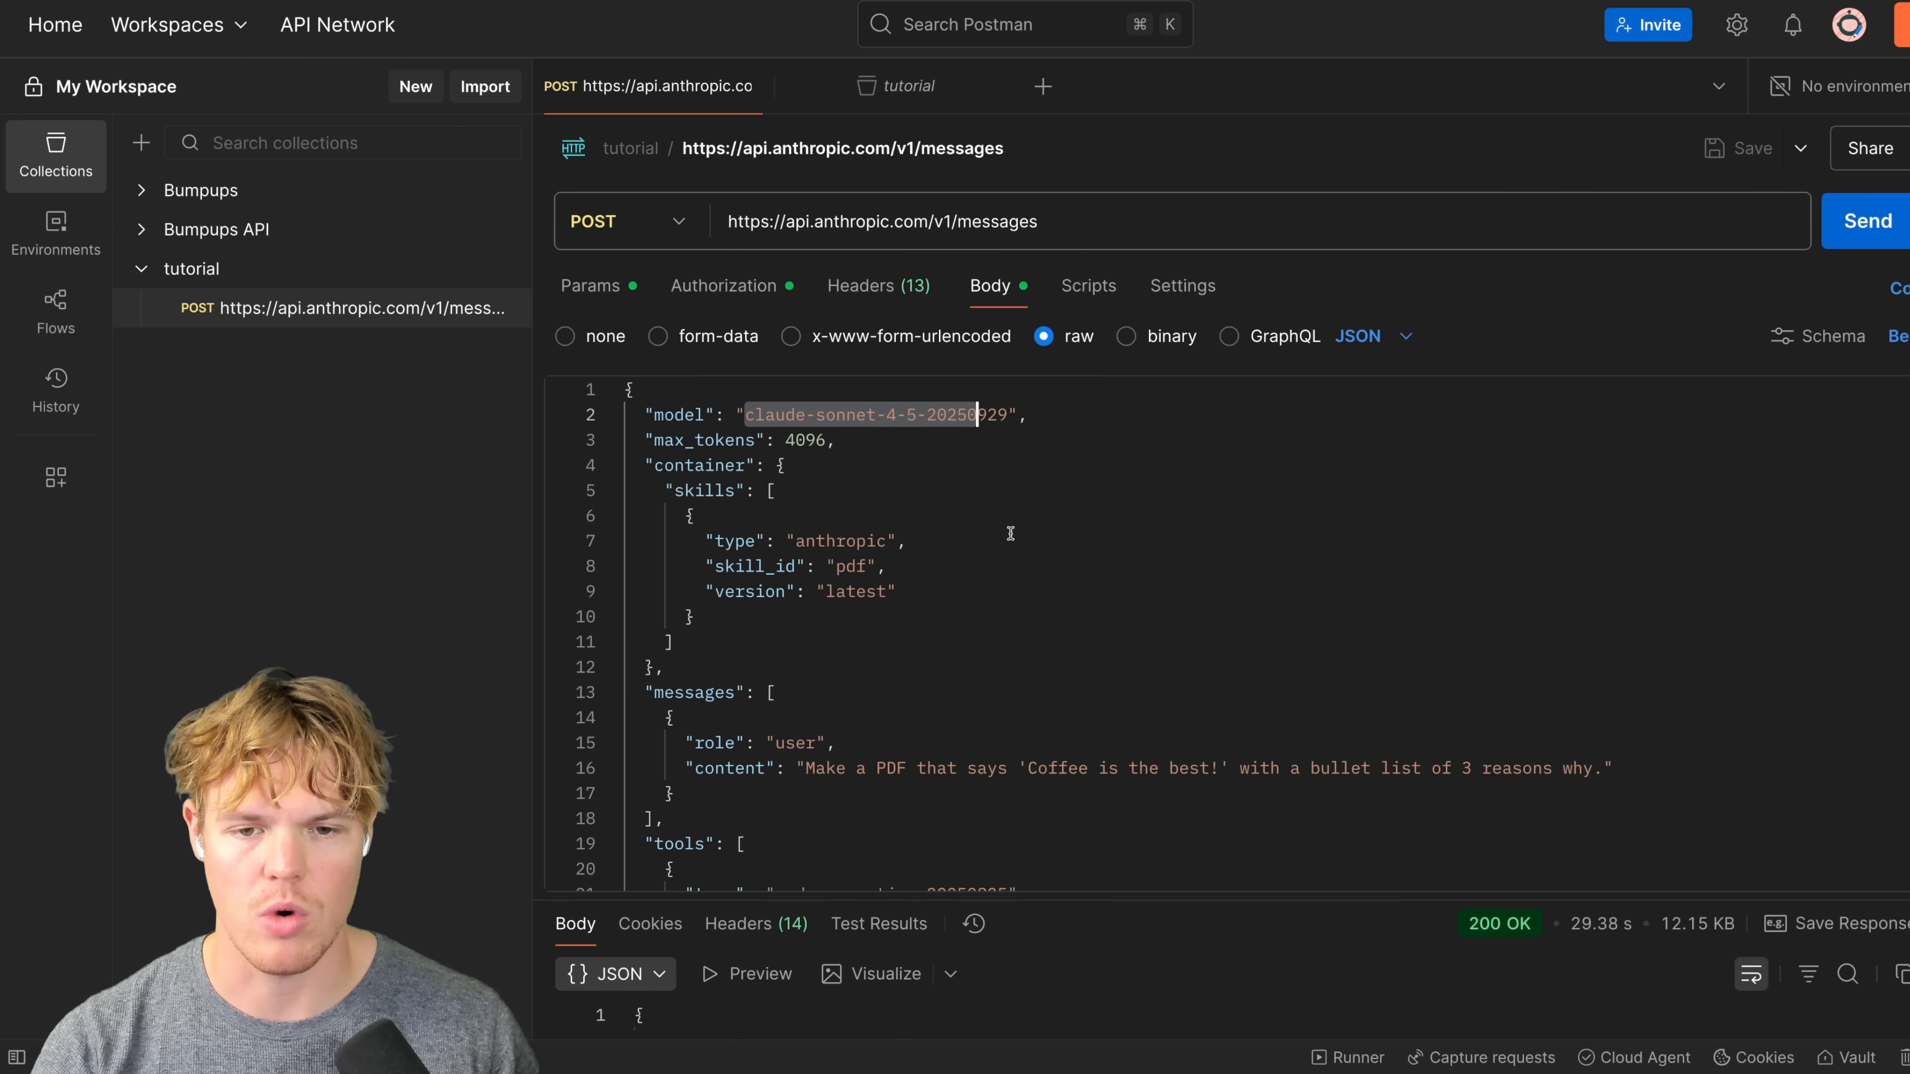
# Step: Review the raw JSON body loading Anthropic's pdf skill and highlight the coffee PDF prompt with three reasons
pyautogui.scroll(-3)
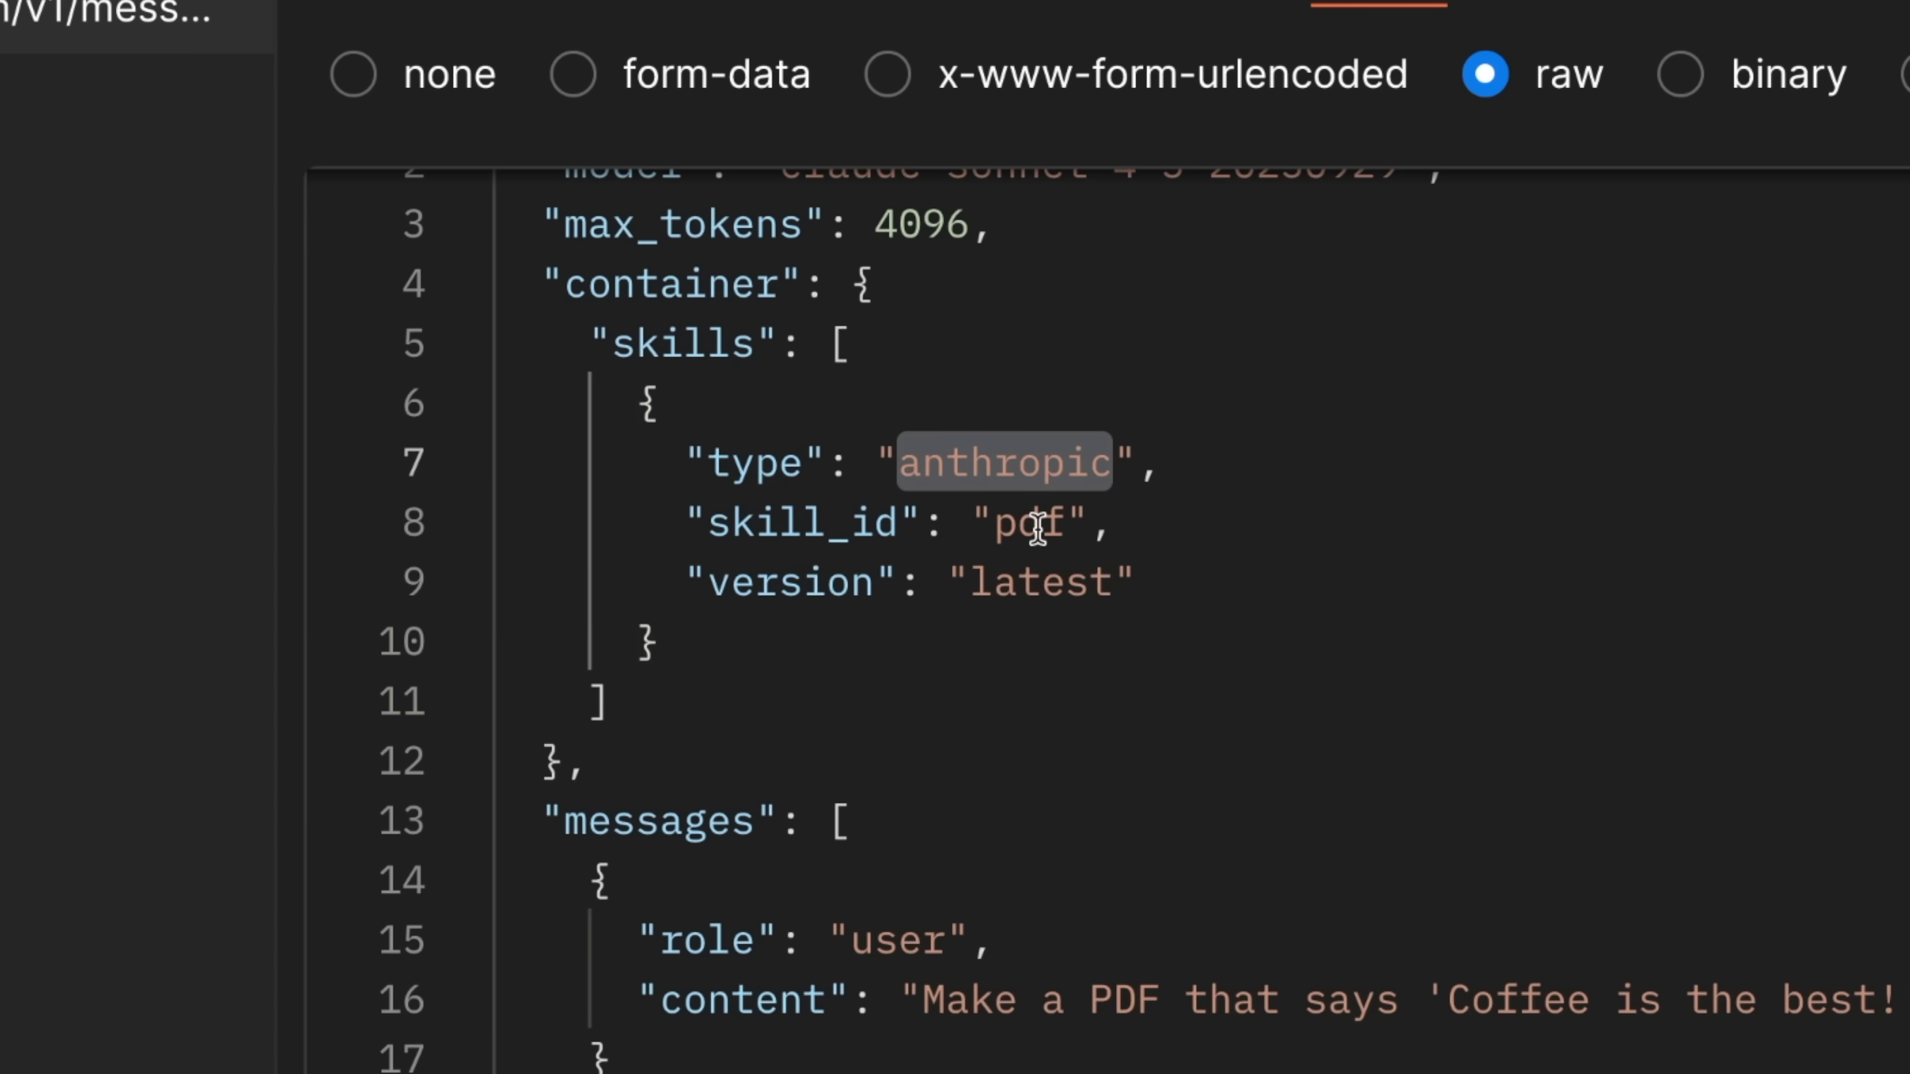
pyautogui.click(44, 257)
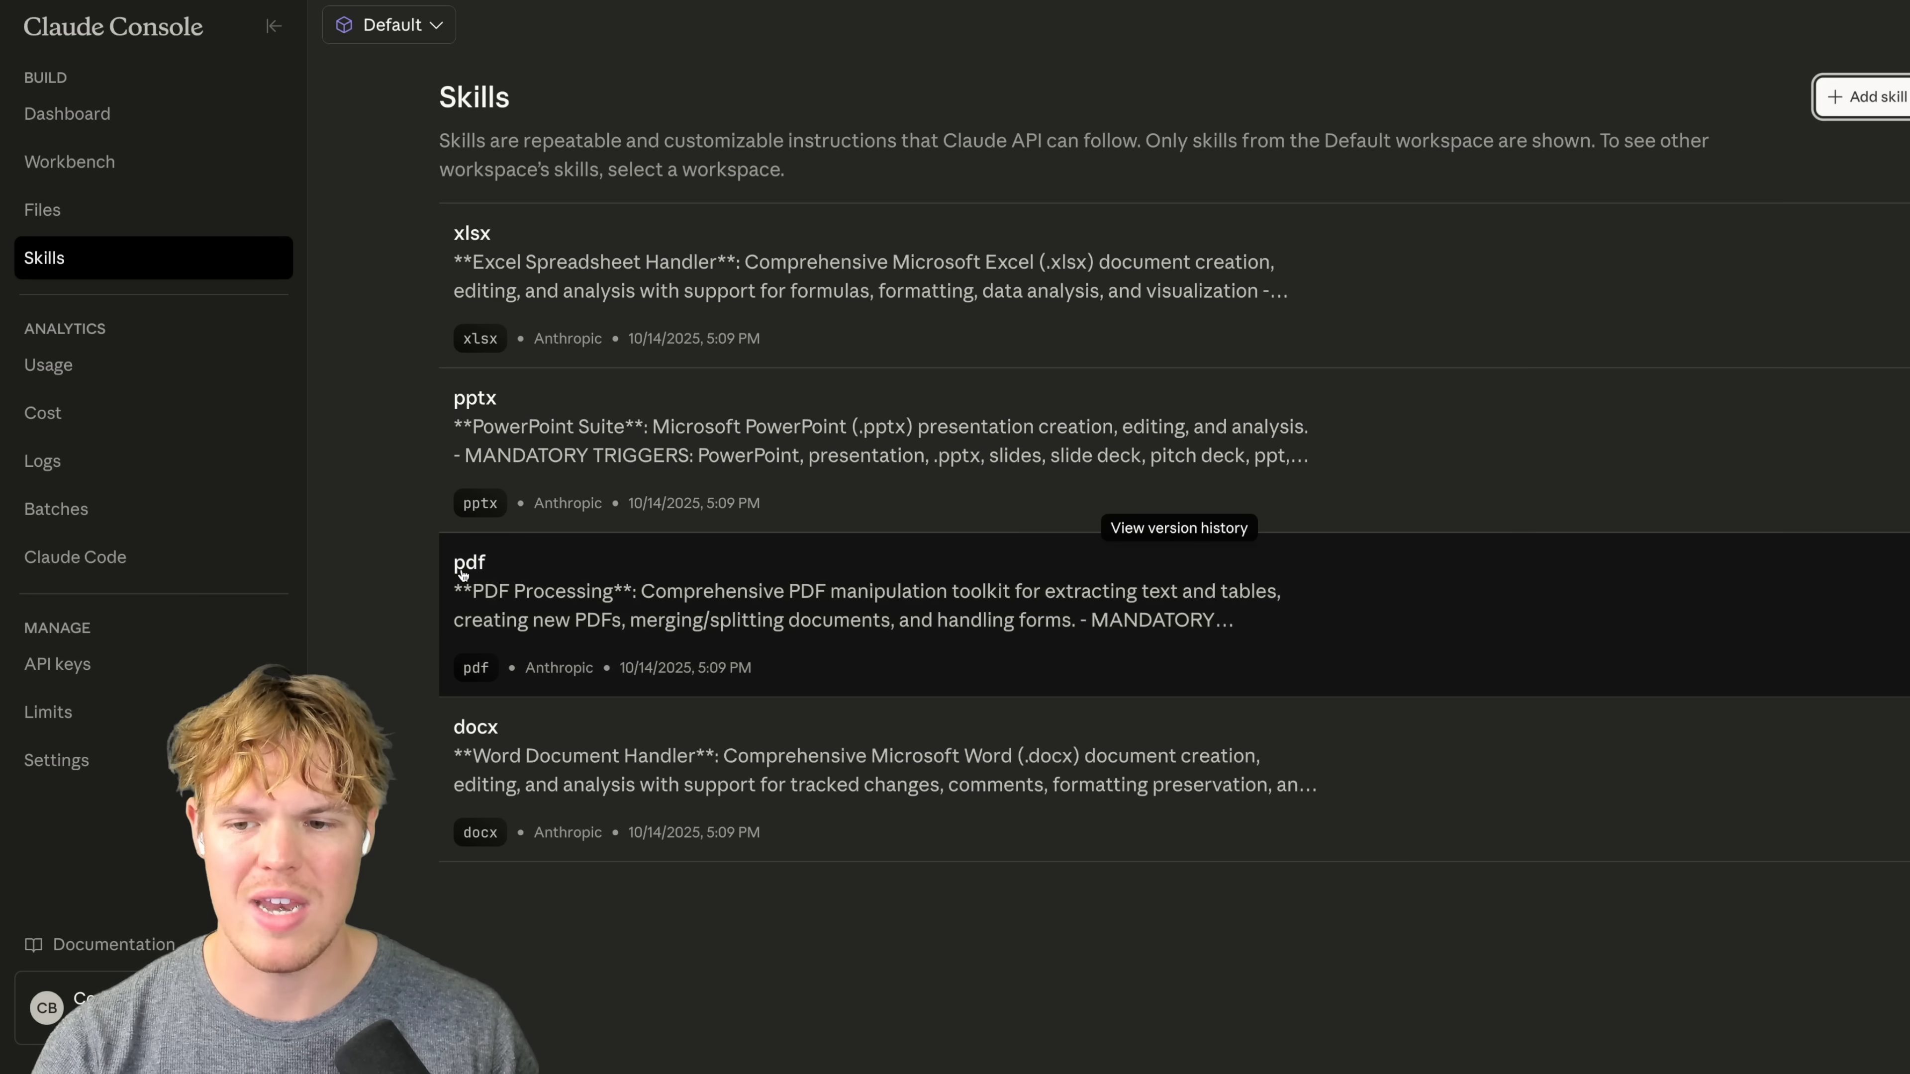
pyautogui.moveTo(488, 410)
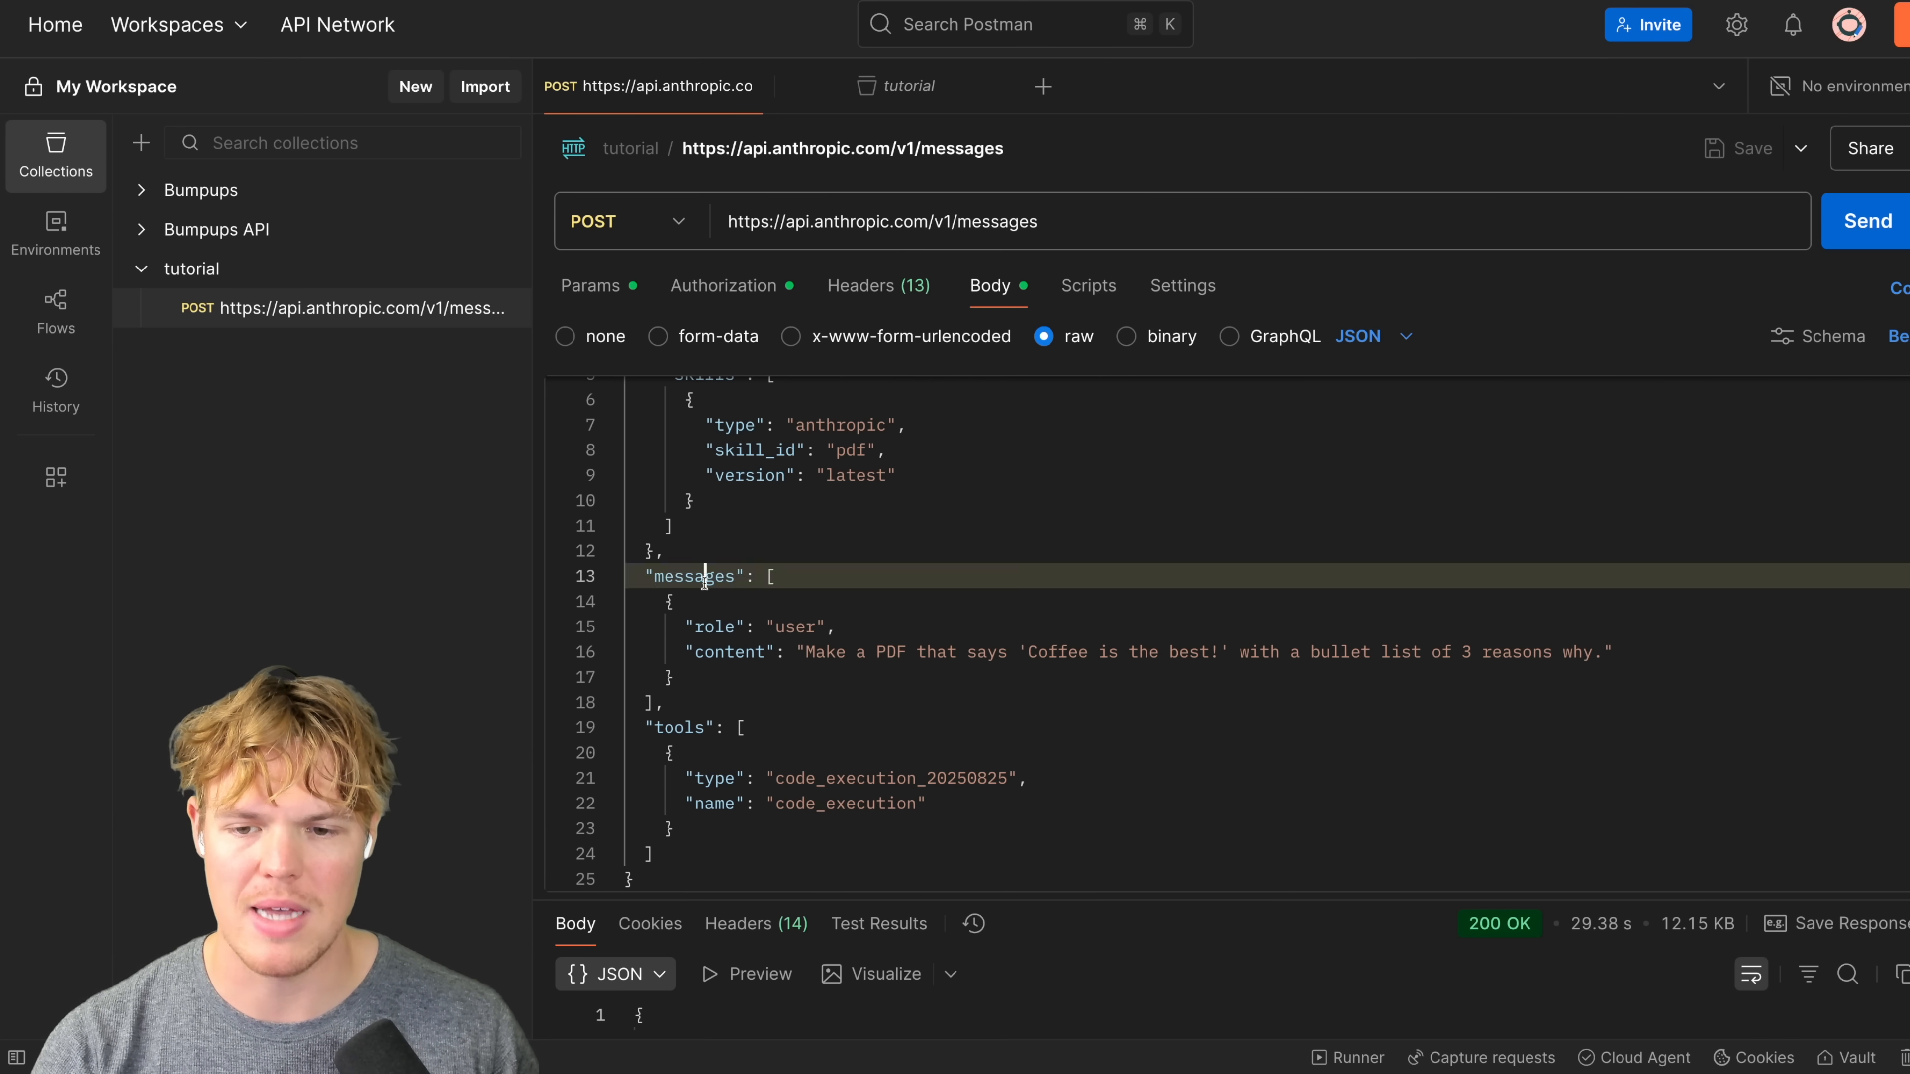
pyautogui.doubleClick(694, 576)
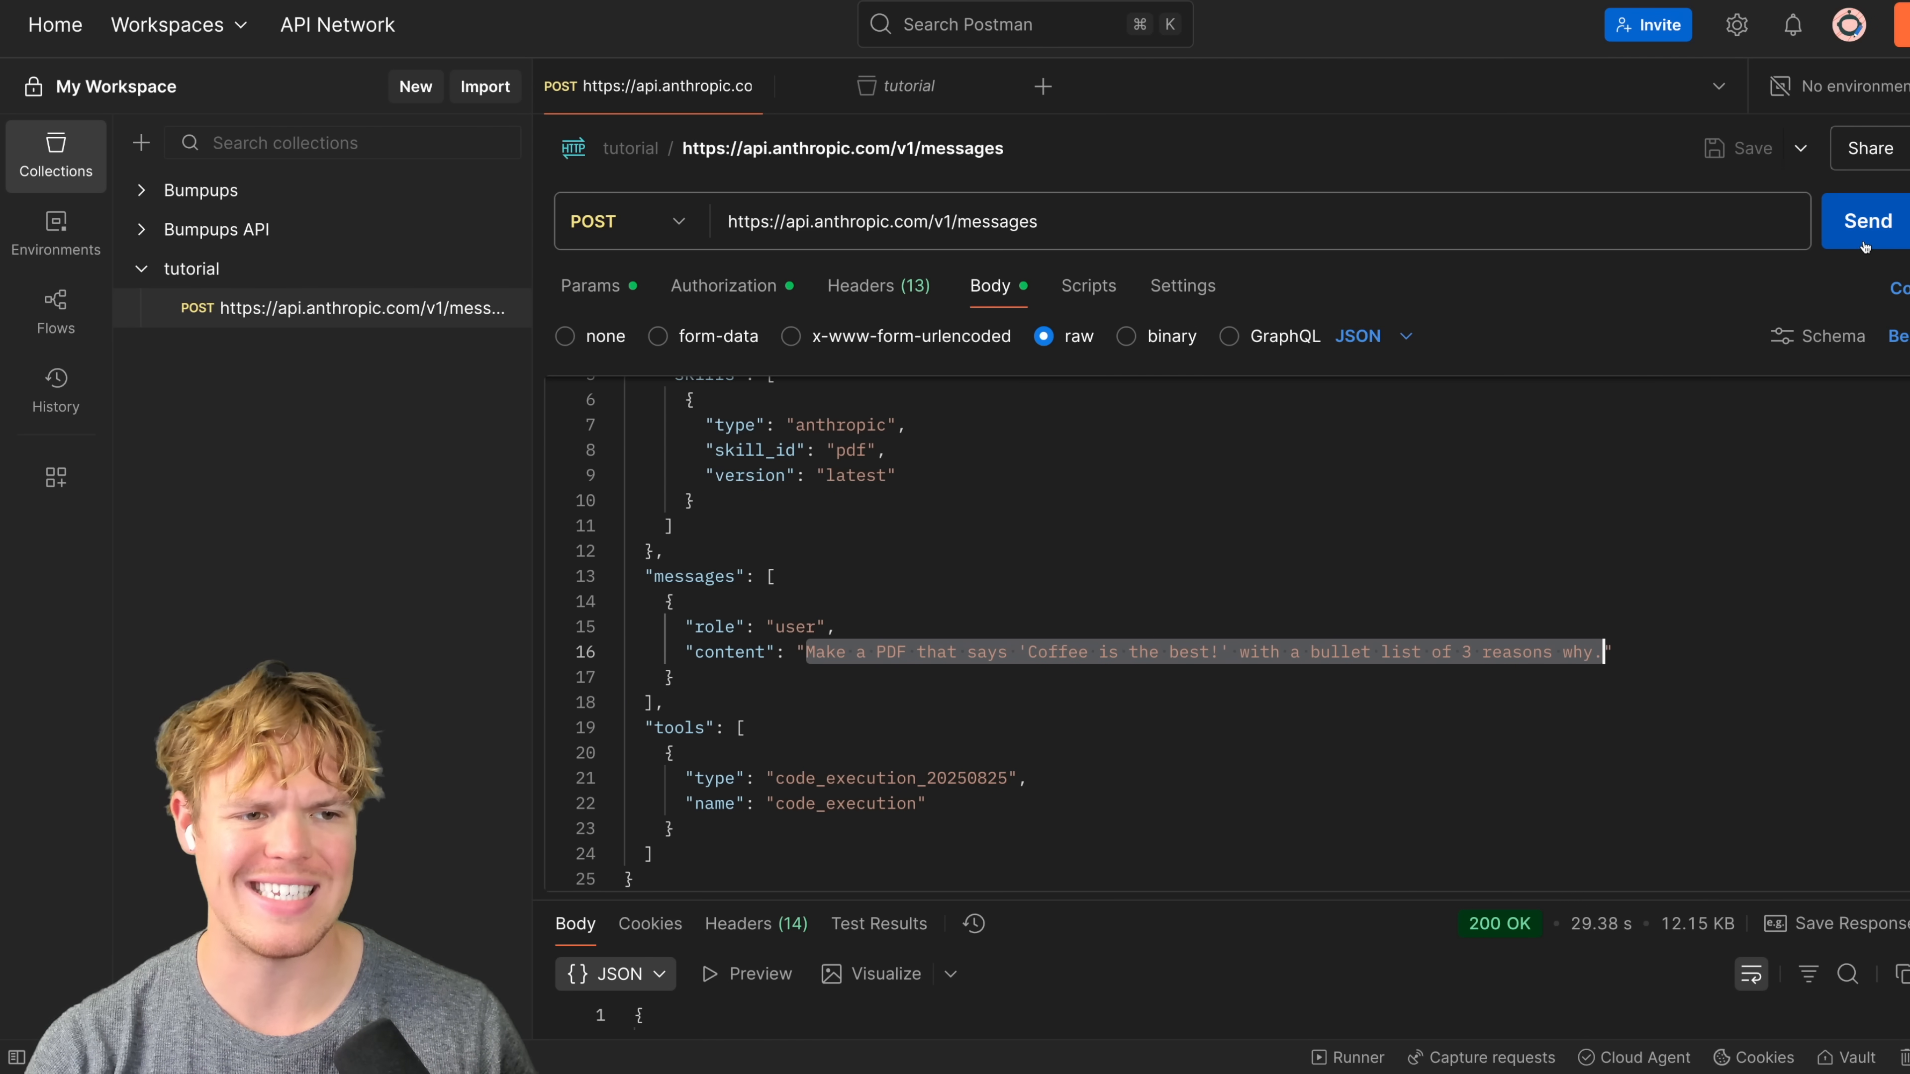
# Step: Send the coffee PDF request again and receive a new 200 OK response
pyautogui.click(1866, 221)
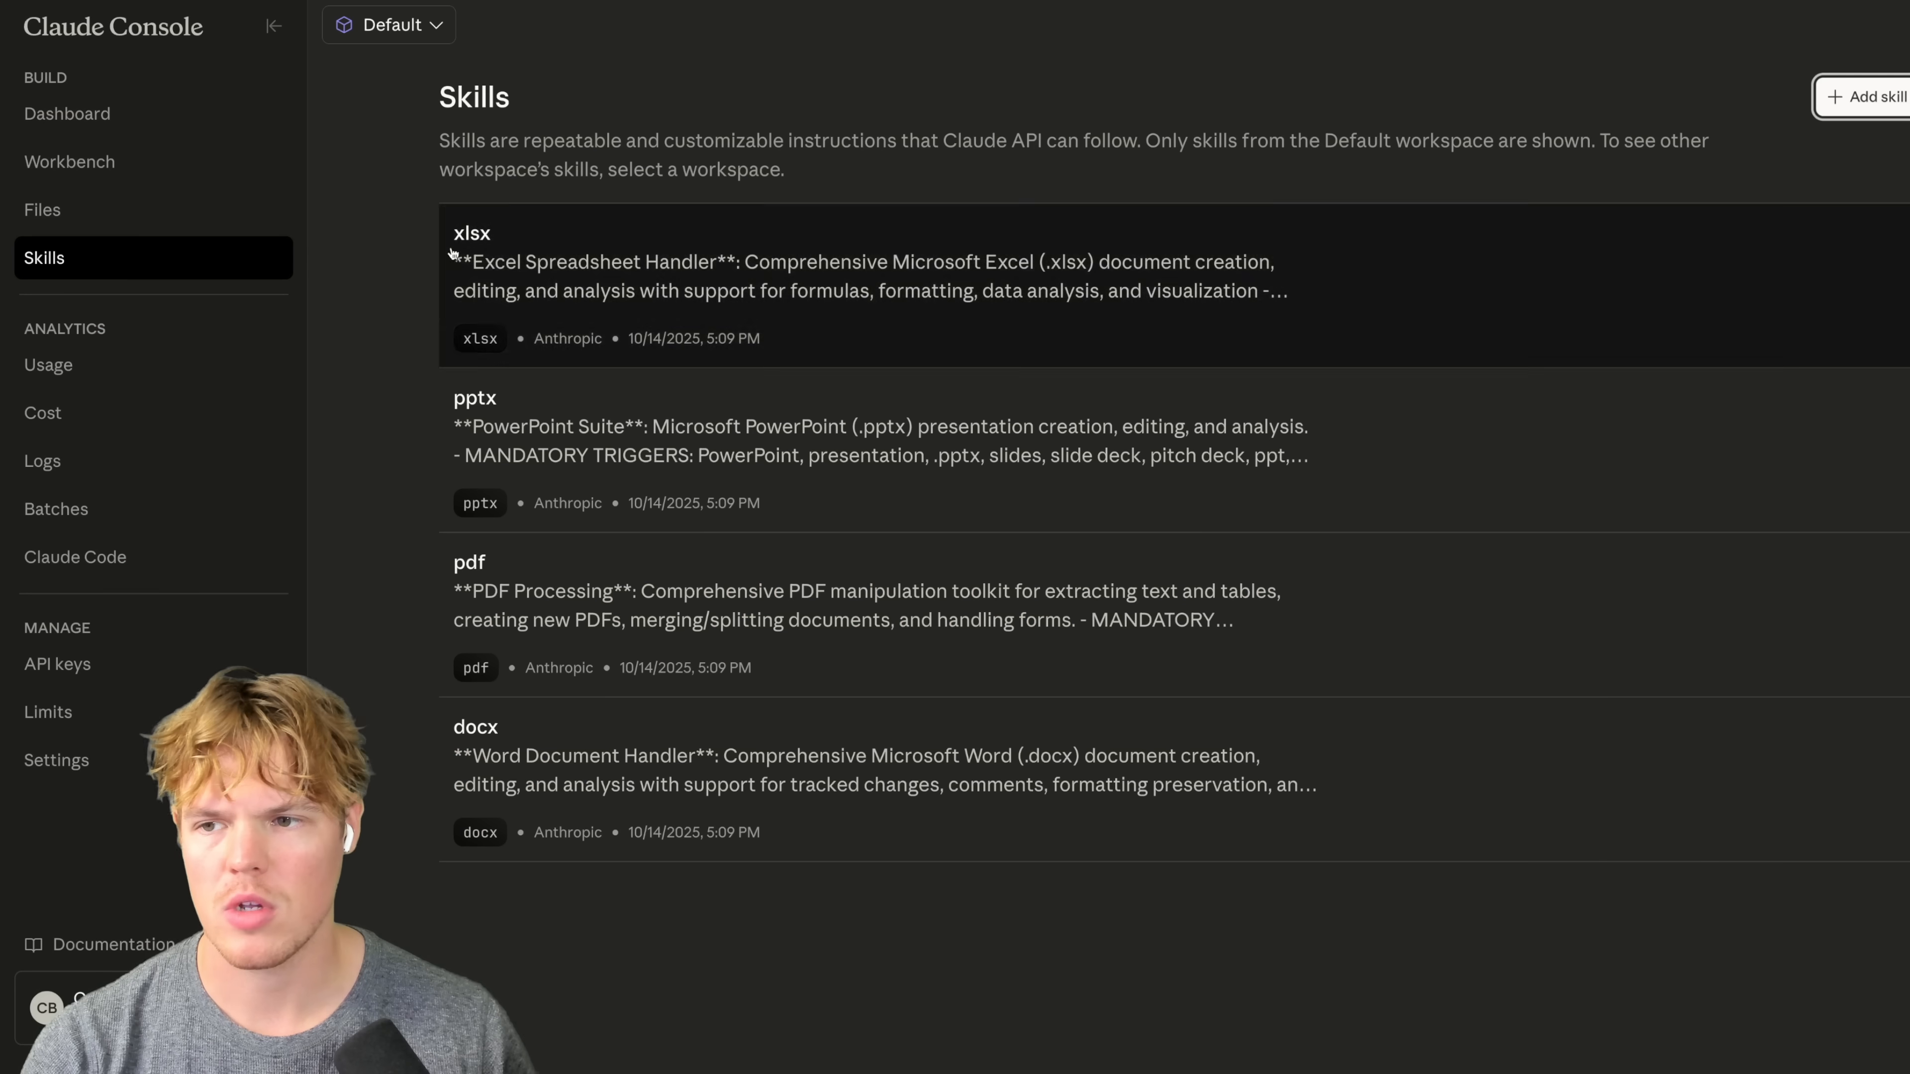
pyautogui.click(42, 210)
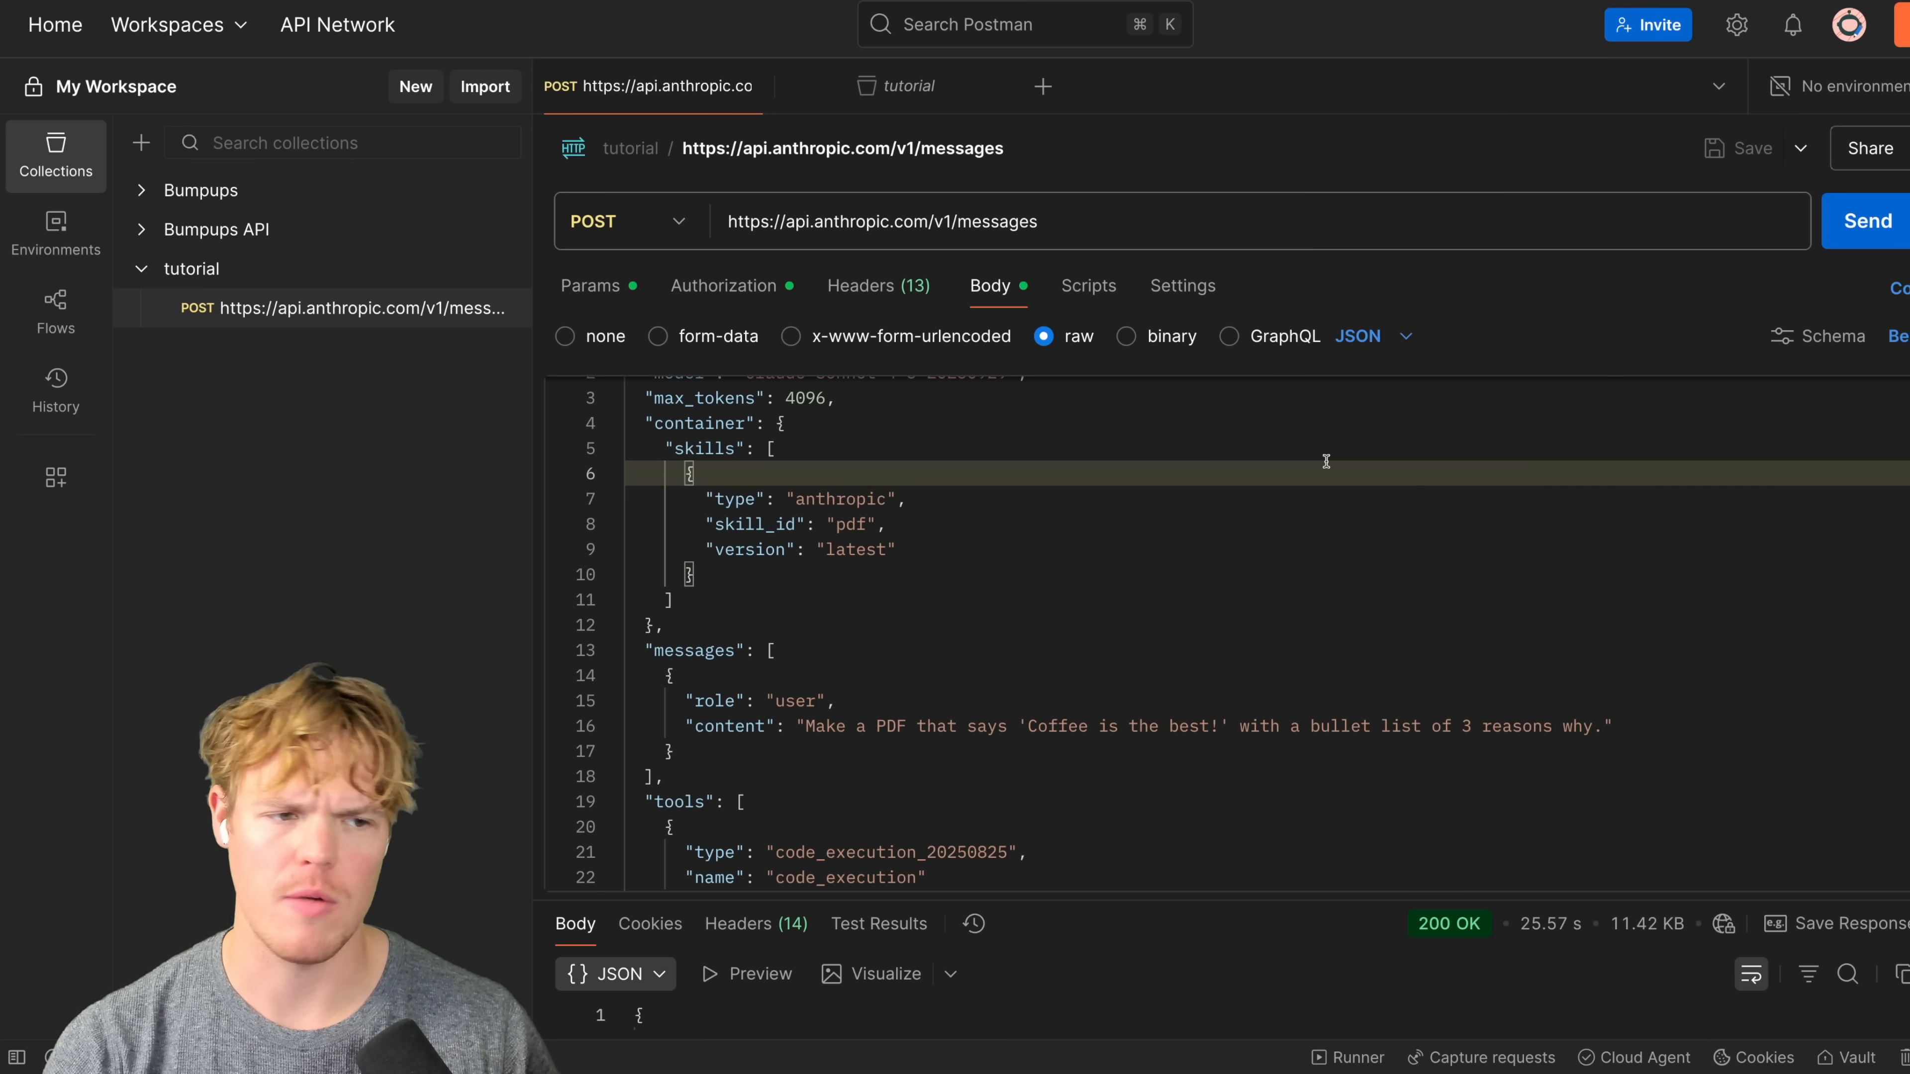
pyautogui.scroll(-3)
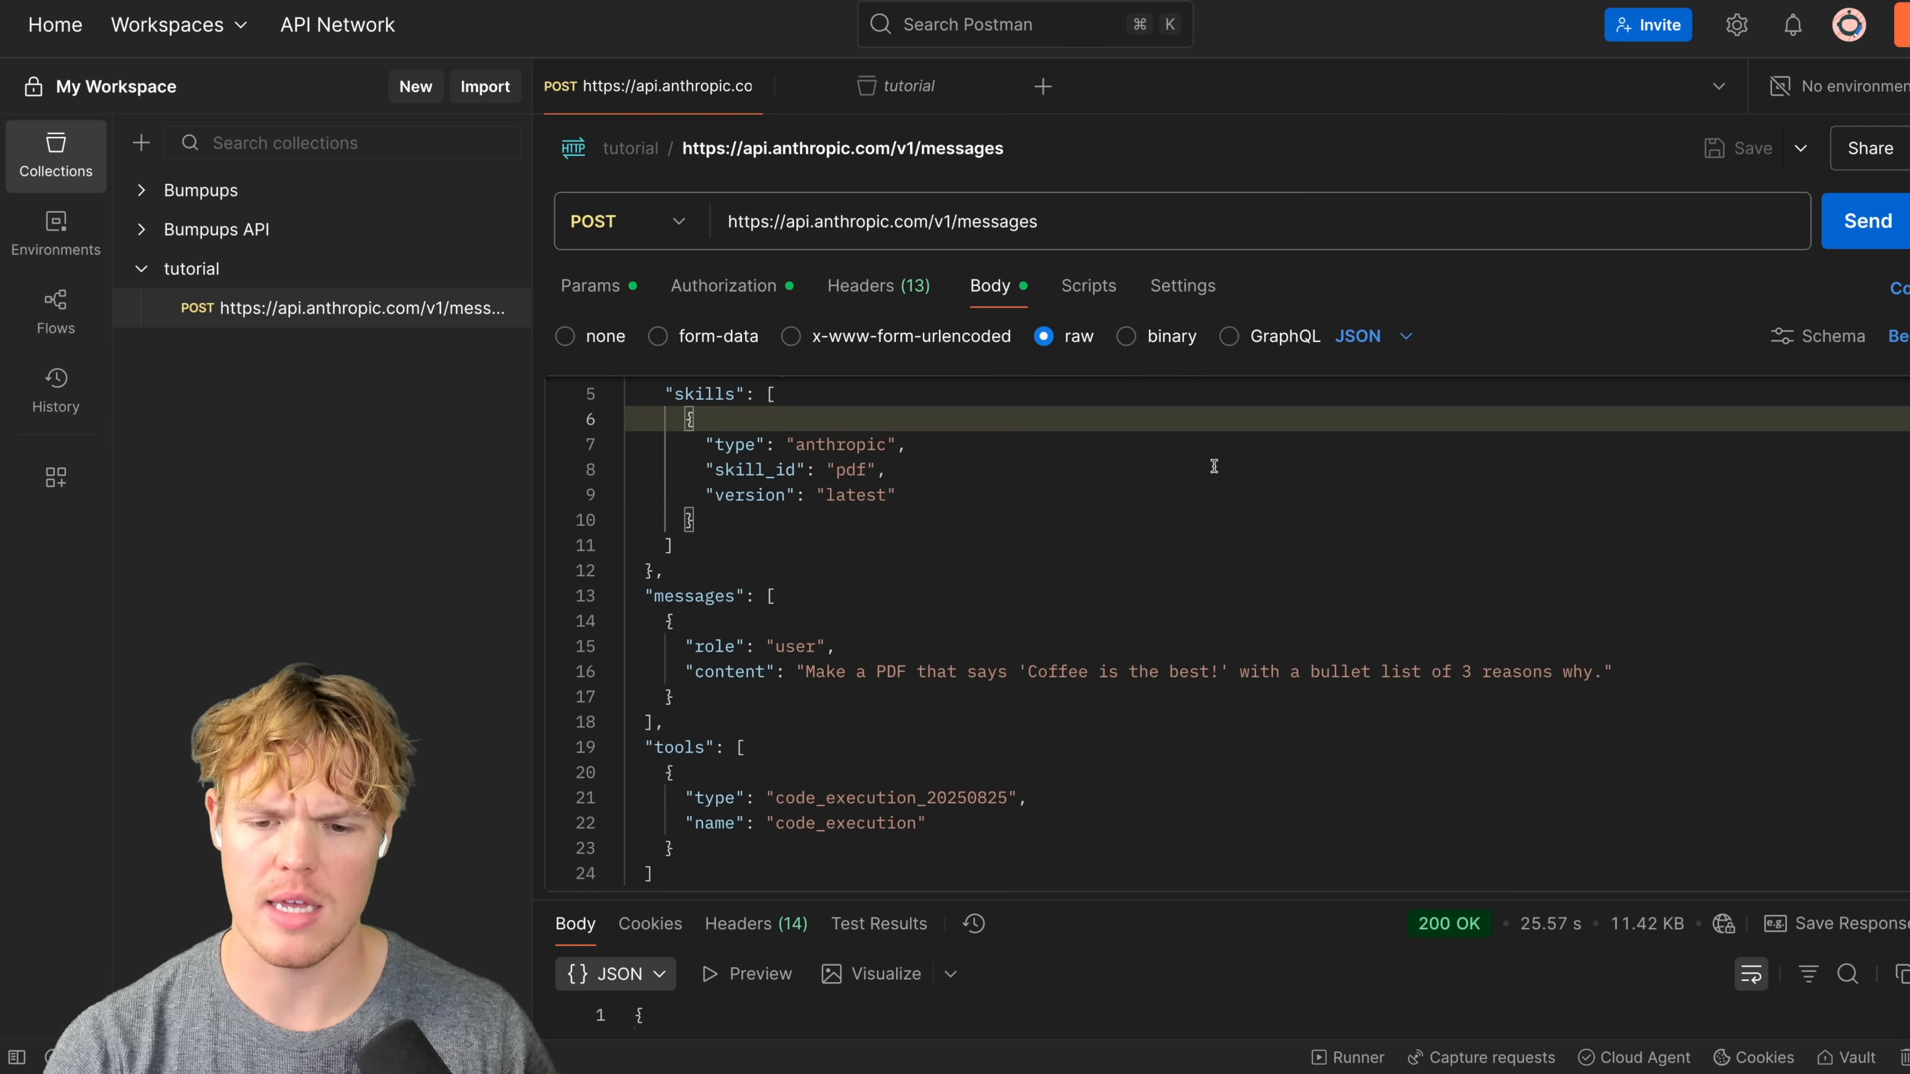
pyautogui.scroll(-3)
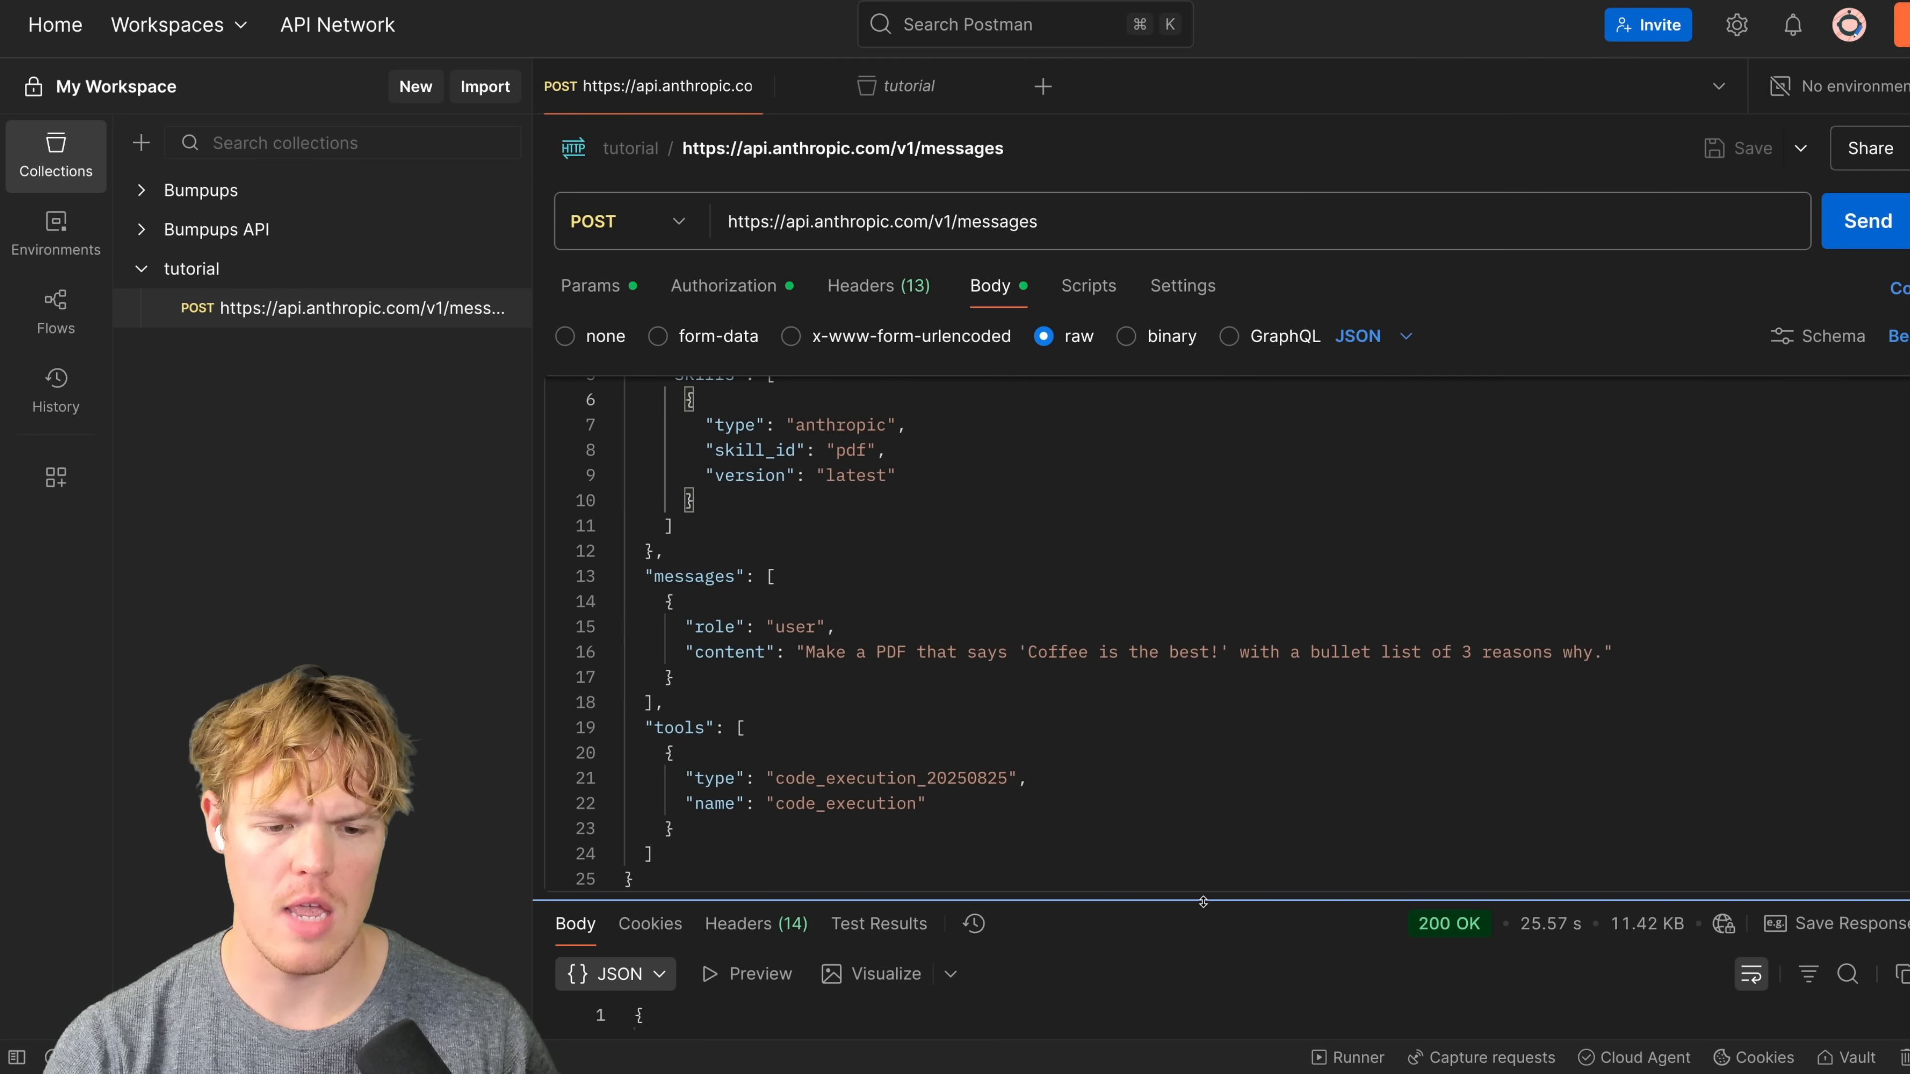